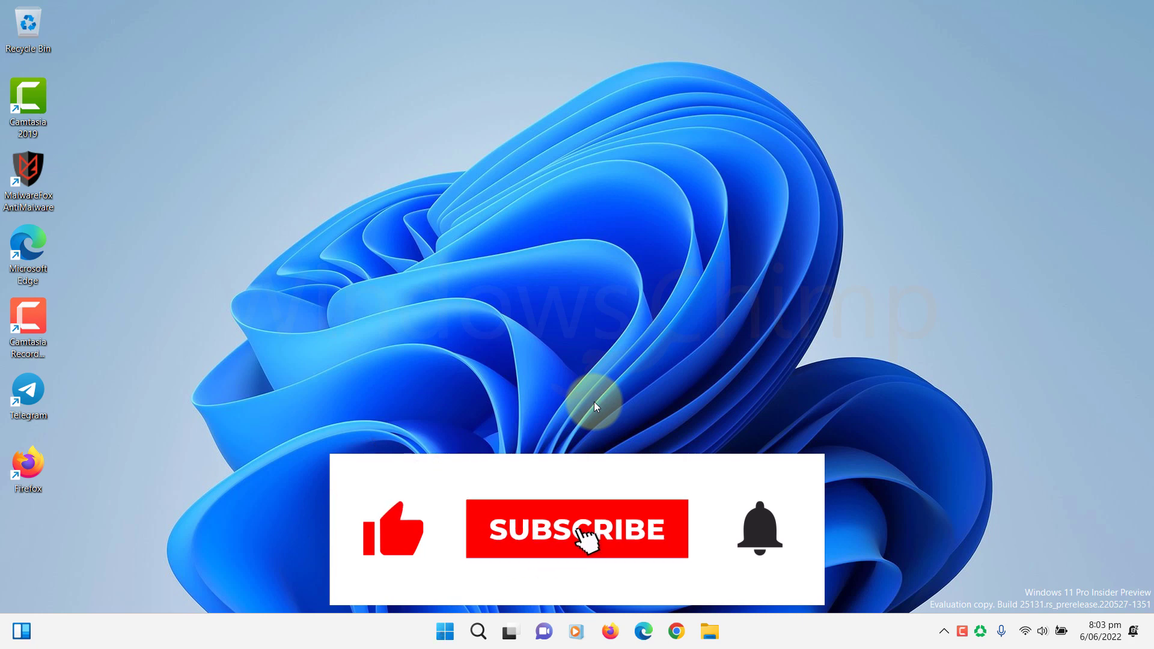
- Bring up Task Manager from the Ctrl+Alt+Delete security options screen
click(576, 528)
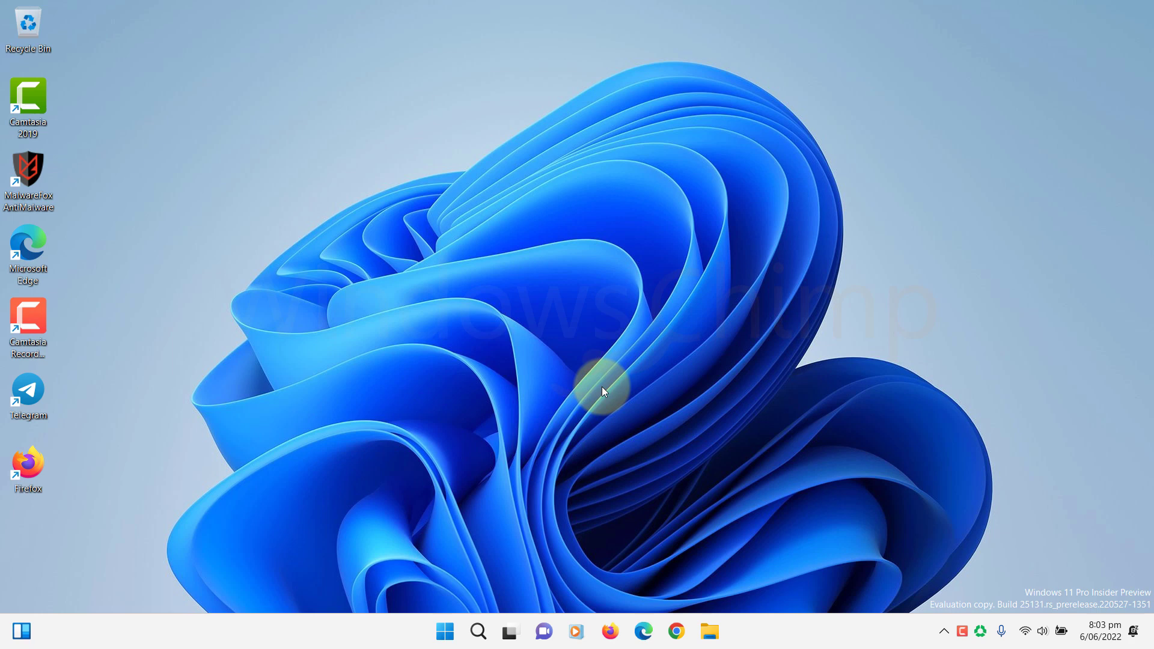
key(ctrl+alt+delete)
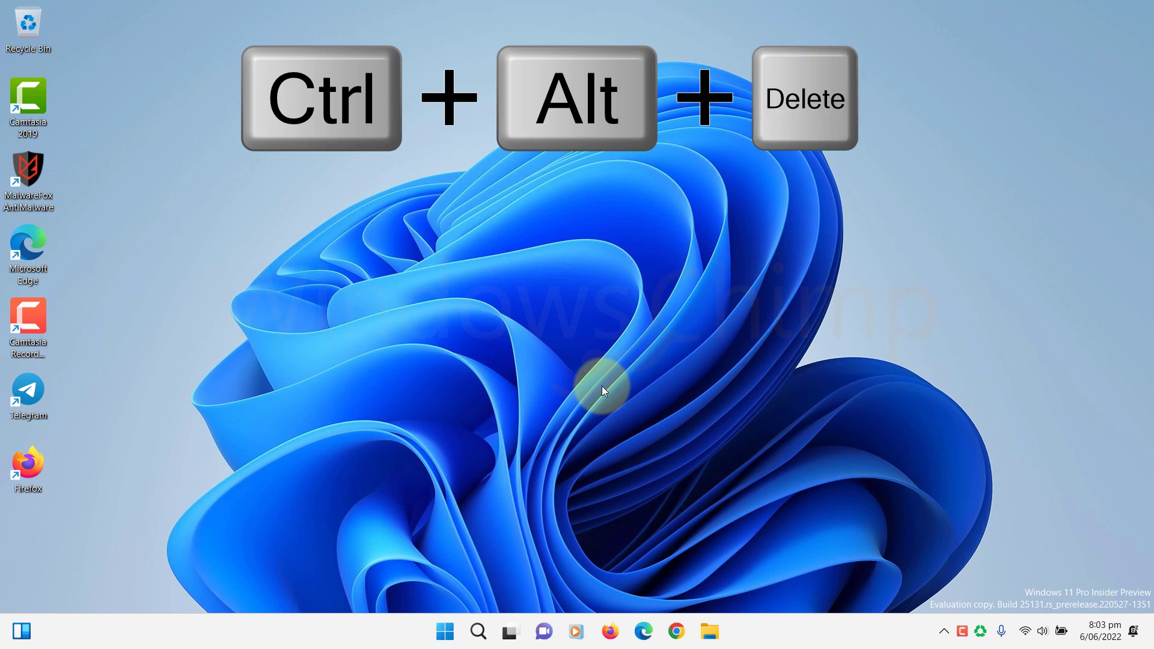
key(ctrl+alt+delete)
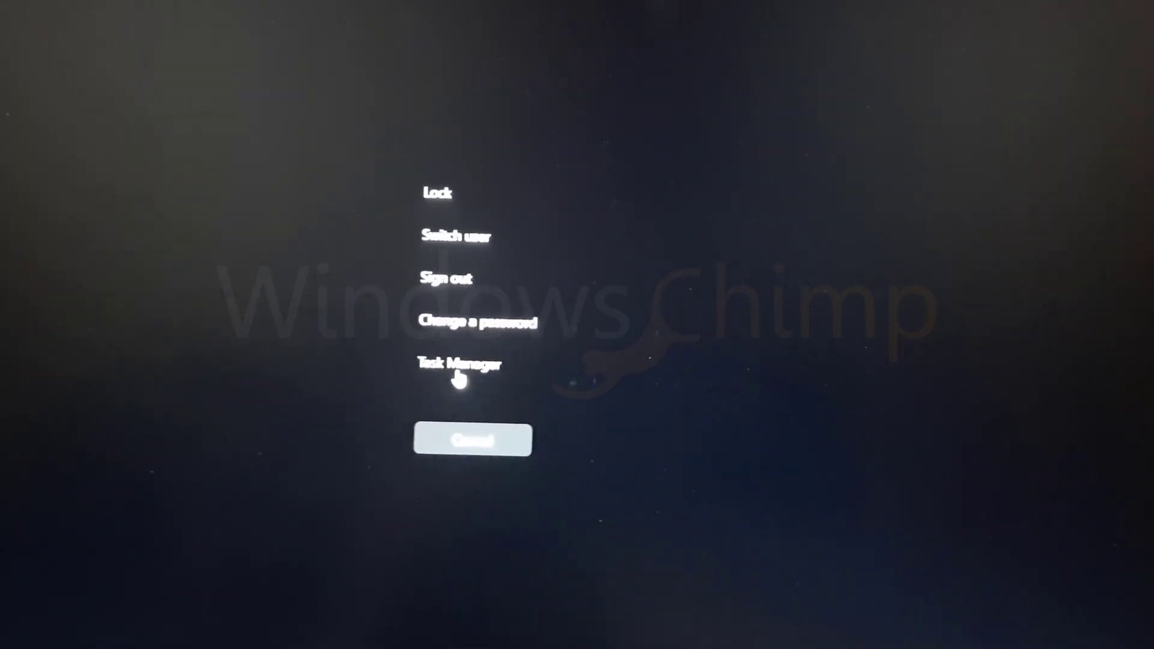
click(458, 362)
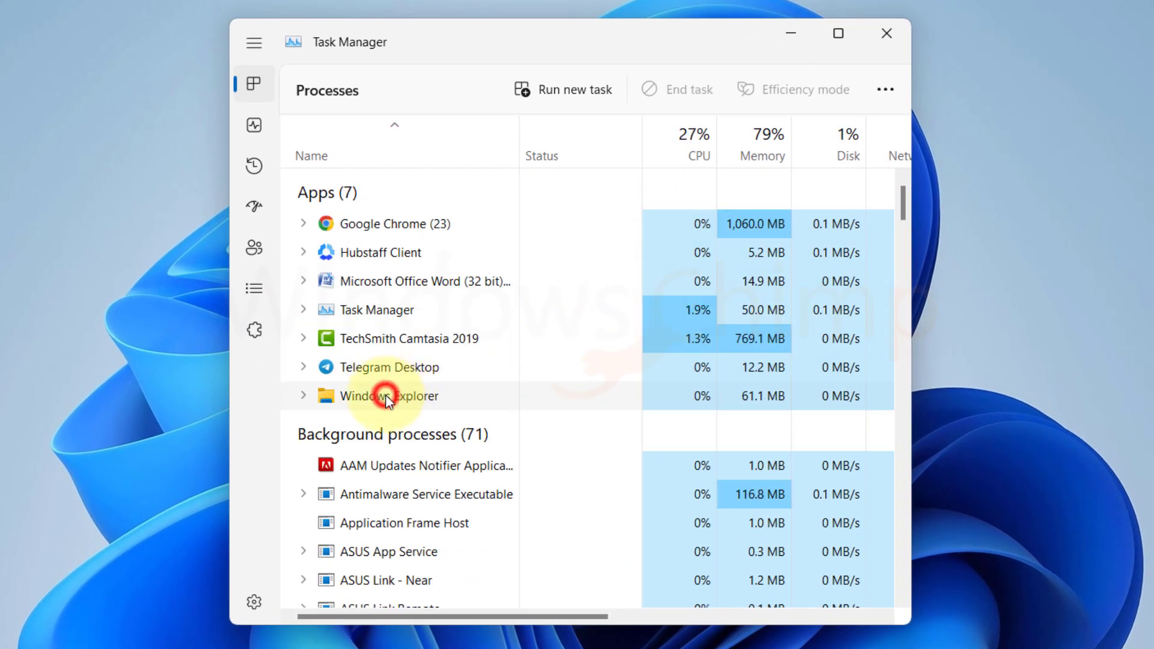
- Select the Windows Explorer process in the Processes list and review the running processes
click(385, 395)
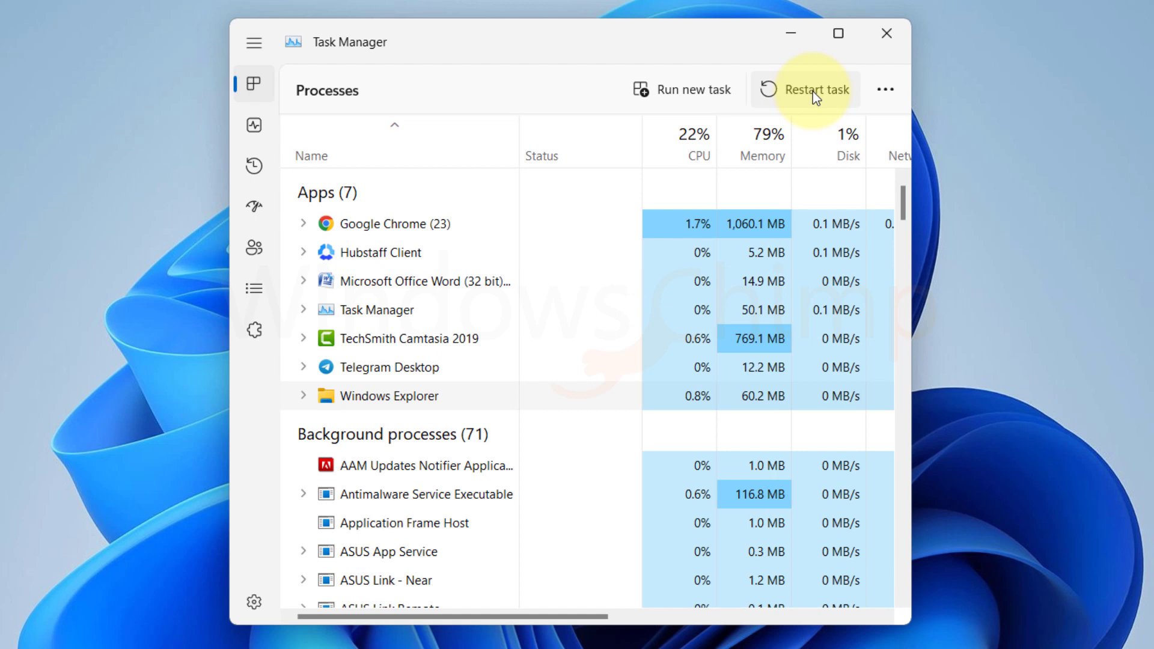
scroll(down, 3)
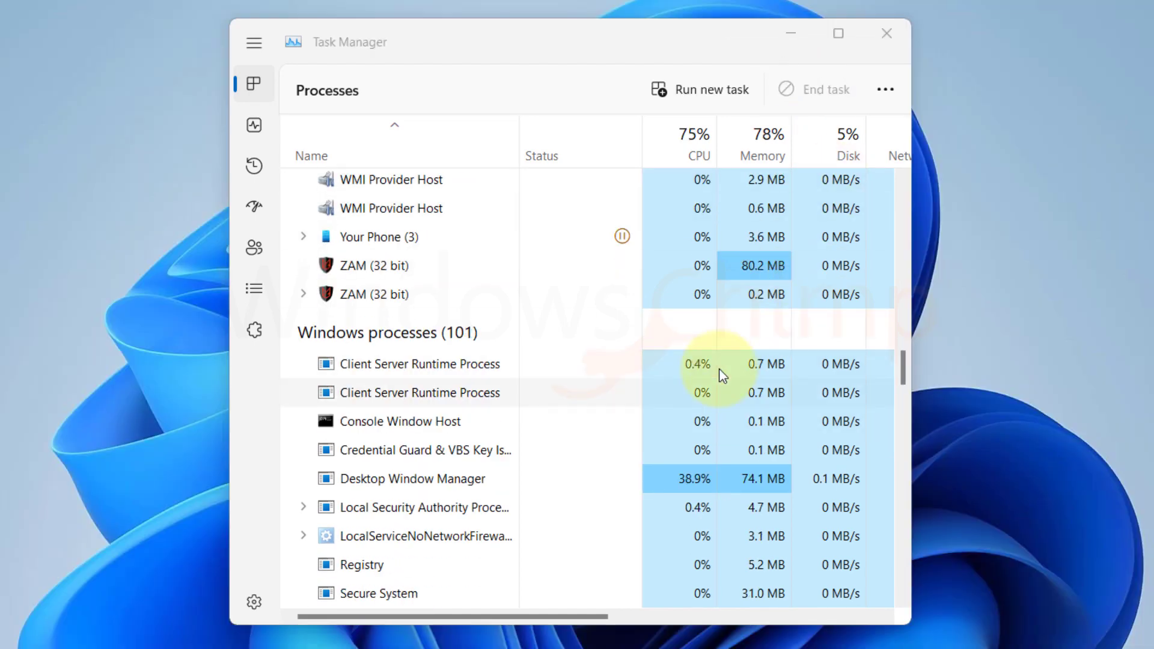
scroll(up, 3)
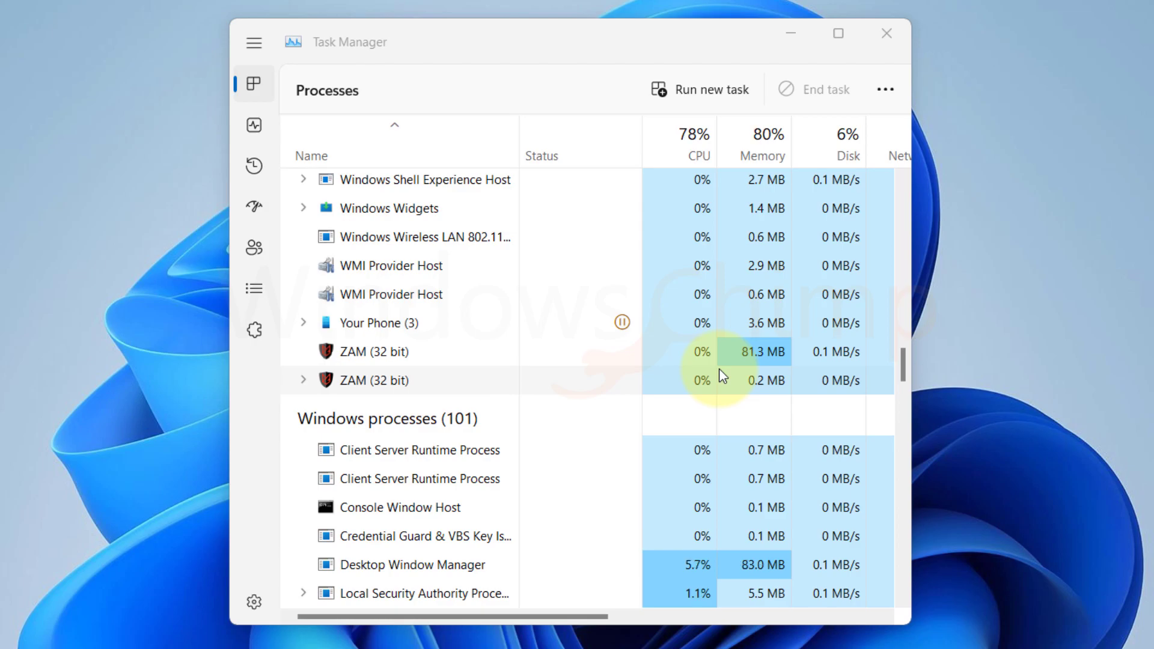
click(885, 33)
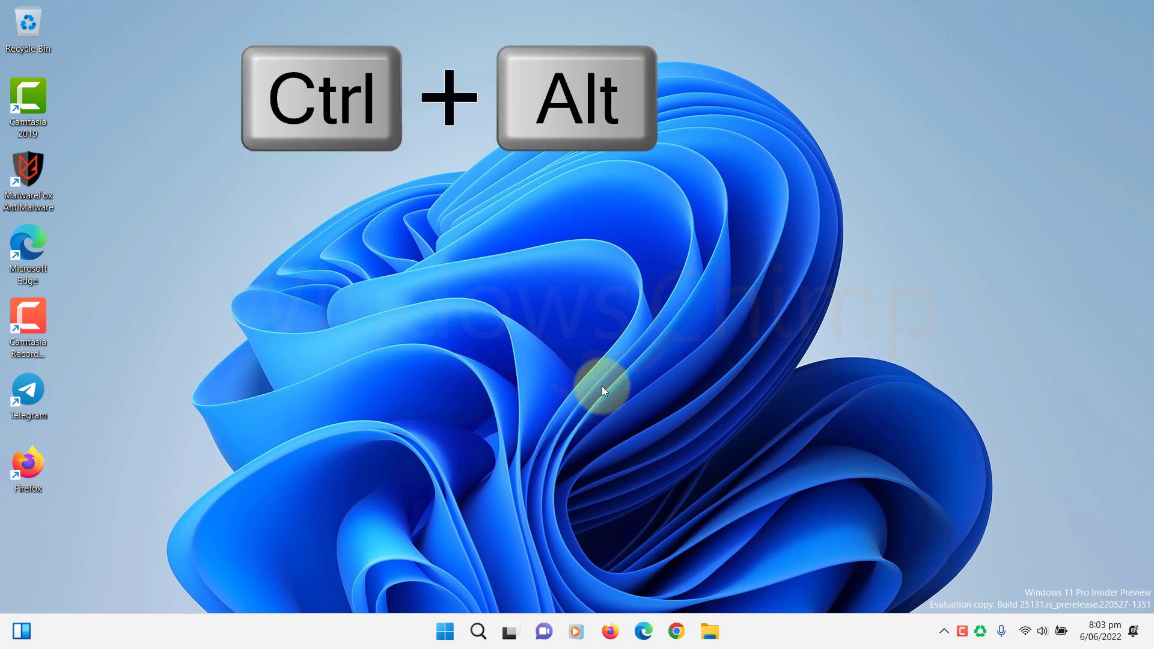
- Reopen Task Manager and run msconfig as a new task to launch System Configuration
key(ctrl+alt+delete)
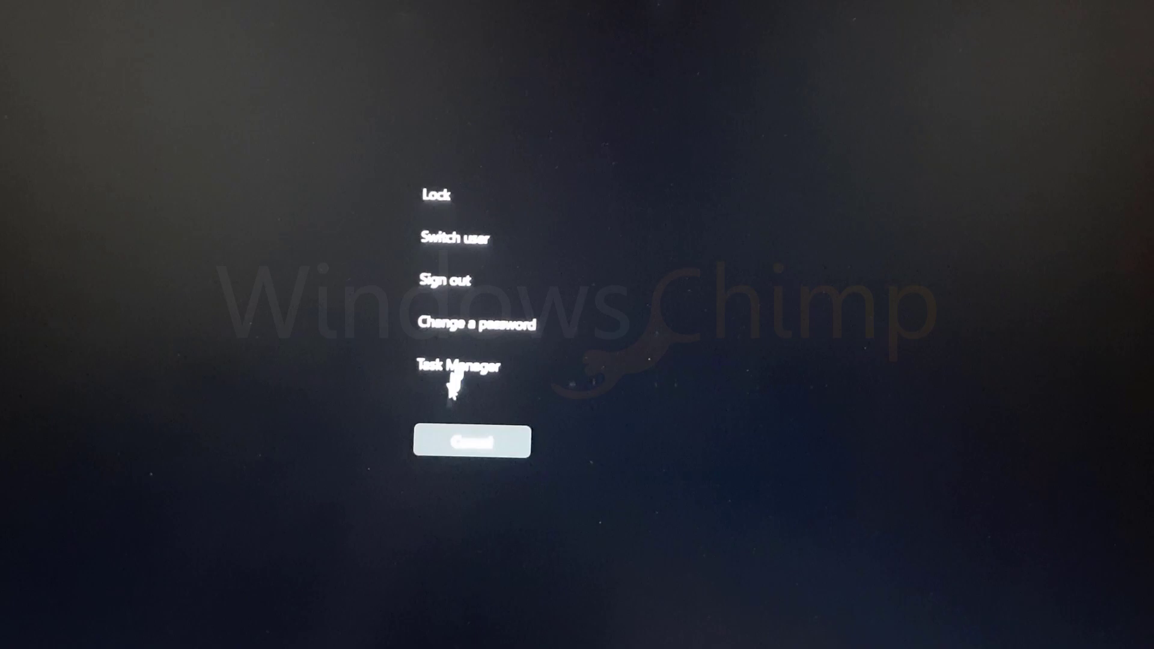
click(457, 365)
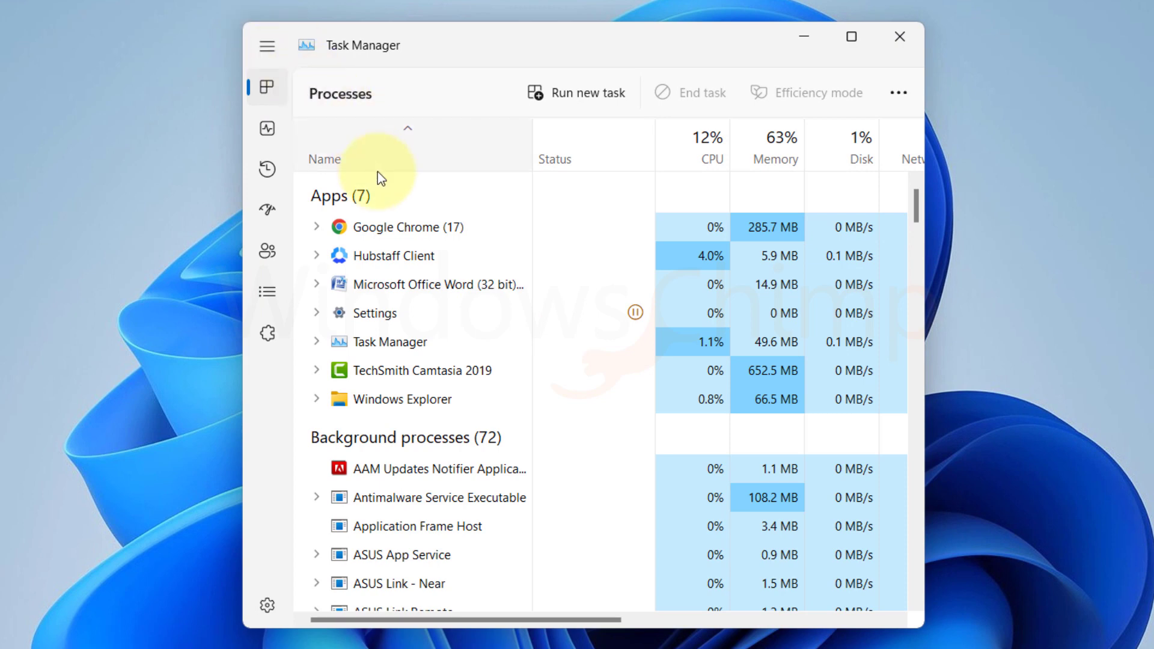
mouse_move(575, 93)
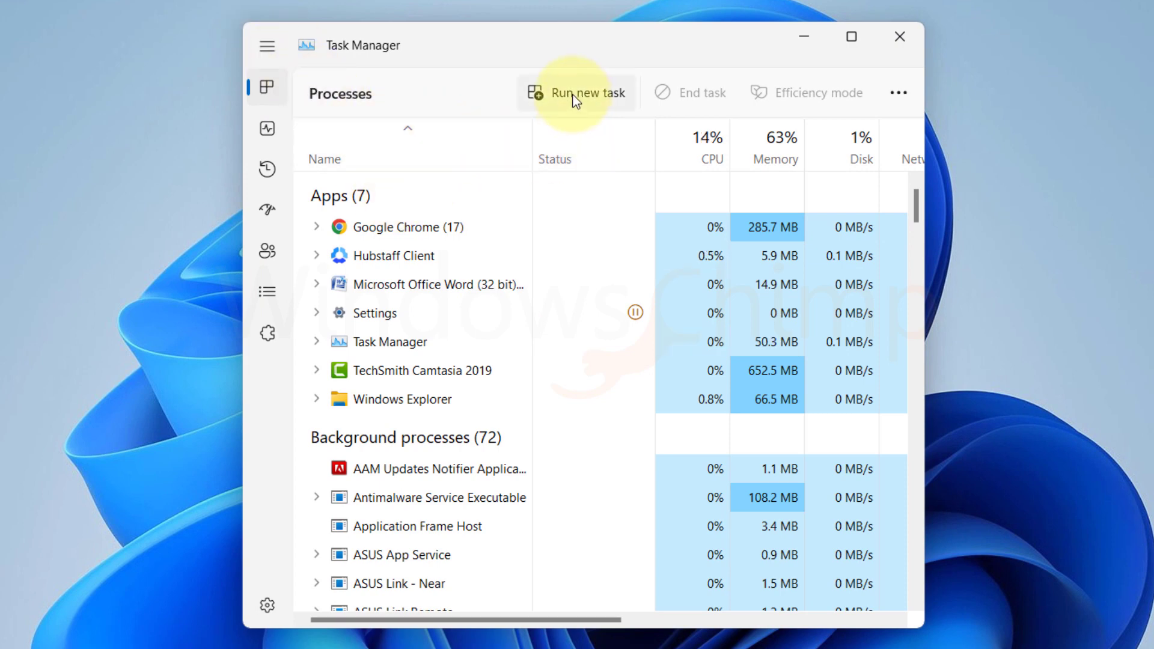
click(581, 92)
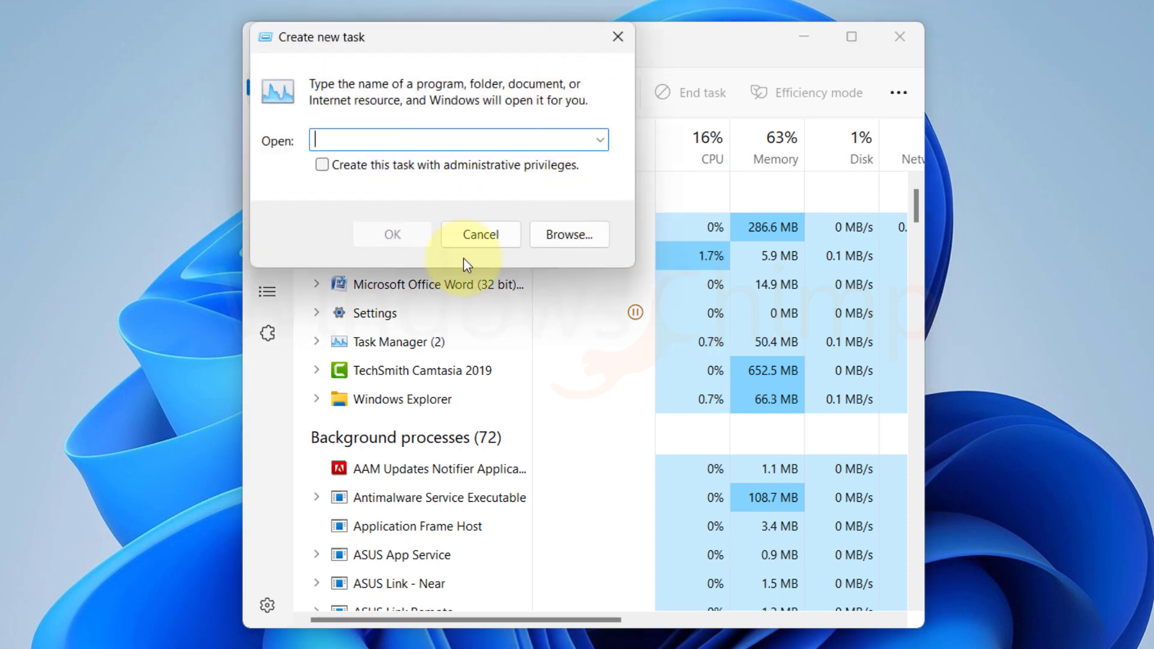
text(msconfig)
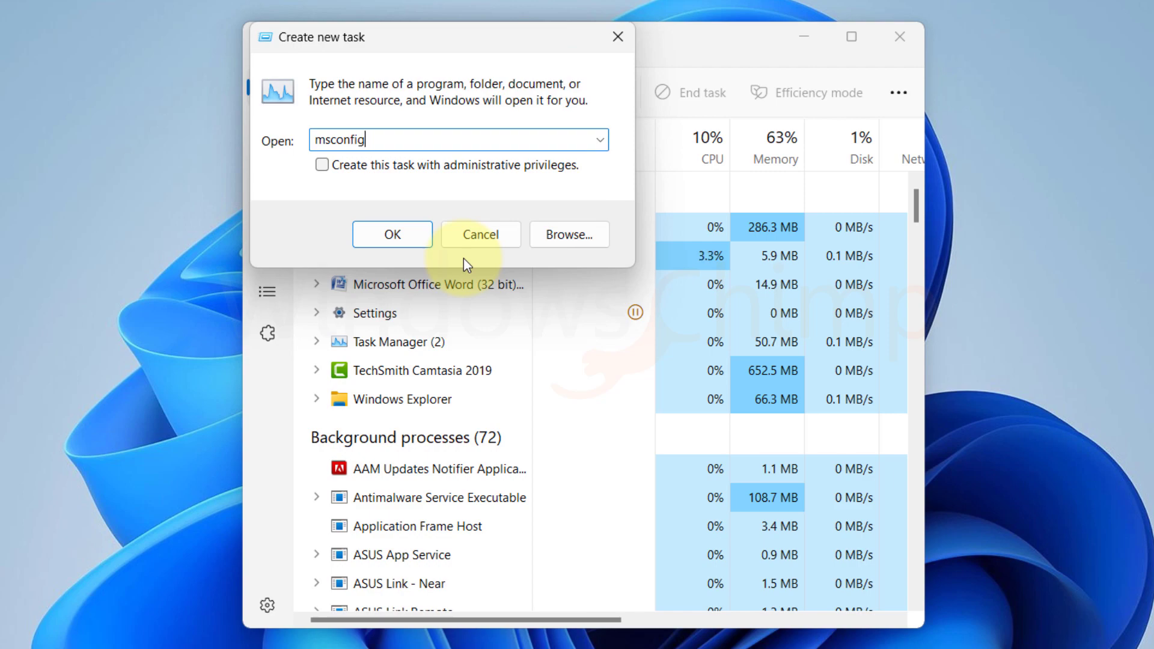
click(392, 234)
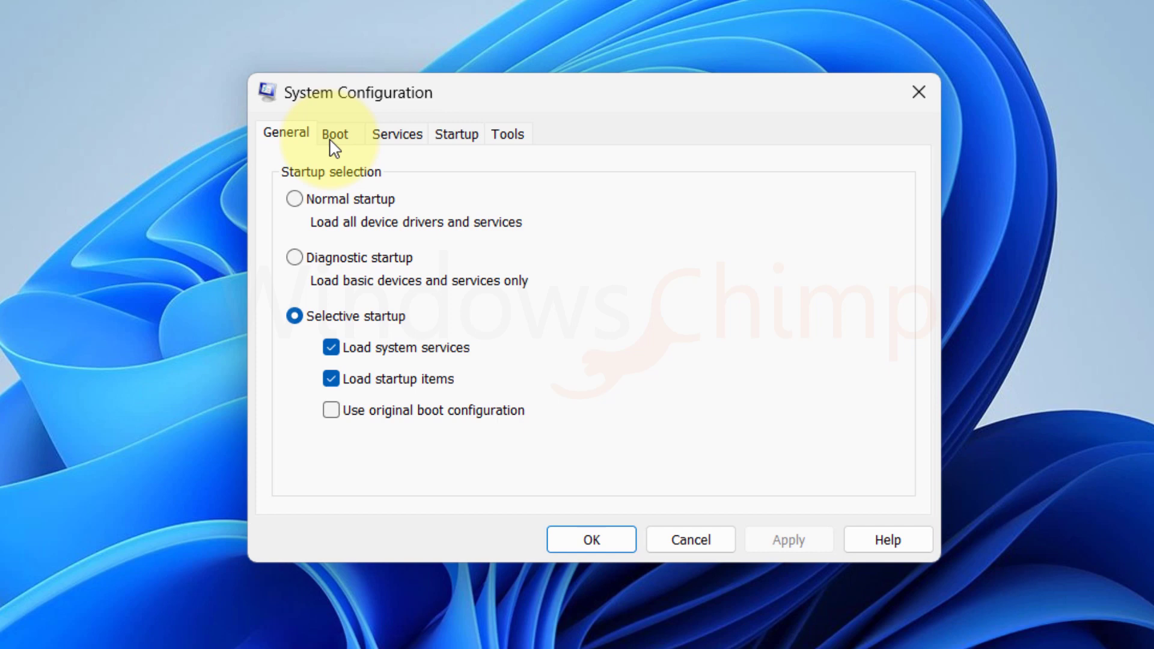
- Enable Safe boot on the Boot tab and restart the computer into safe mode
click(335, 133)
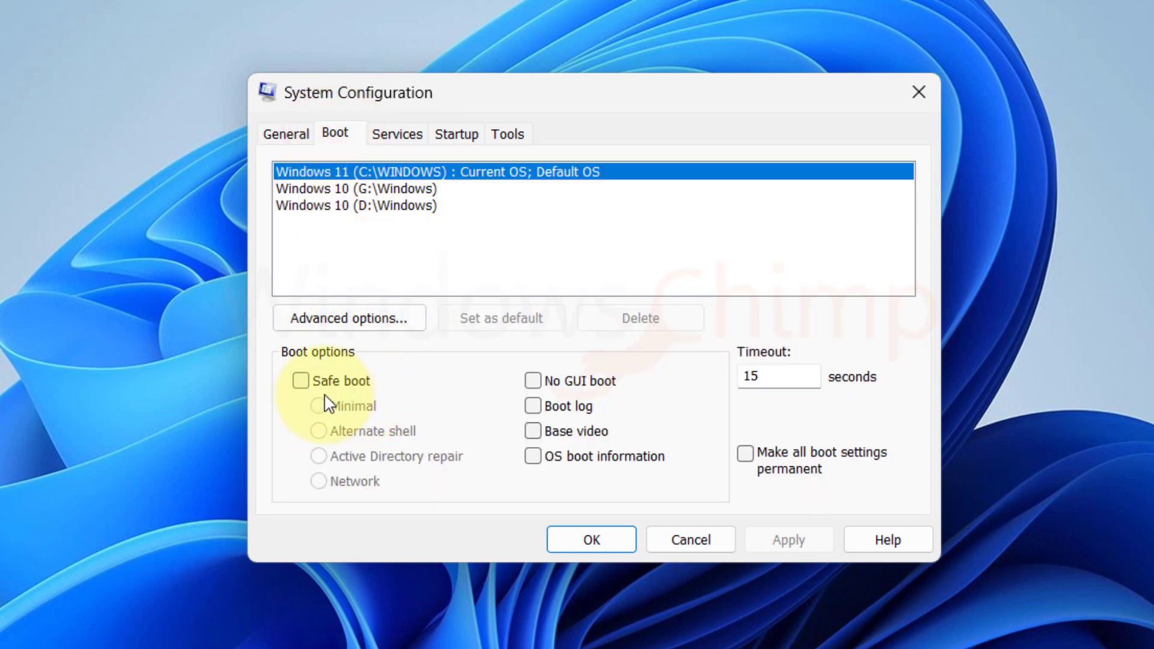
click(299, 381)
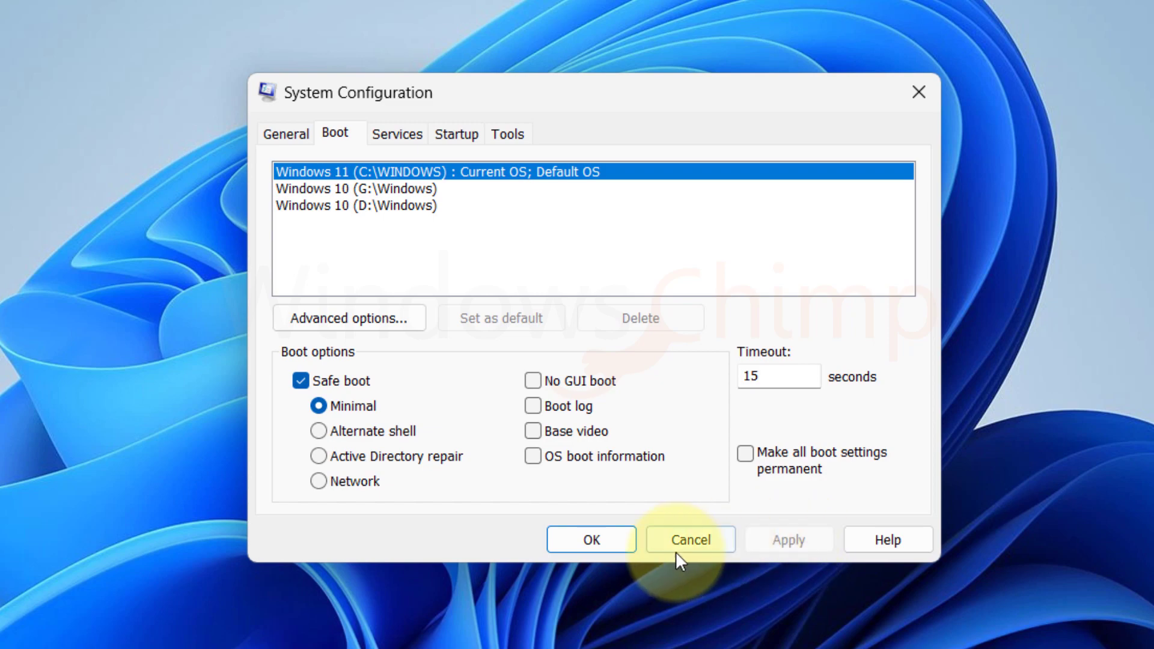
click(590, 540)
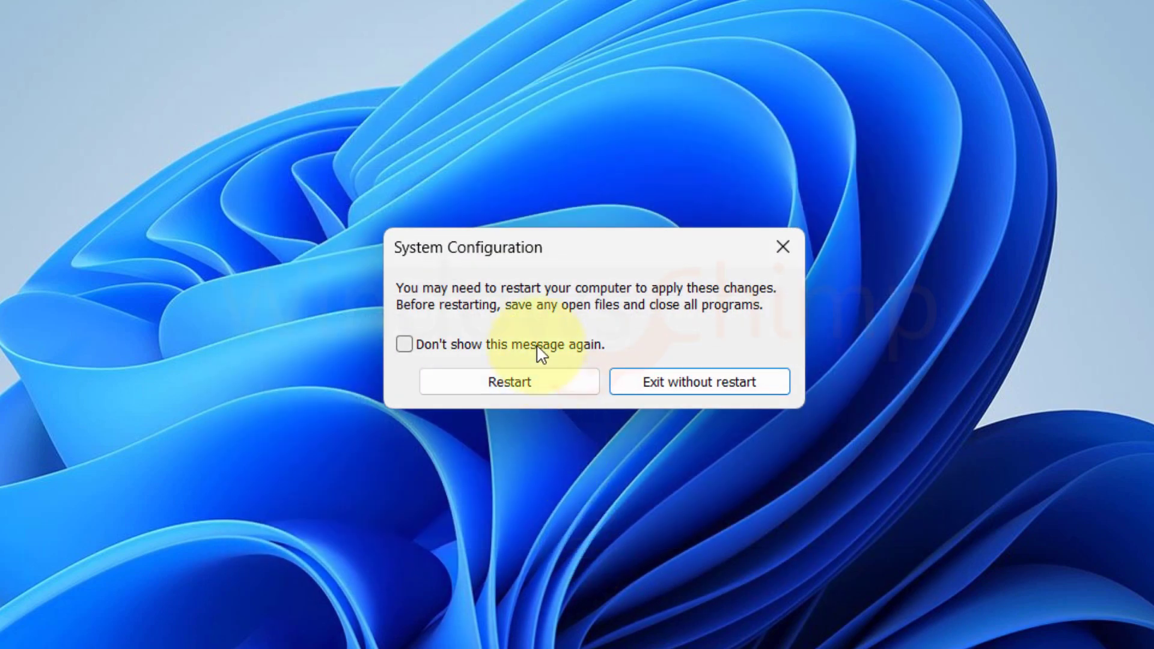
click(508, 381)
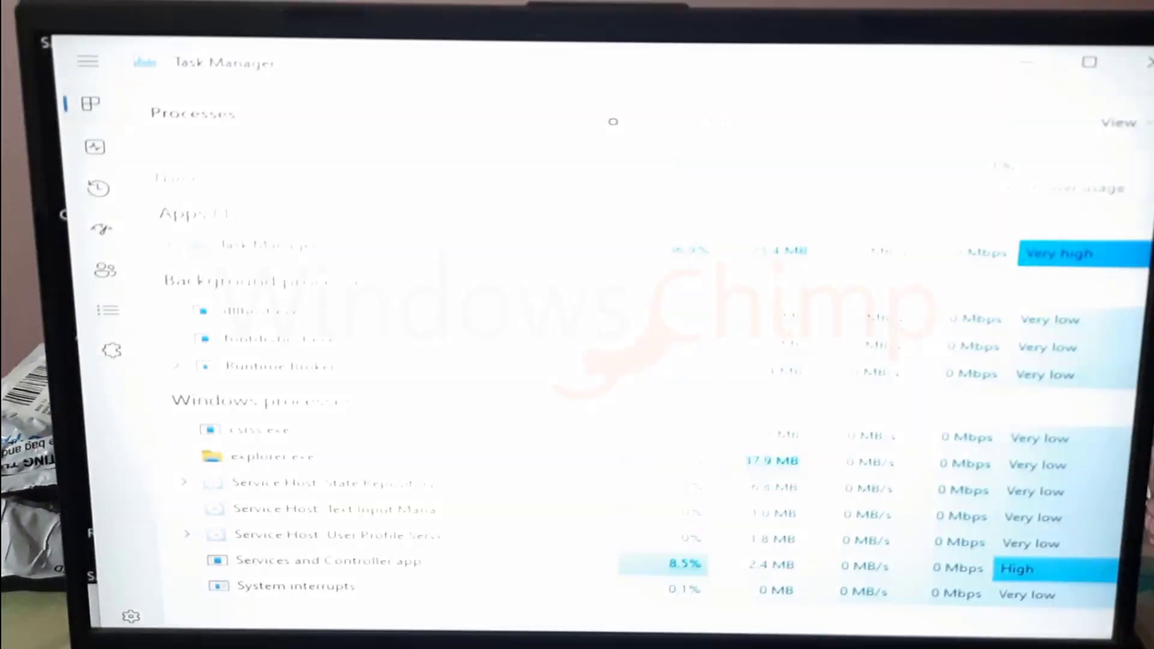
- In safe mode, rerun msconfig and switch Safe boot off to return to a normal desktop
click(669, 119)
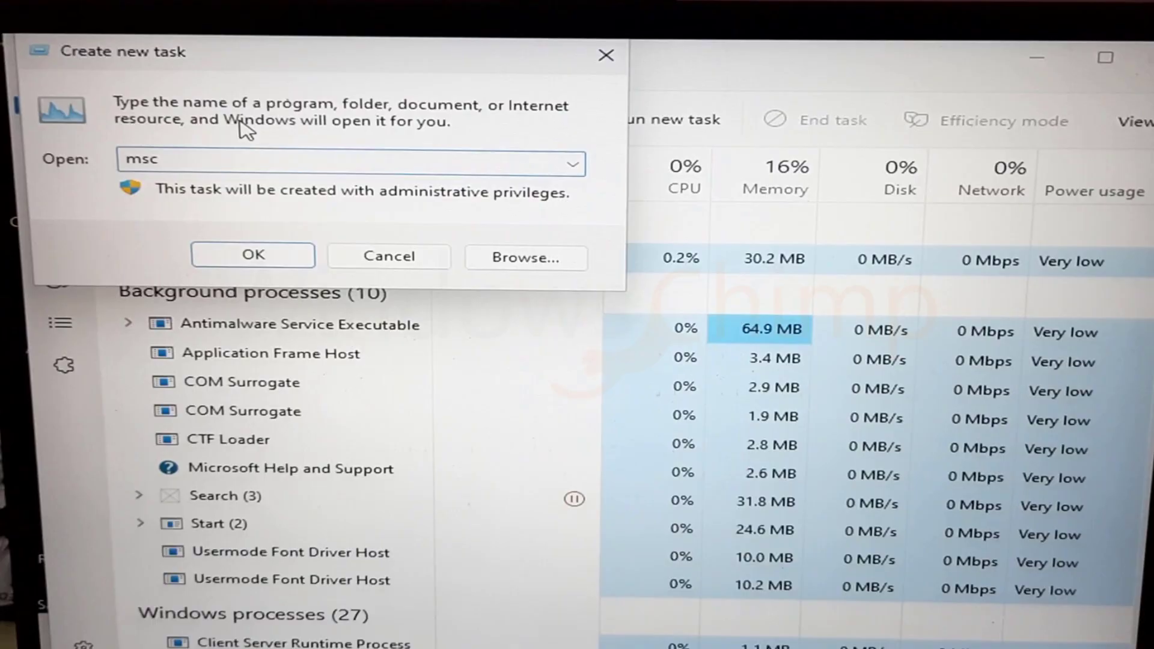
click(252, 255)
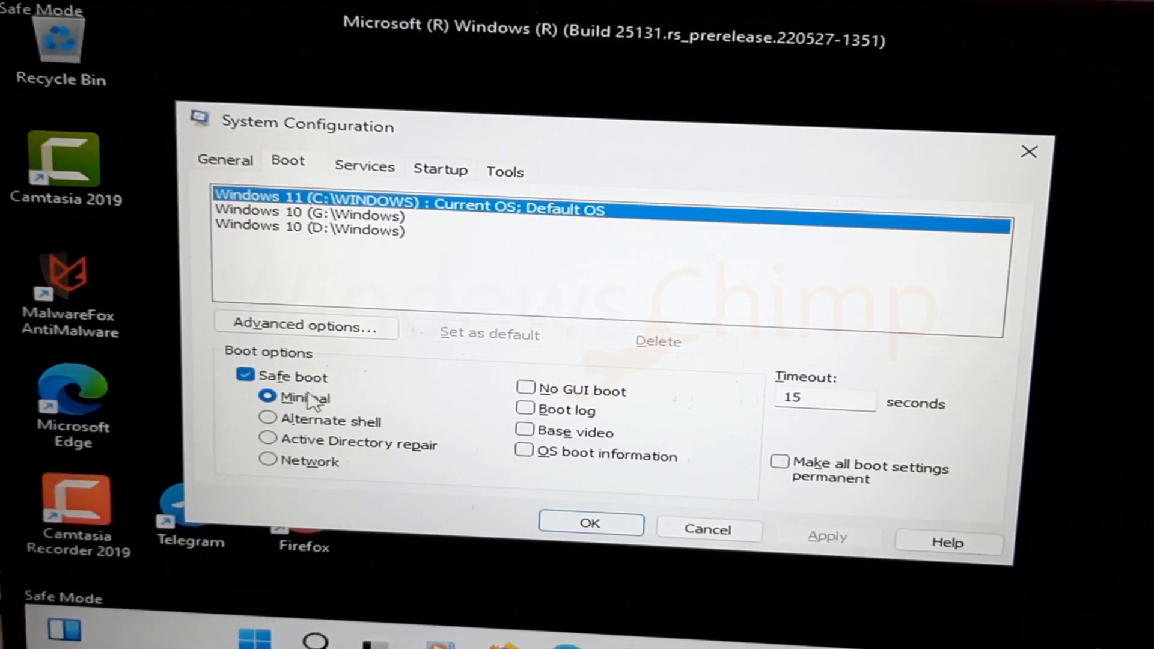
click(245, 375)
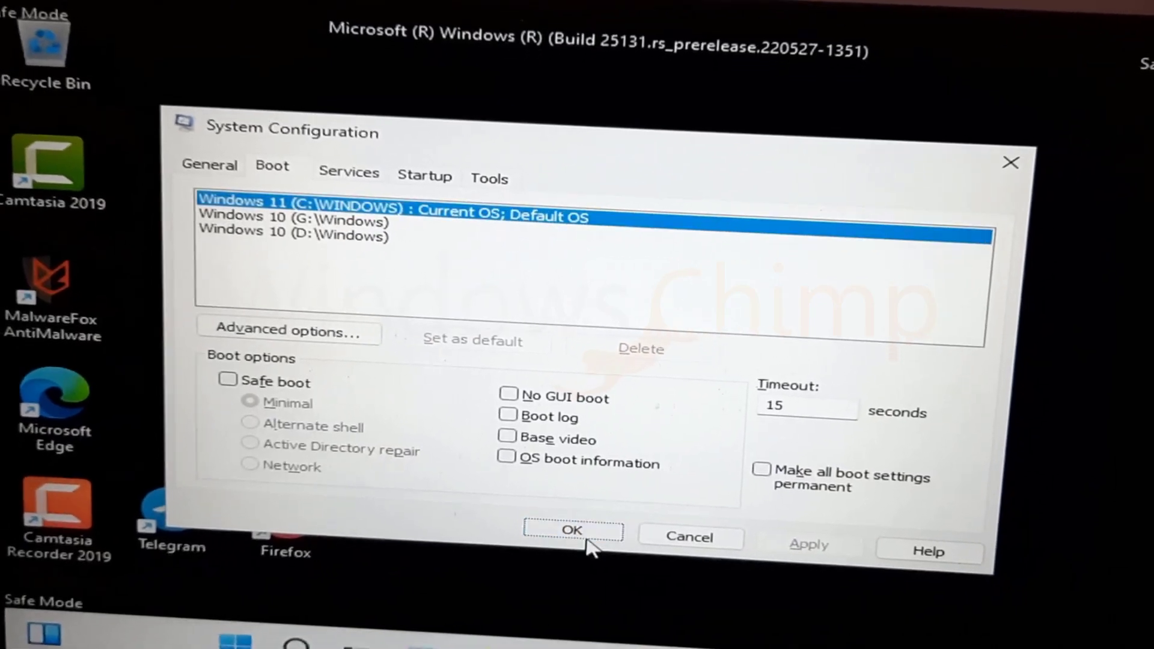
click(572, 530)
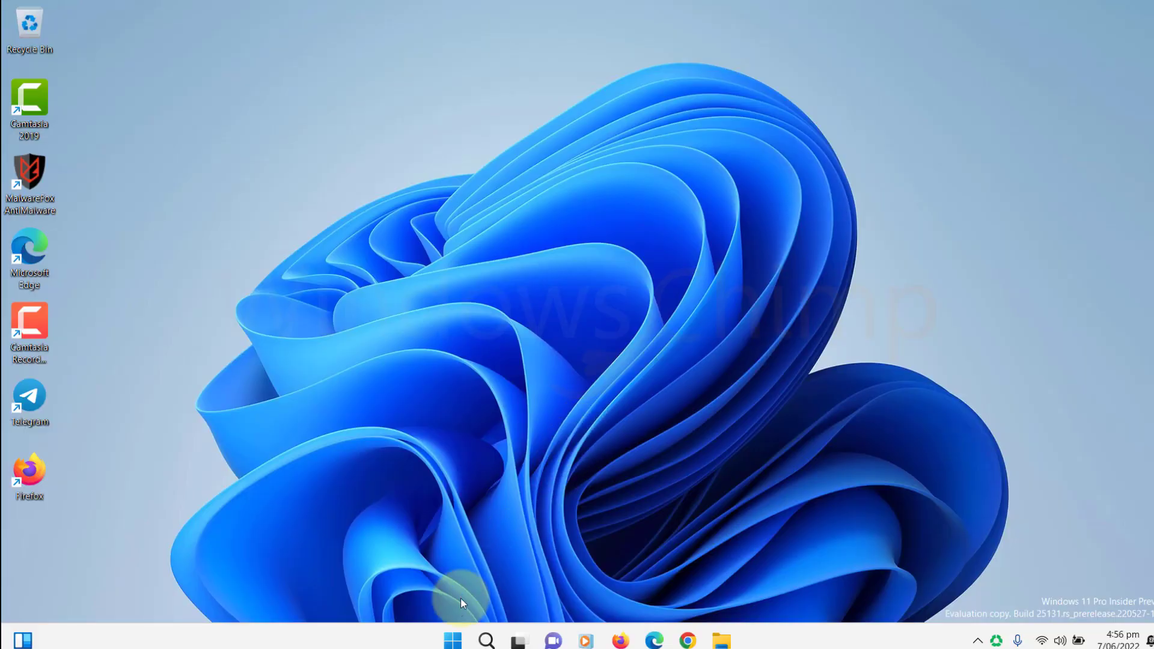
click(451, 639)
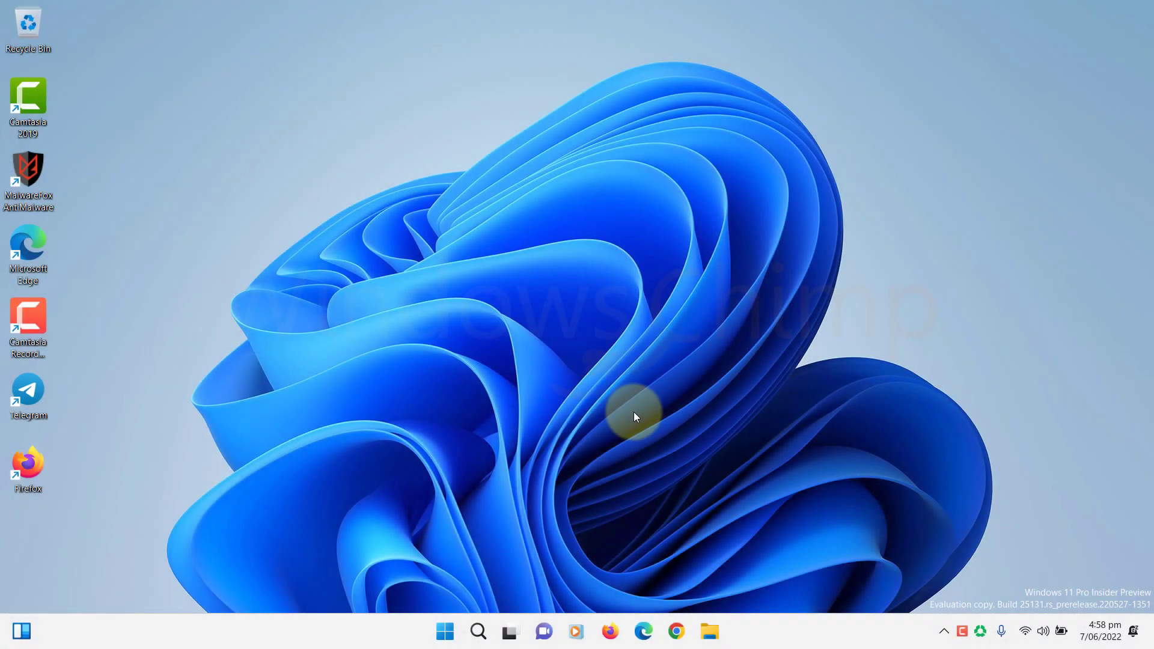
mouse_move(625, 440)
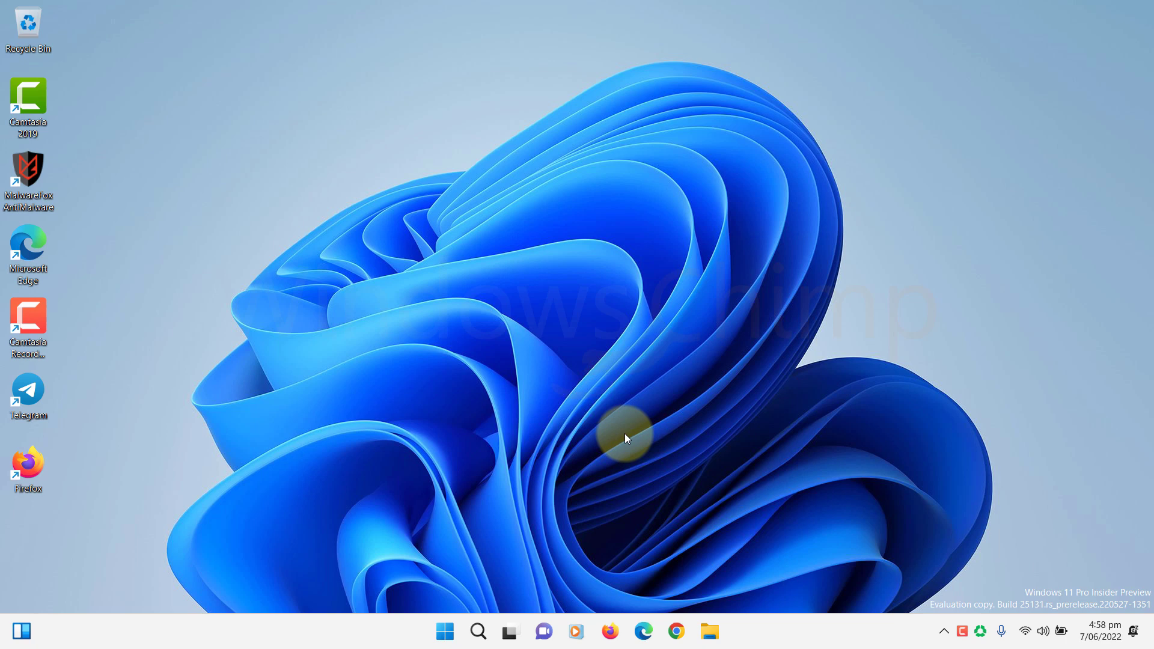
mouse_move(620, 394)
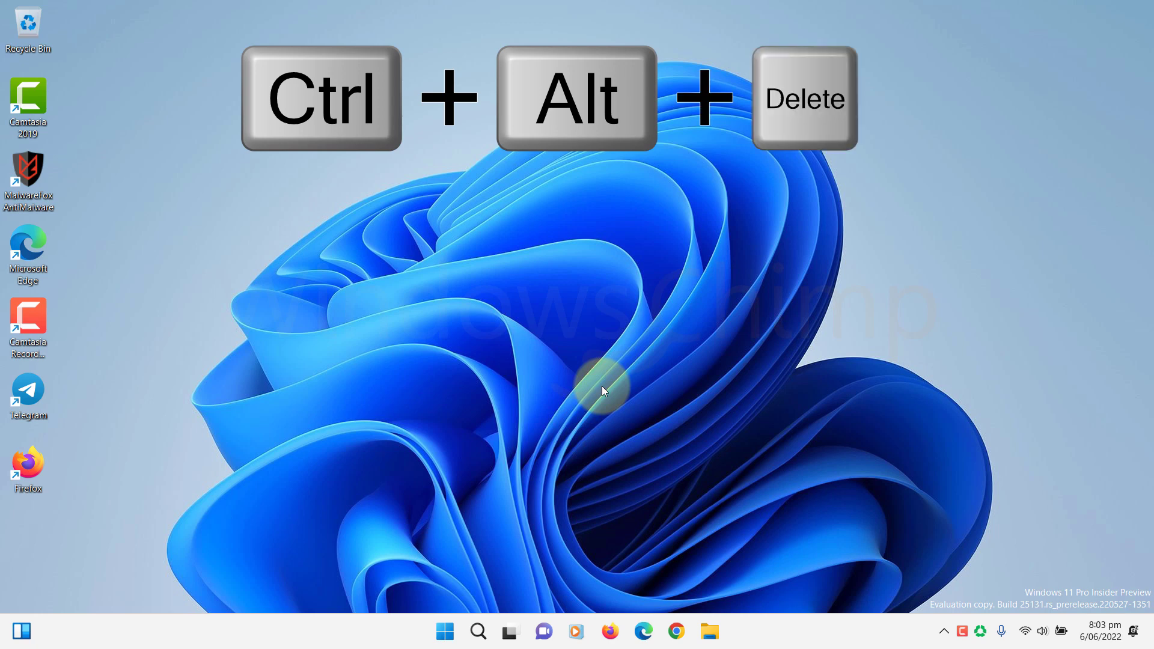
- Reopen Task Manager and run ms-settings: as a new task to launch the Settings app
key(ctrl+alt+delete)
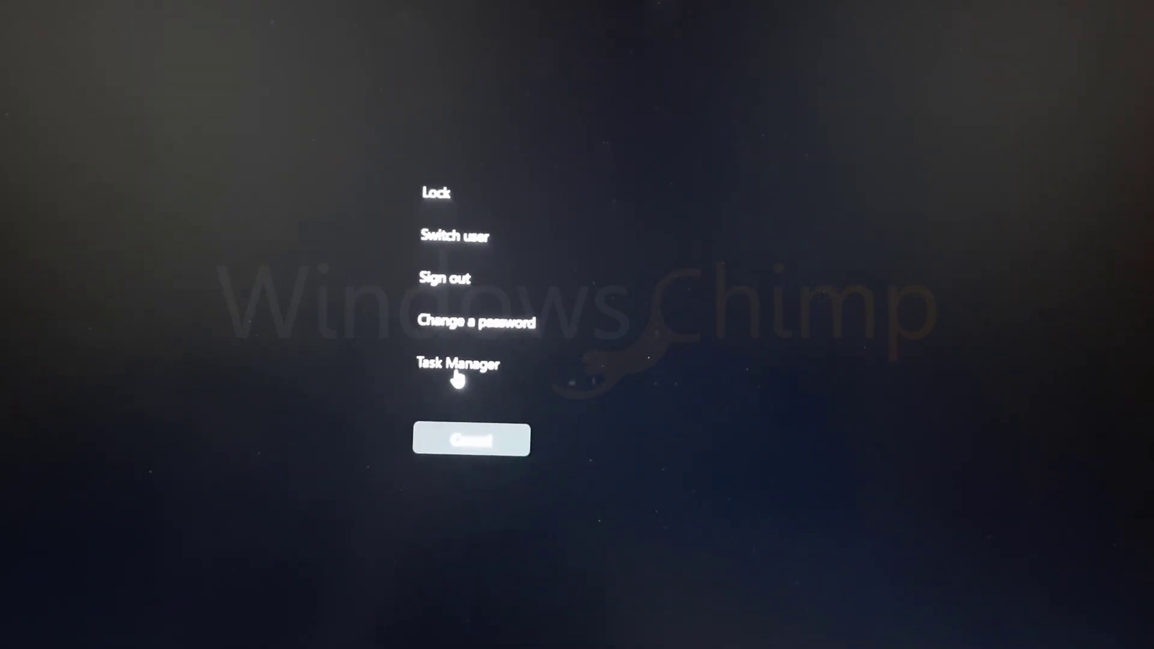
click(458, 363)
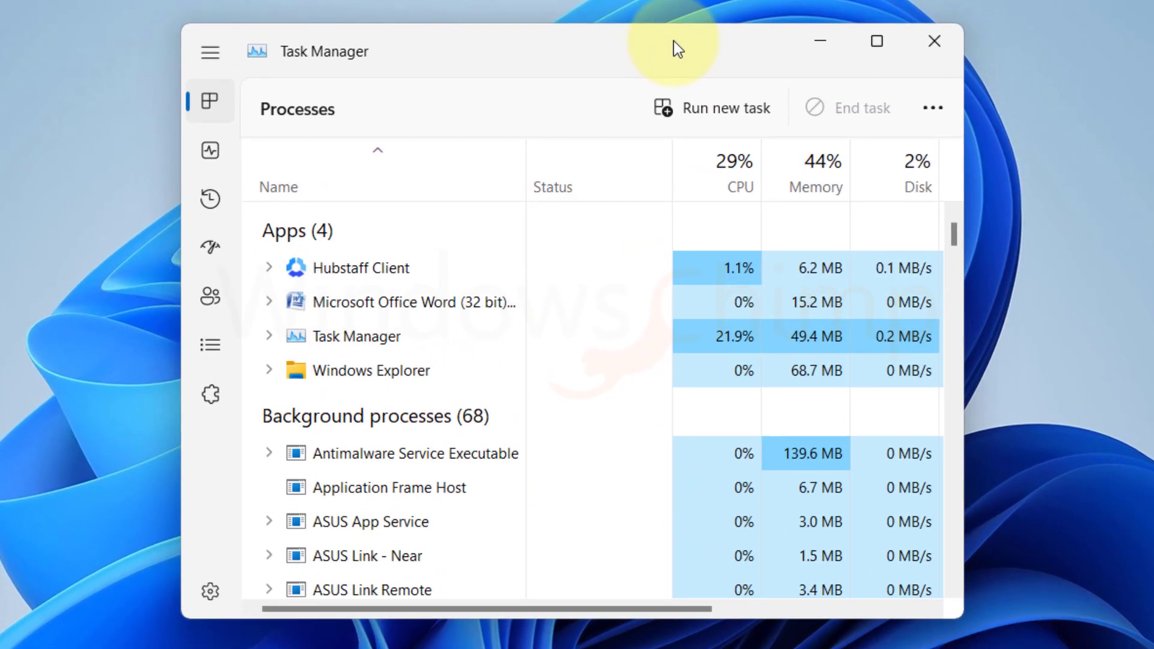
click(723, 107)
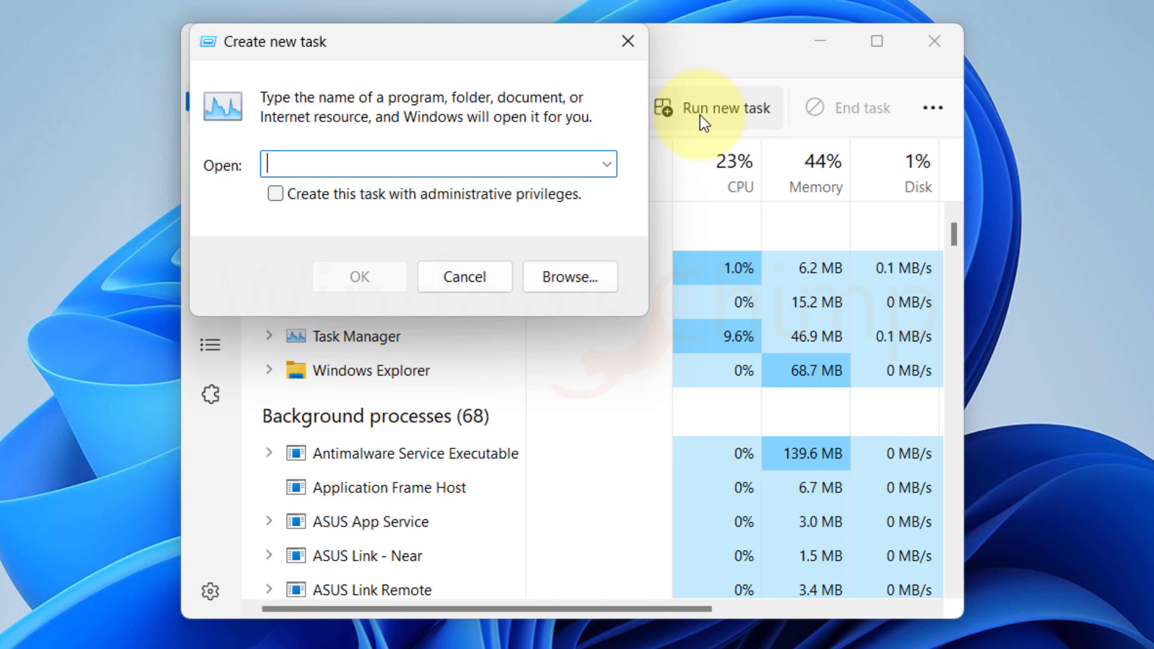
text(ms-)
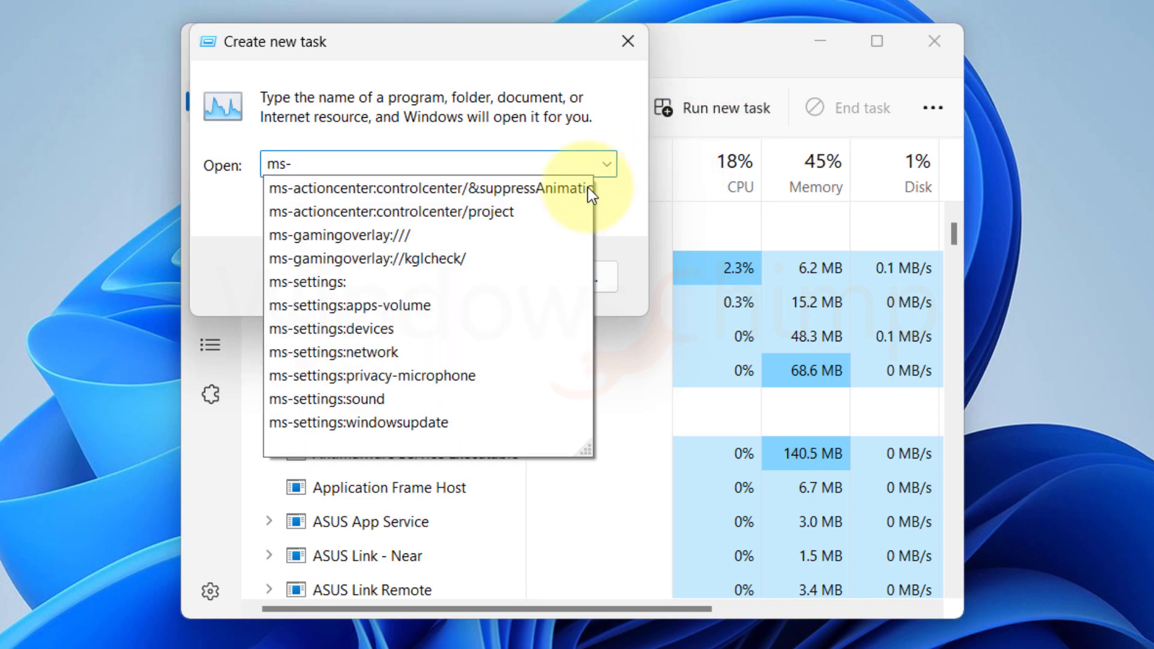
click(326, 281)
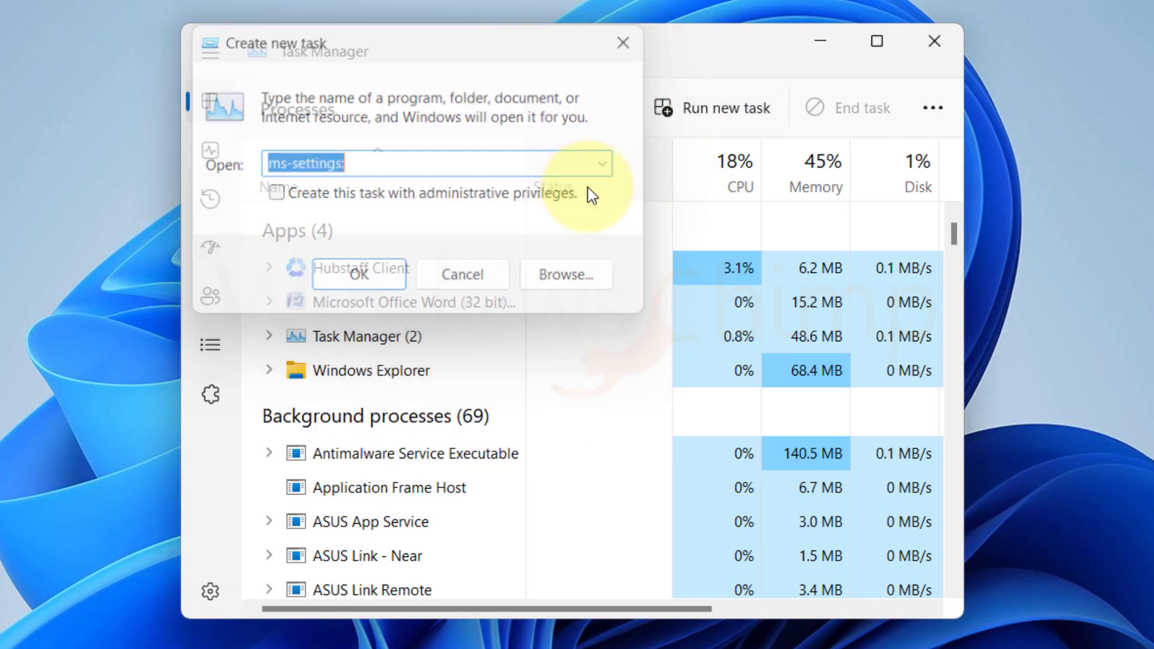
click(358, 274)
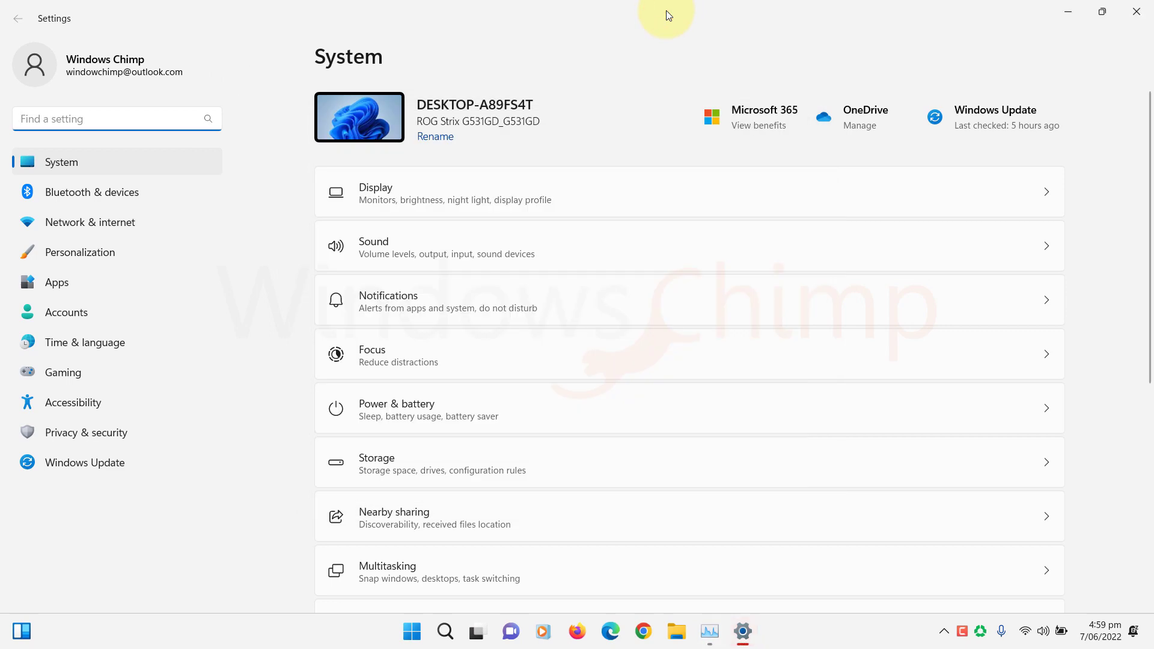
- Uninstall update KB5007297 from Windows Update history, then check for new updates
click(84, 462)
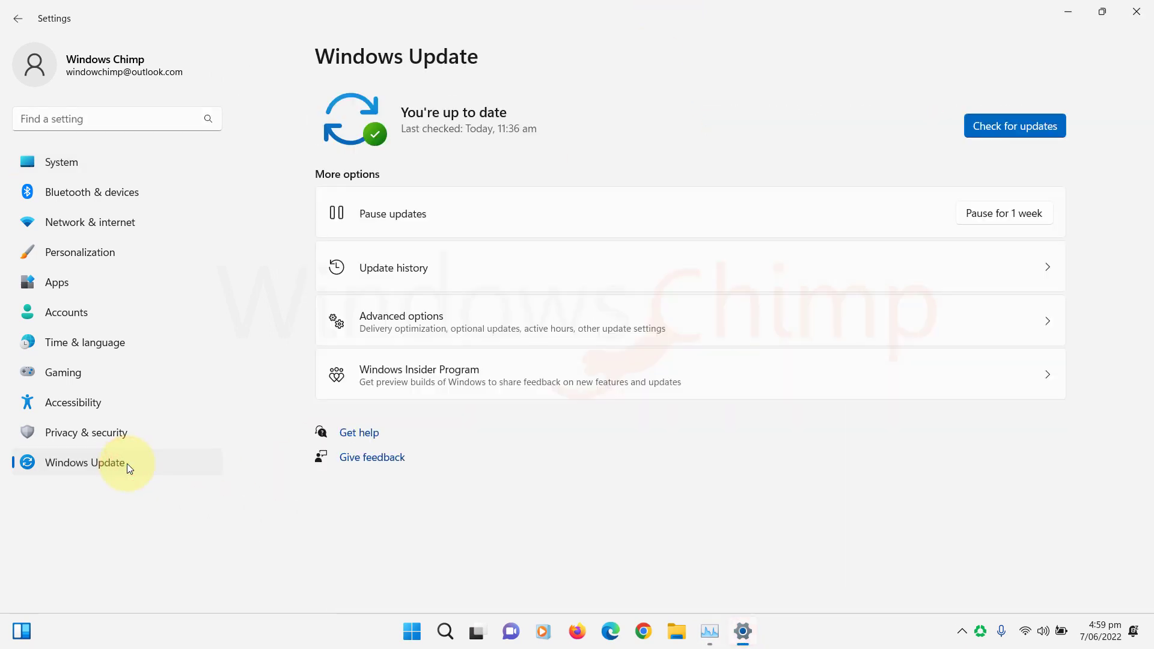
mouse_move(470, 280)
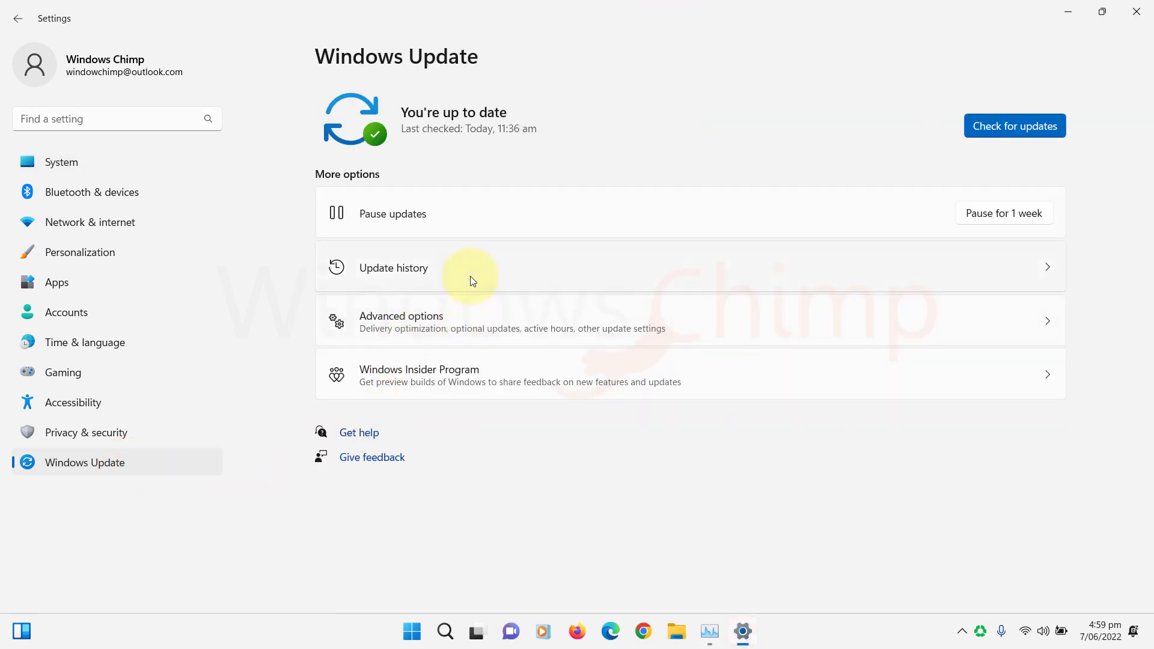
click(393, 266)
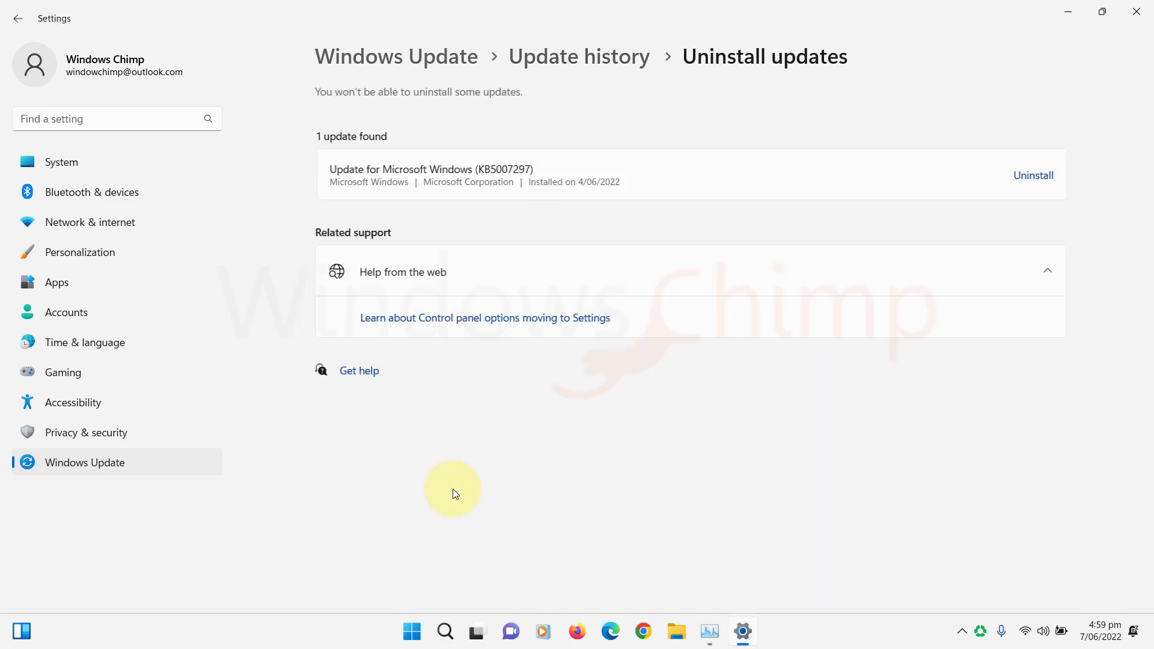
mouse_move(447, 176)
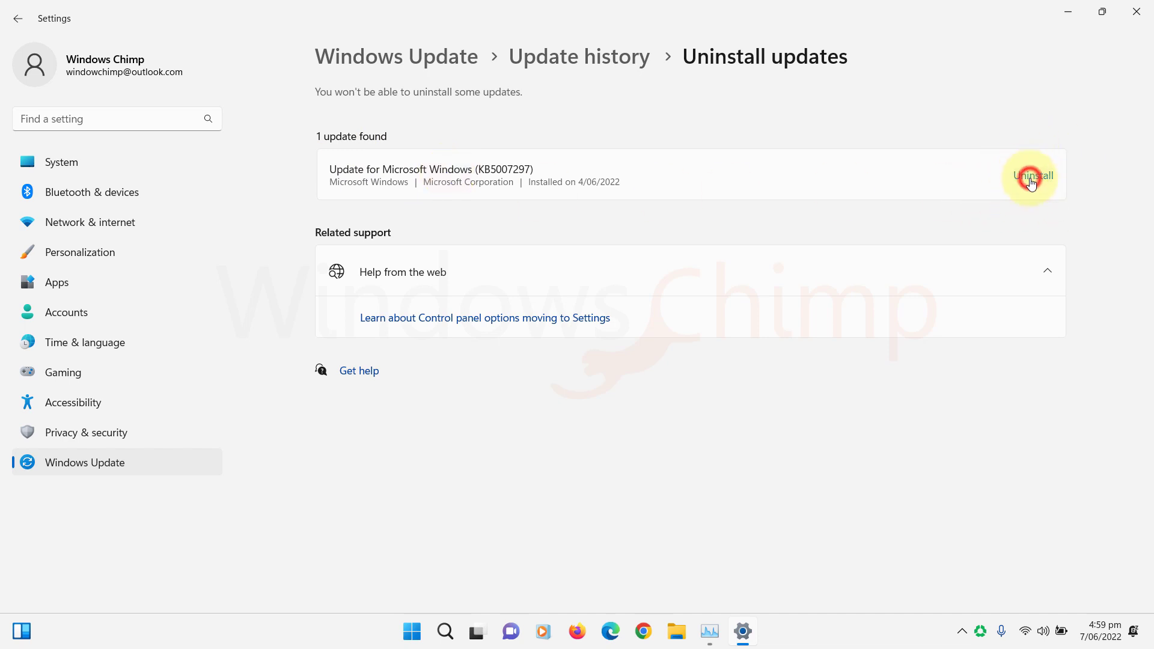
click(1031, 175)
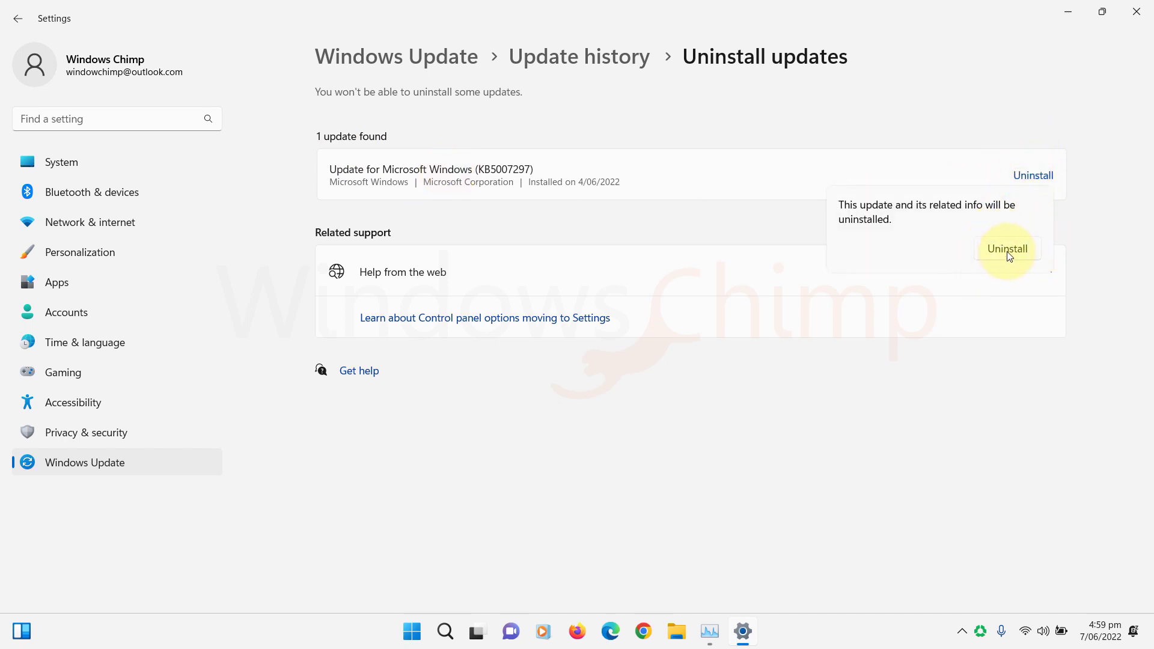
click(1006, 248)
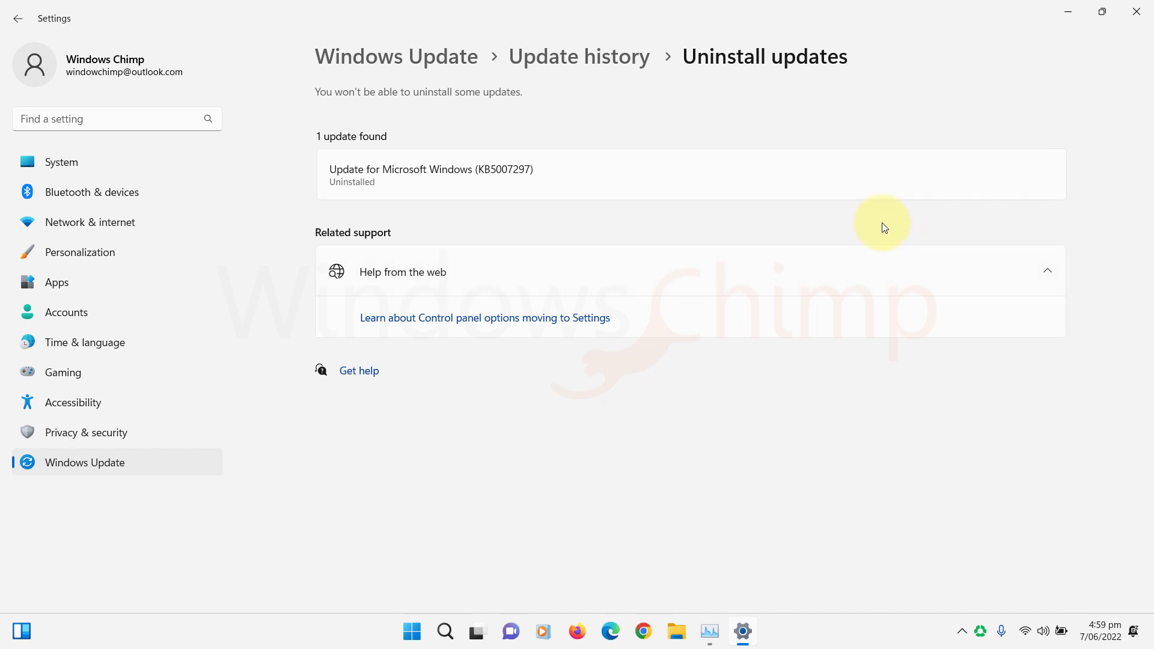
mouse_move(444, 66)
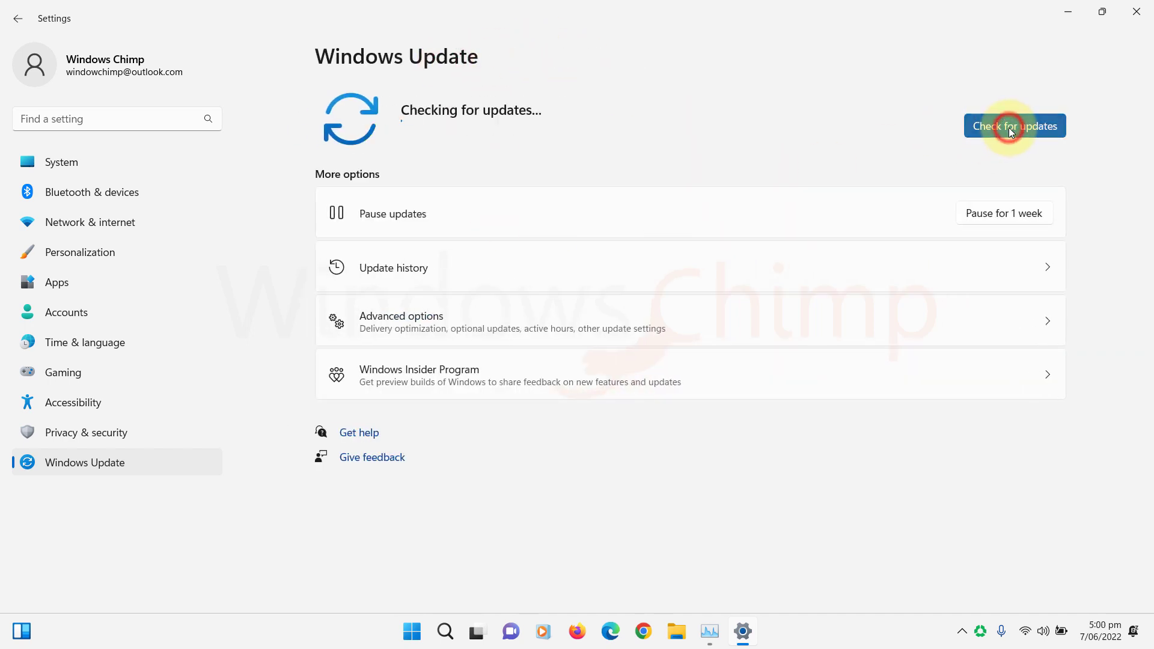
click(1014, 126)
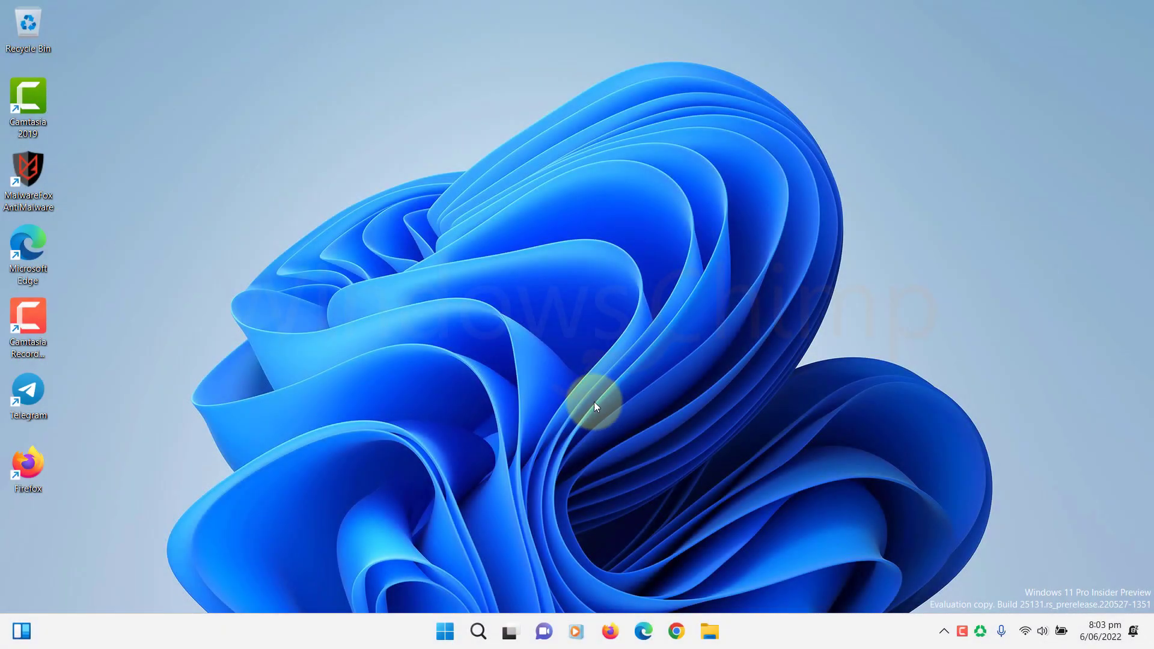
- Reopen Task Manager and run cmd as a new task with administrative privileges
key(ctrl)
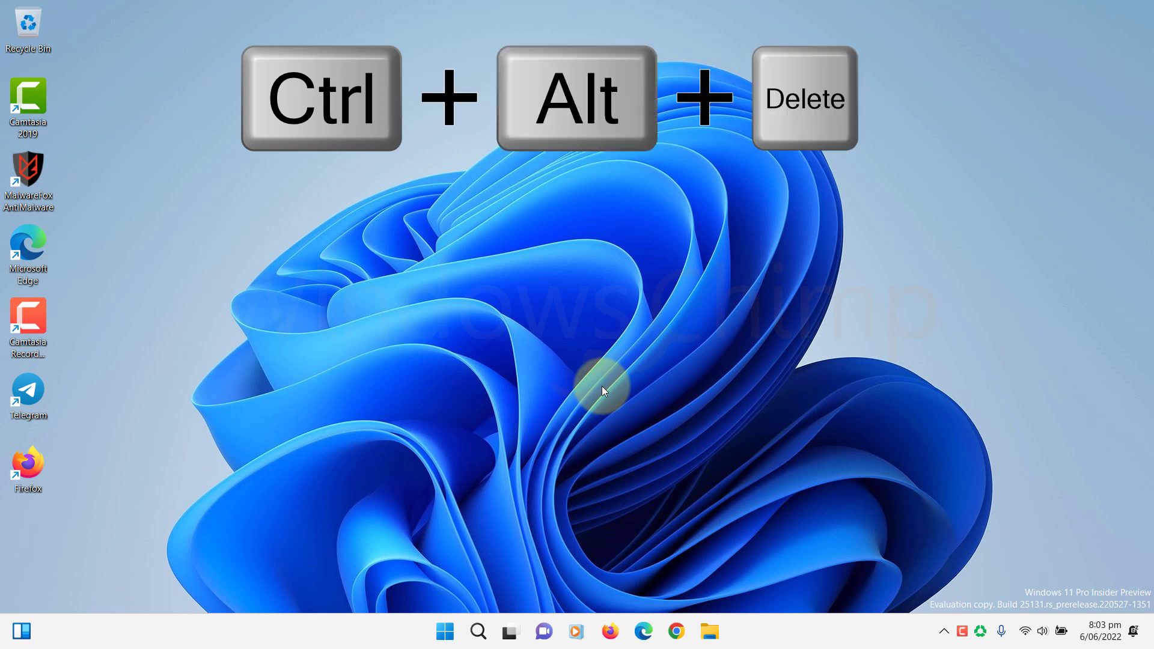
key(ctrl+alt+delete)
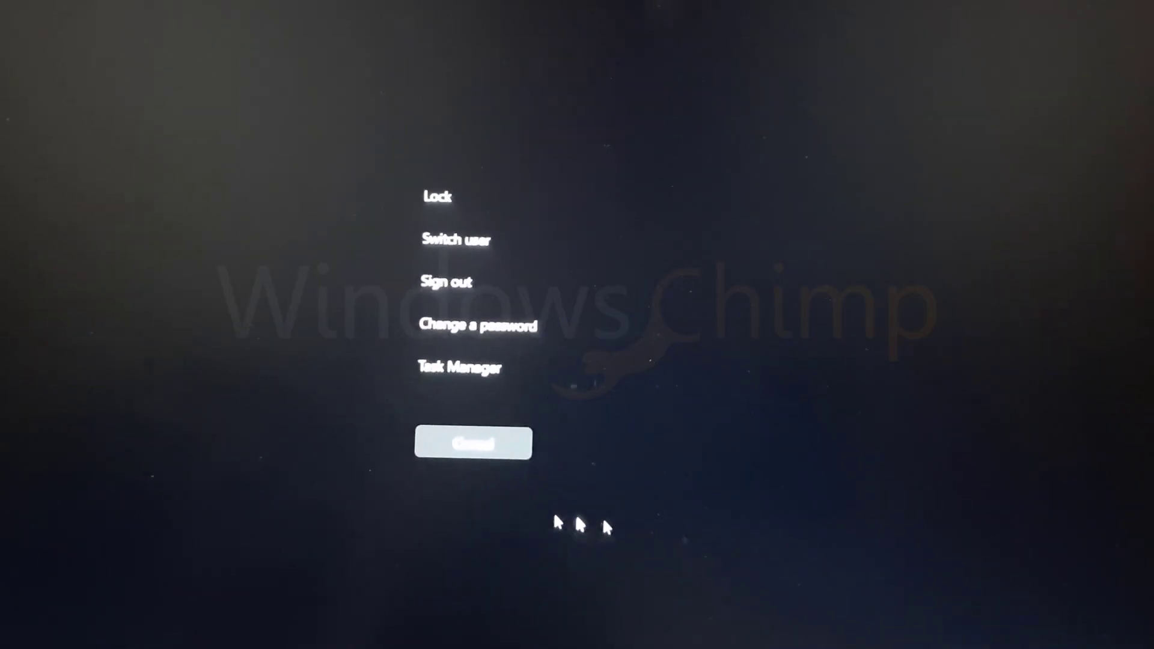
click(459, 368)
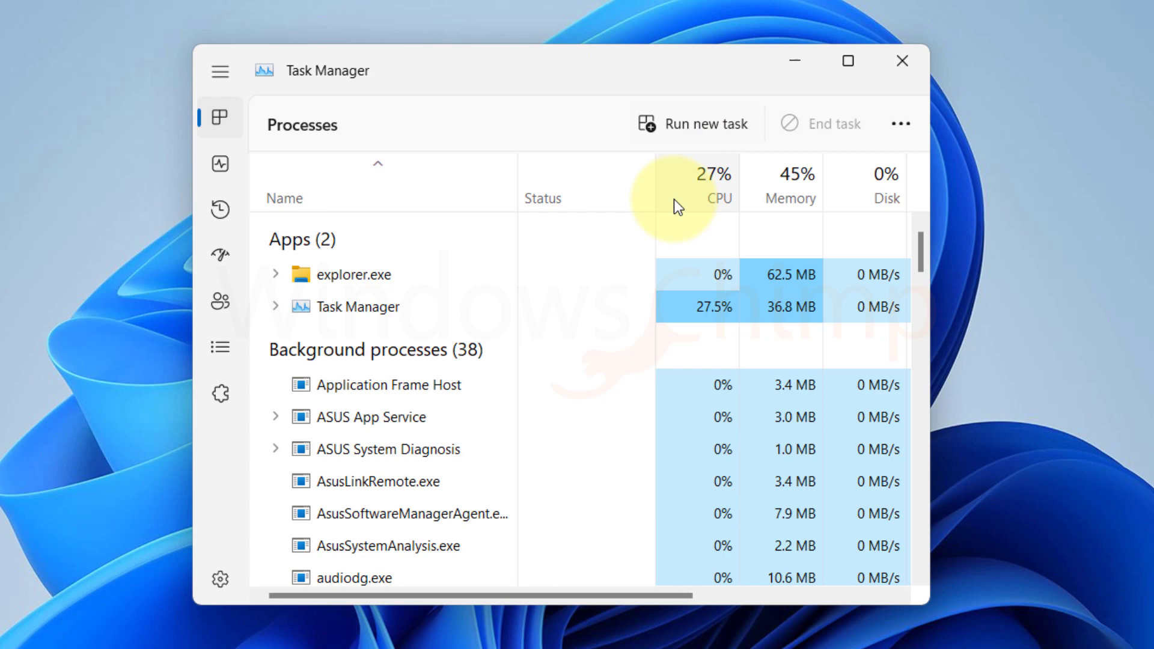
click(704, 123)
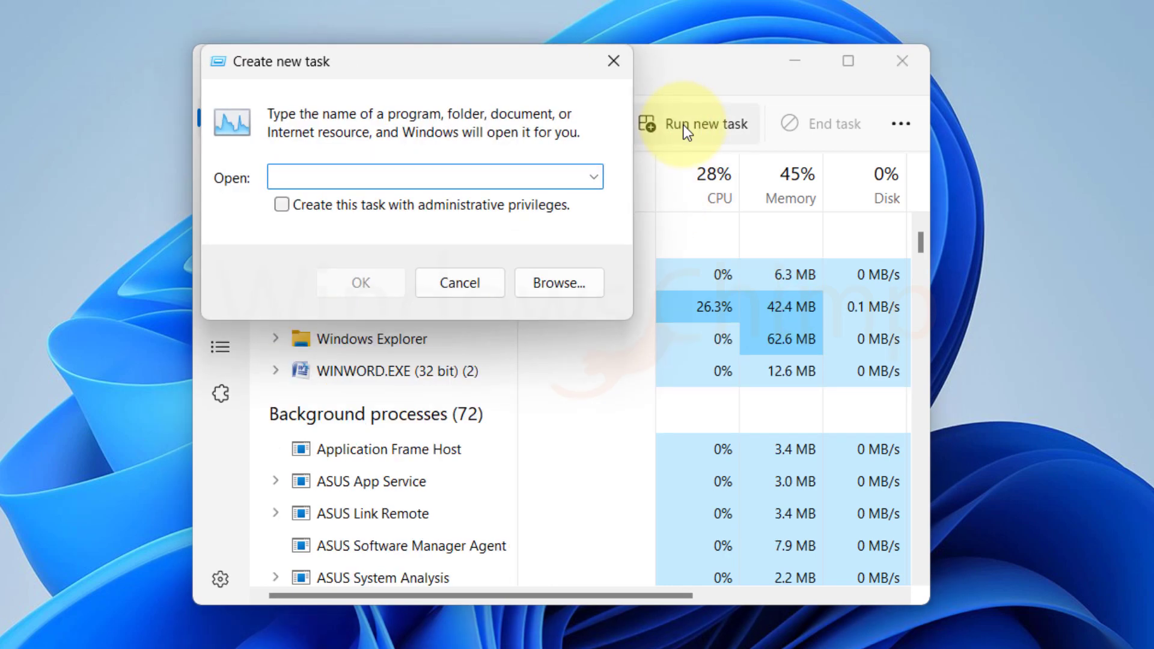
text(cmd)
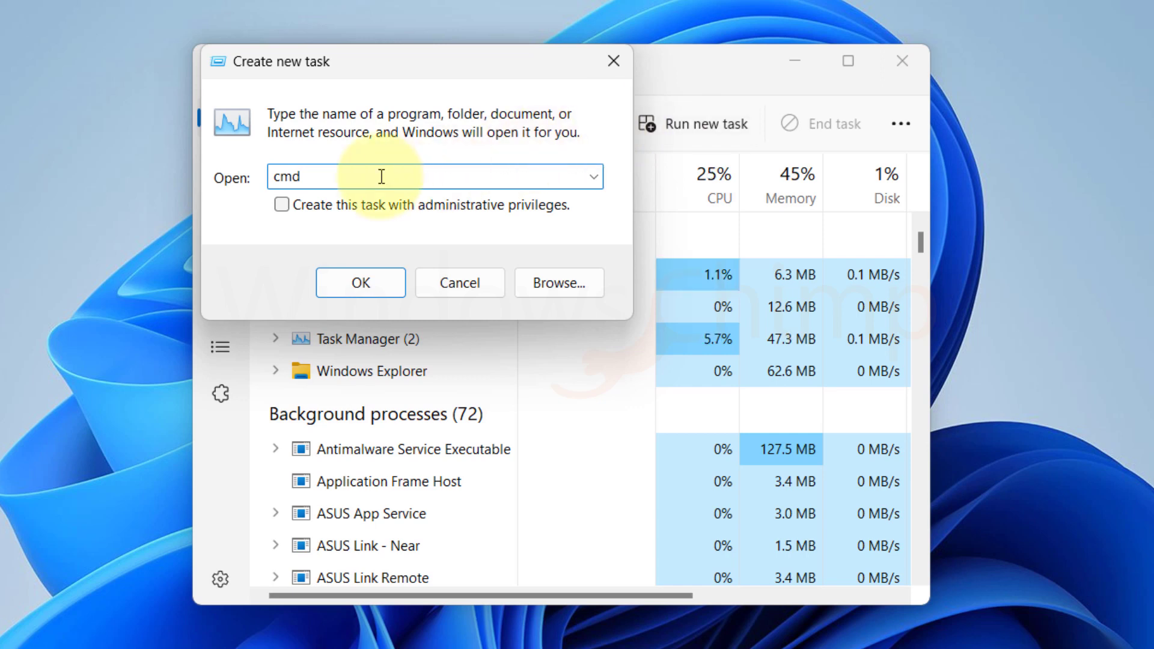
click(281, 205)
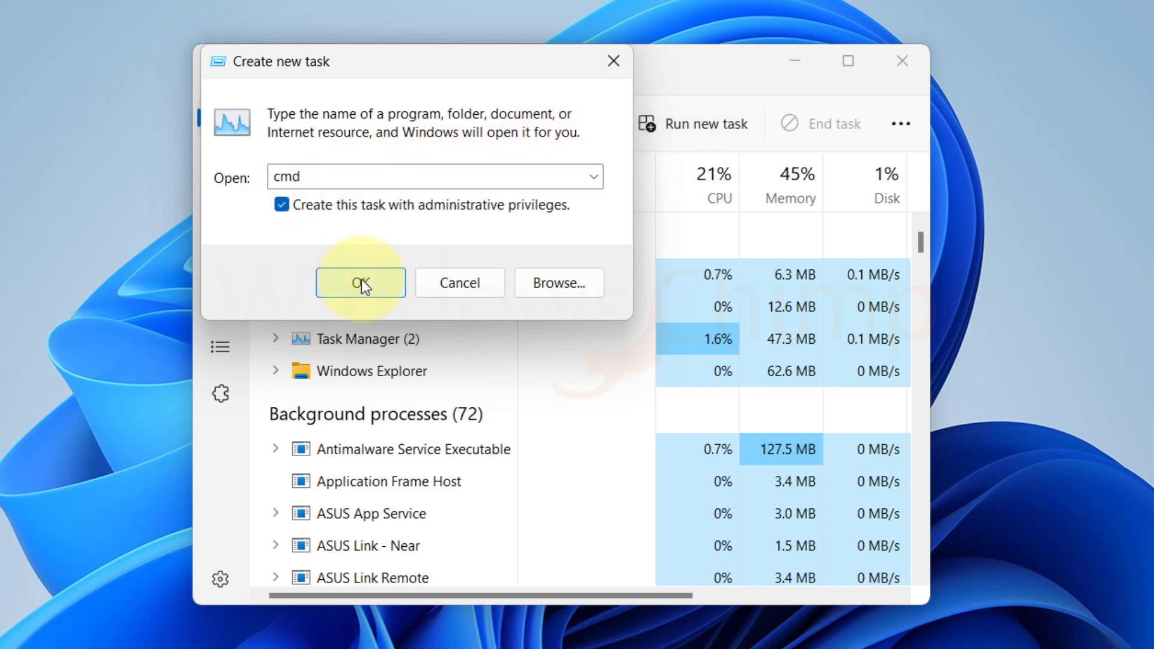
click(359, 281)
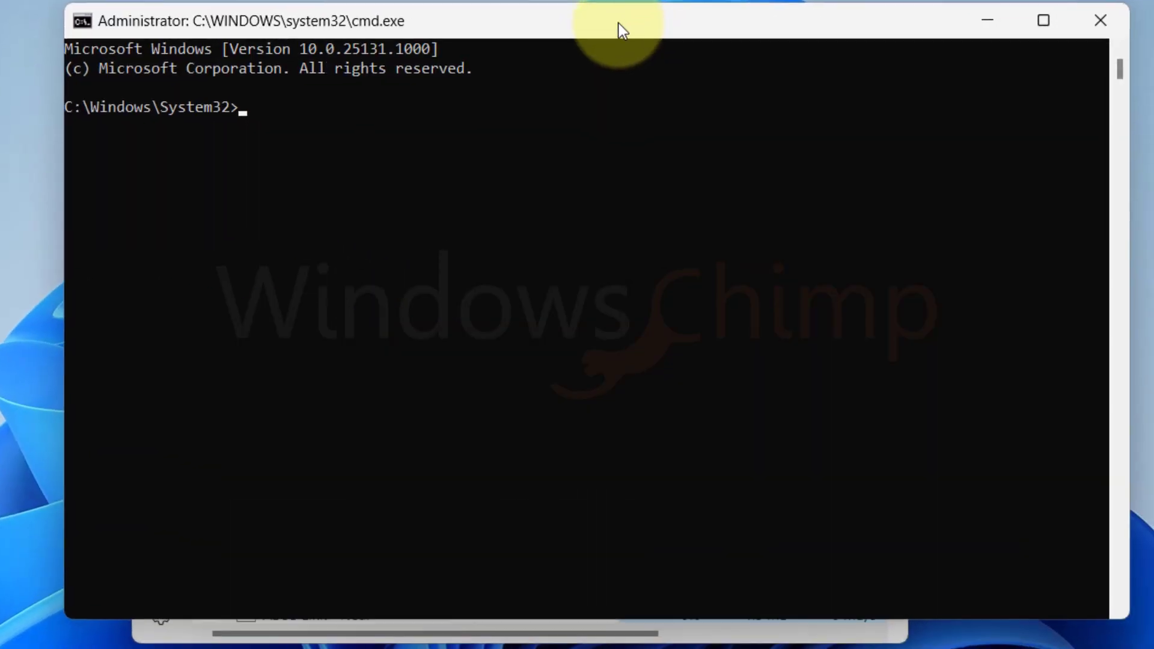
- Run sfc /scannow in the elevated Command Prompt
text(s)
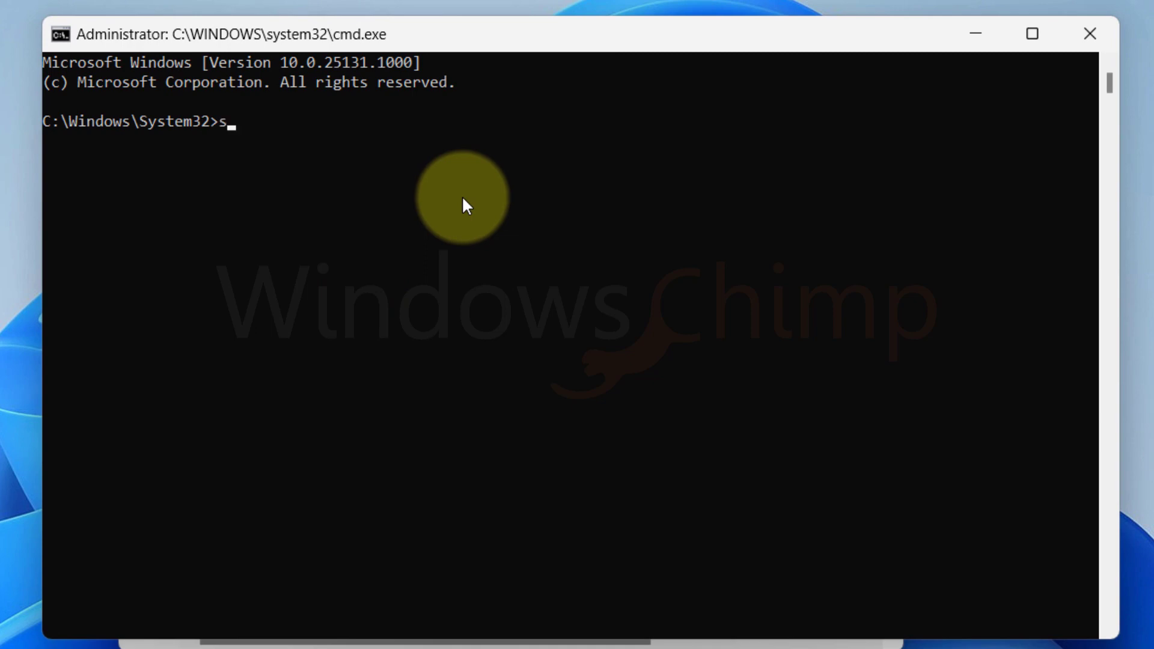
text(fc)
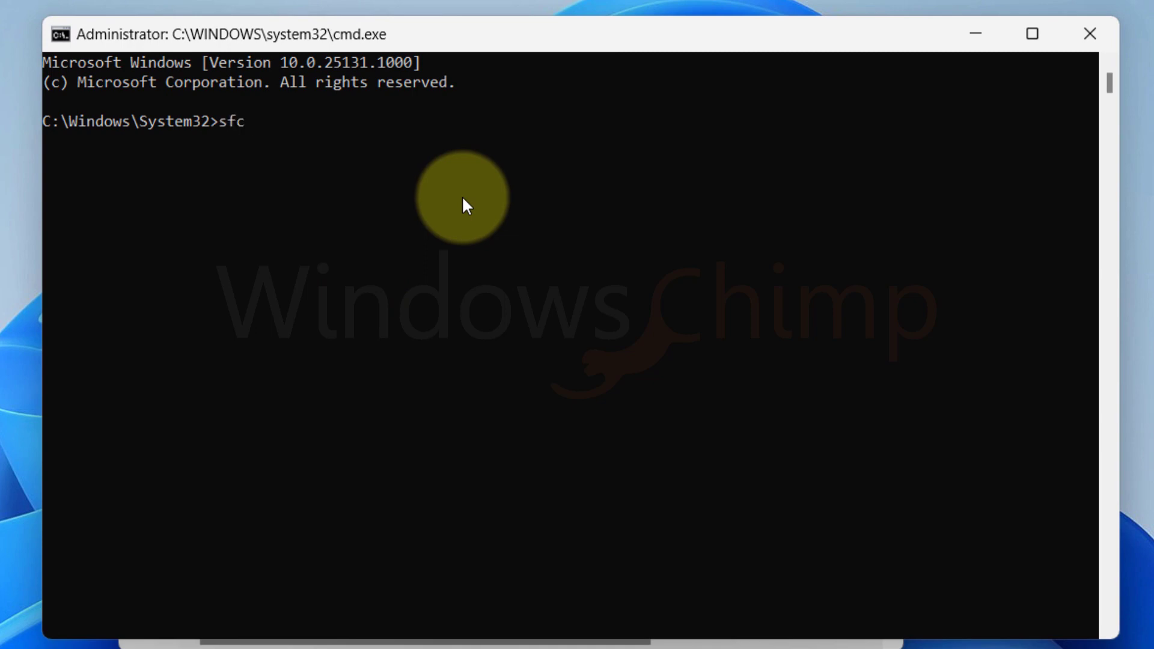
text(/scannow)
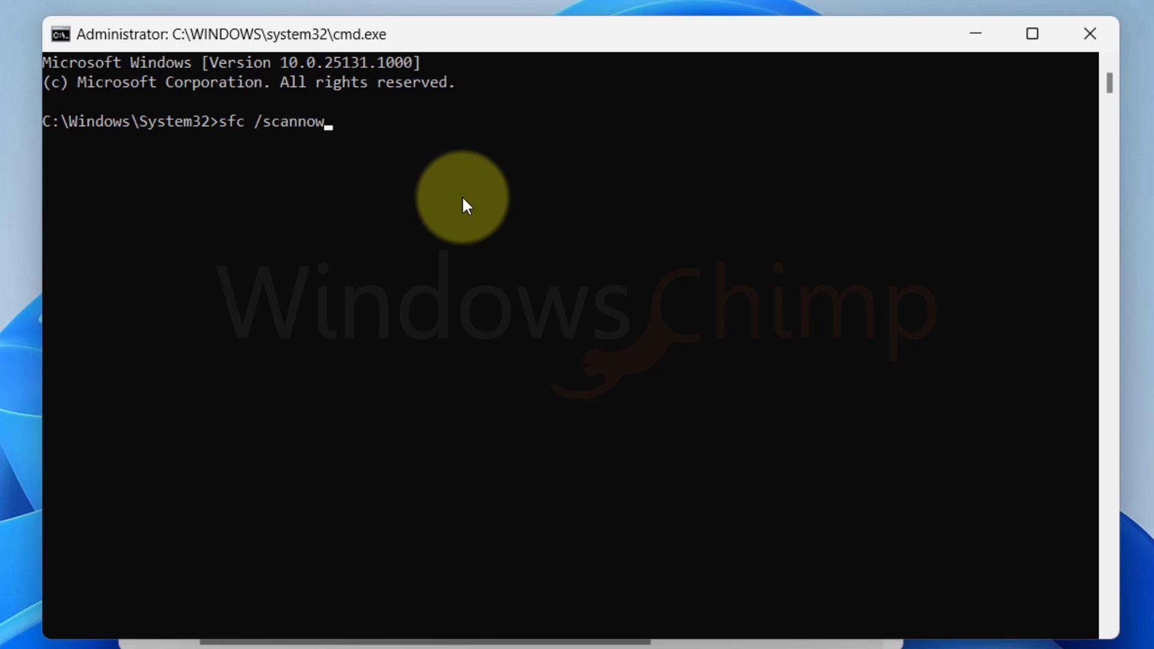
key(Return)
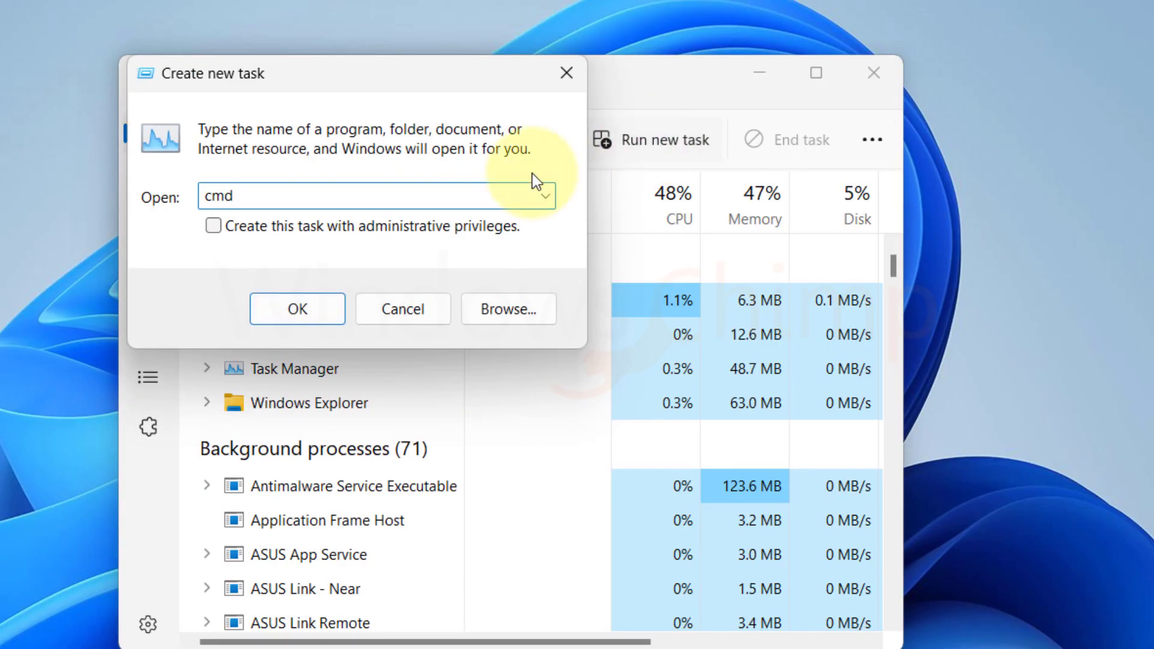
- In a fresh elevated Command Prompt, enter dism /Online /cleanup-image /restorehealth
click(297, 309)
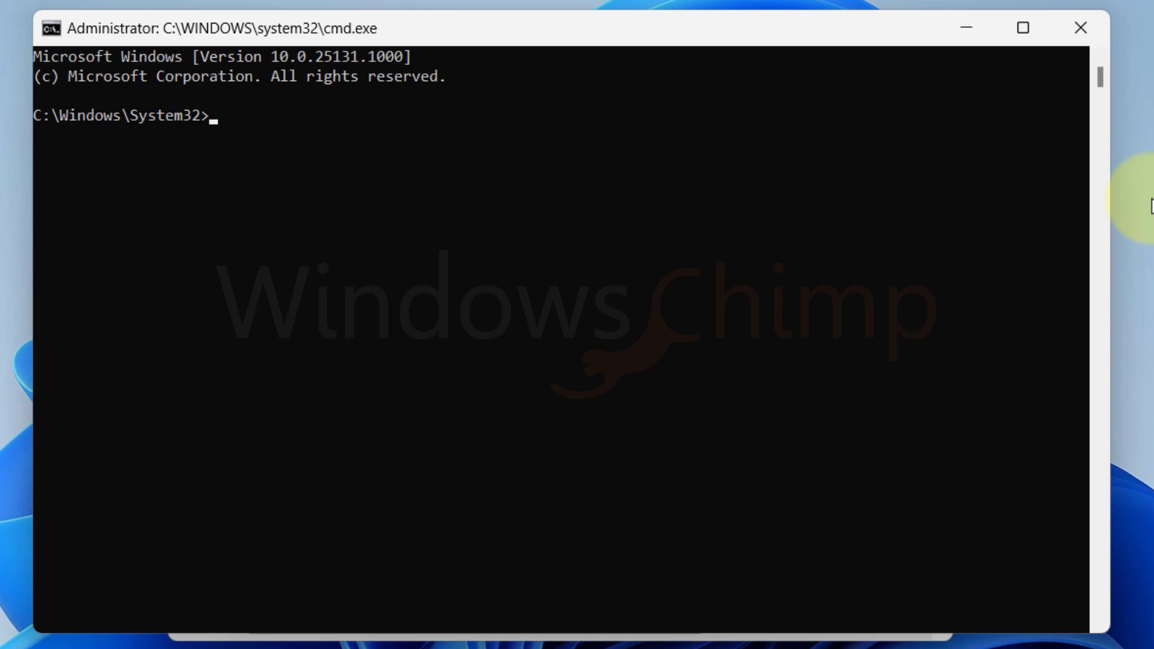
text(dism)
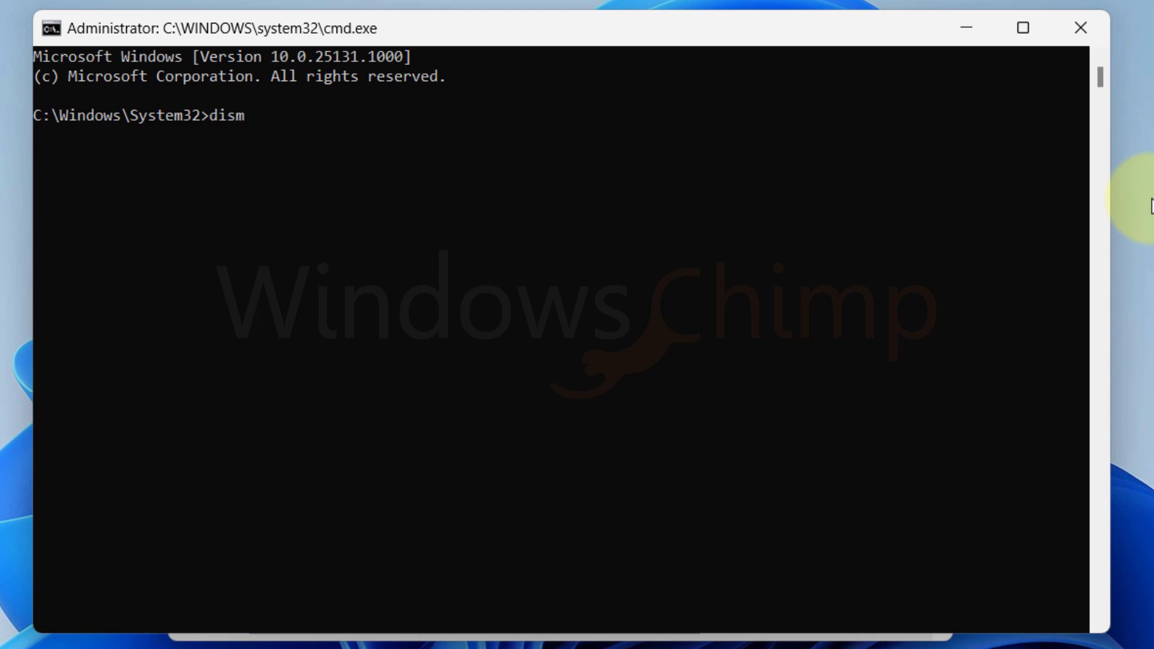
text(/Online /clean)
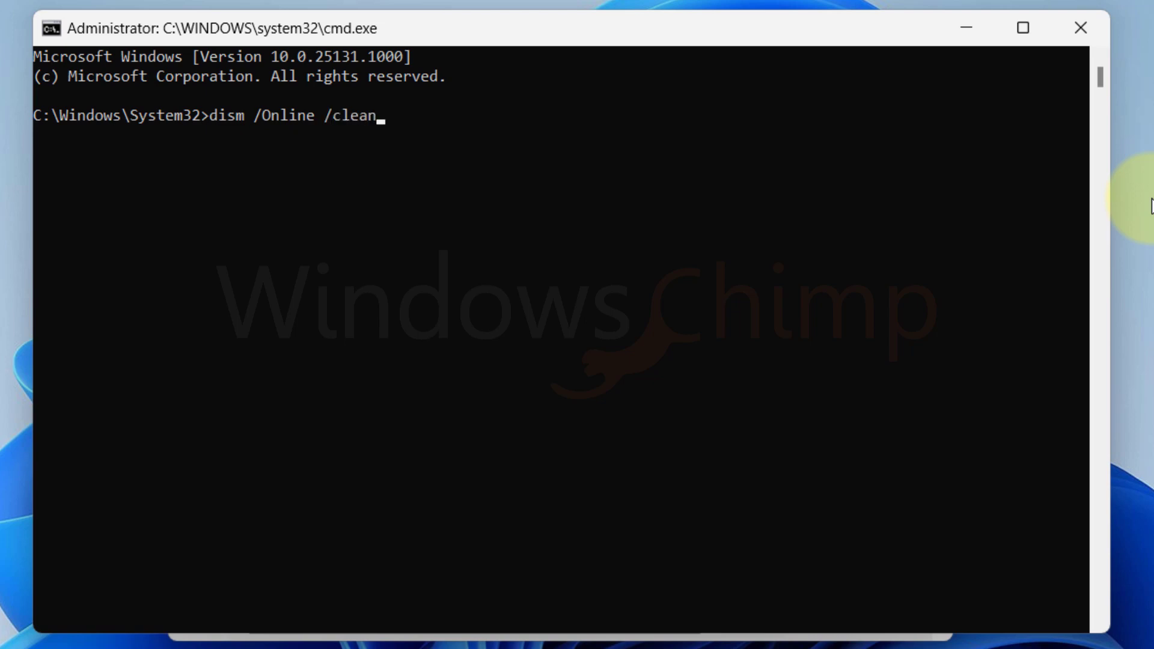
text(up-image)
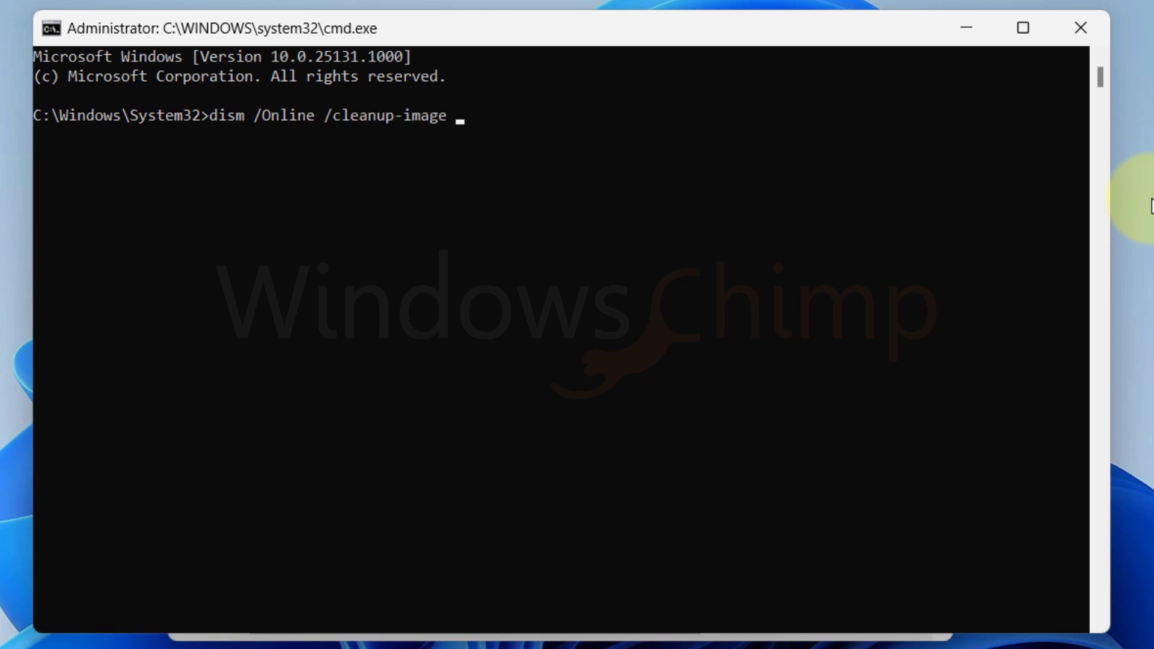
text(/restorehealth)
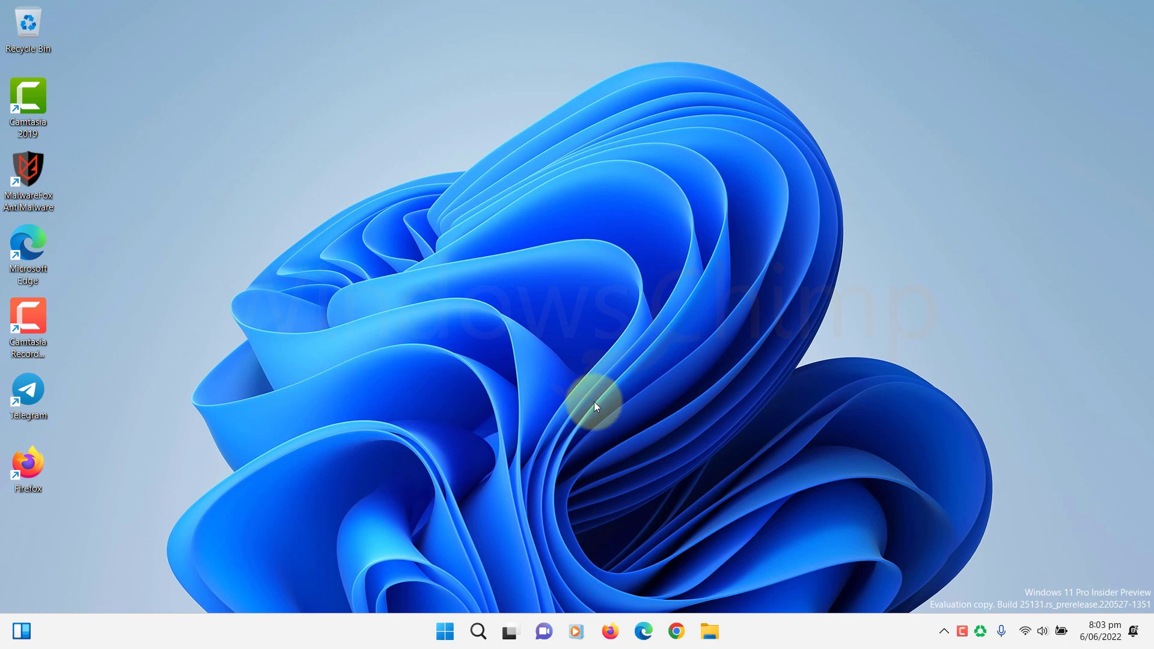
- Reopen Task Manager and run control /name microsoft.indexingoptions to show Indexing Options
key(ctrl+alt+delete)
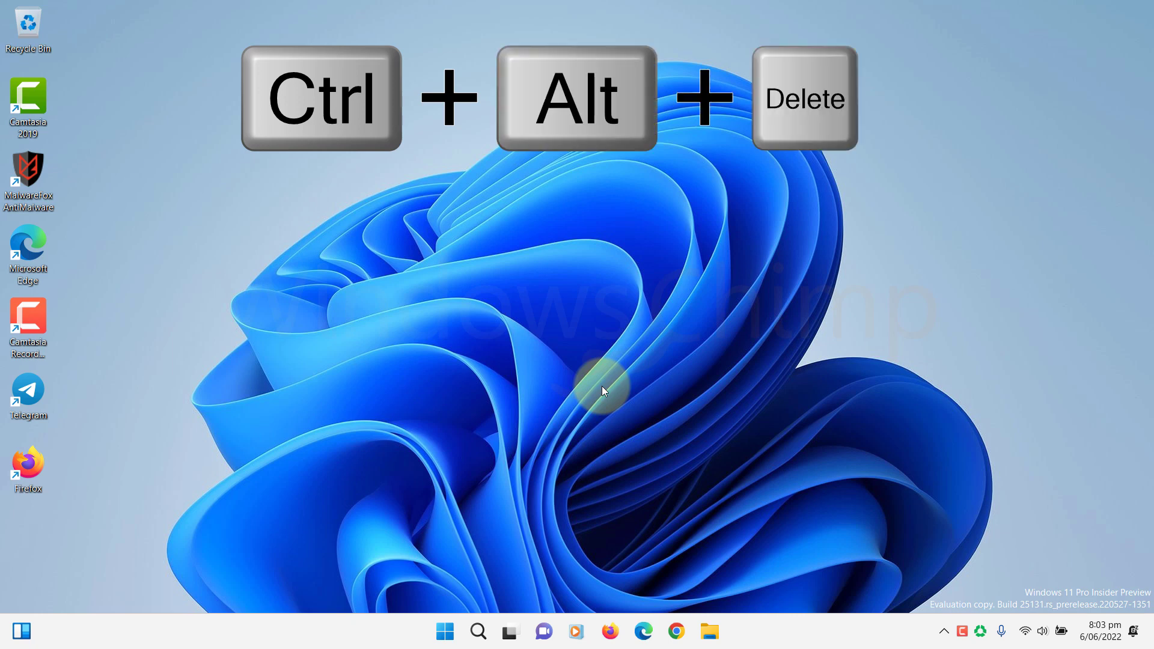
key(ctrl+alt+delete)
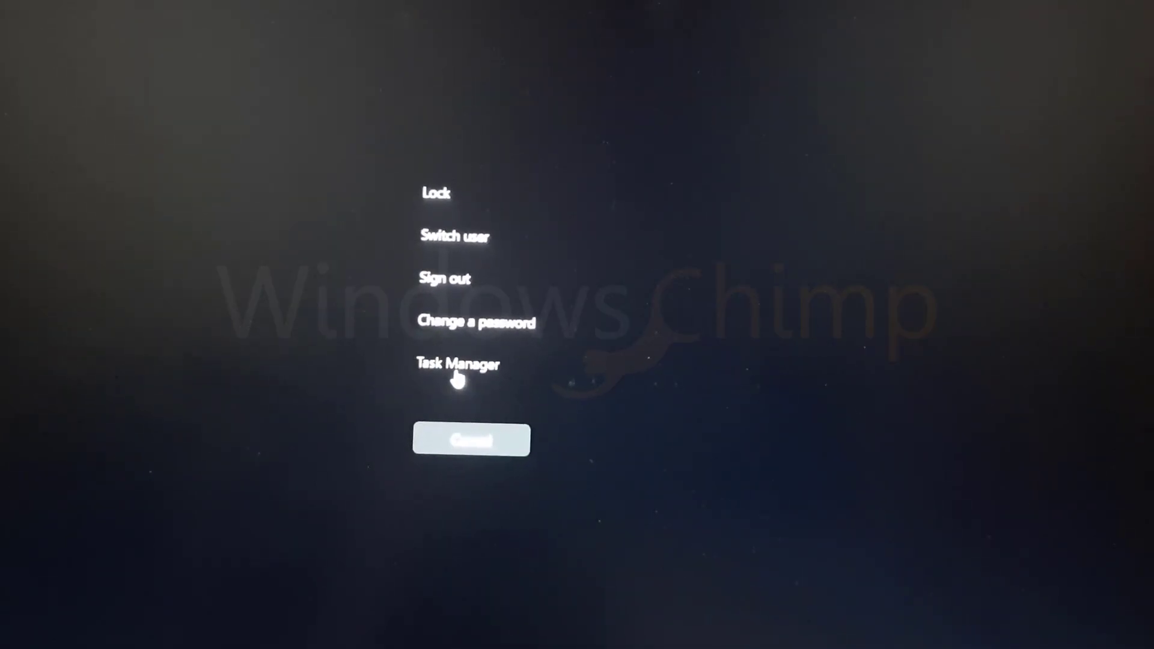
click(458, 363)
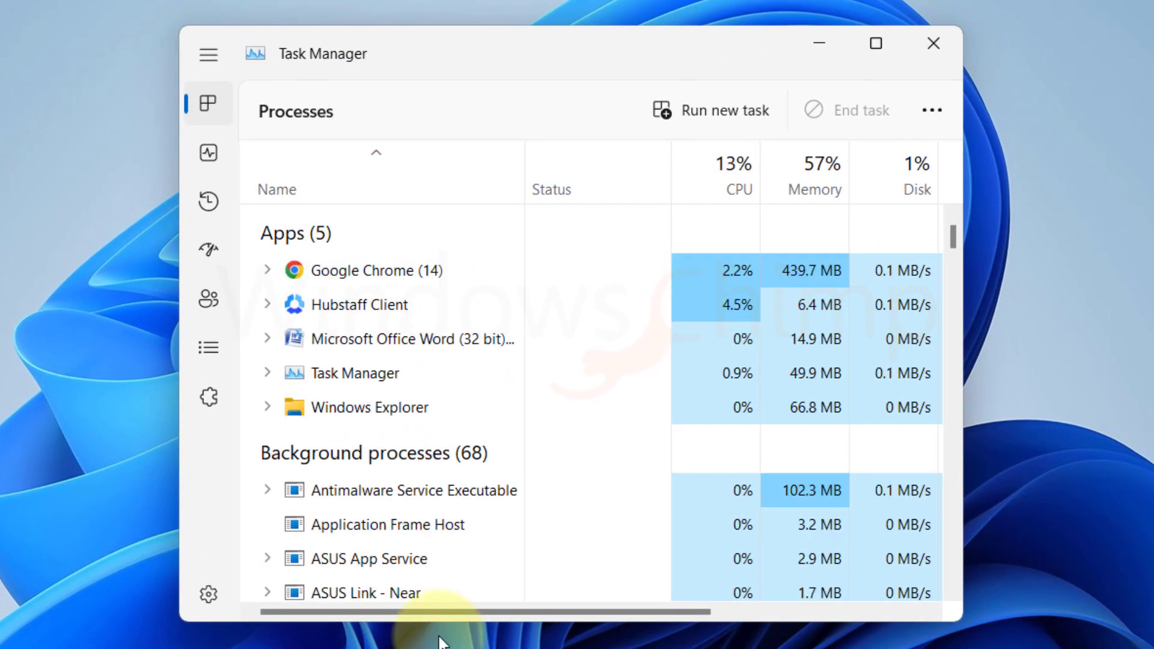
mouse_move(510, 523)
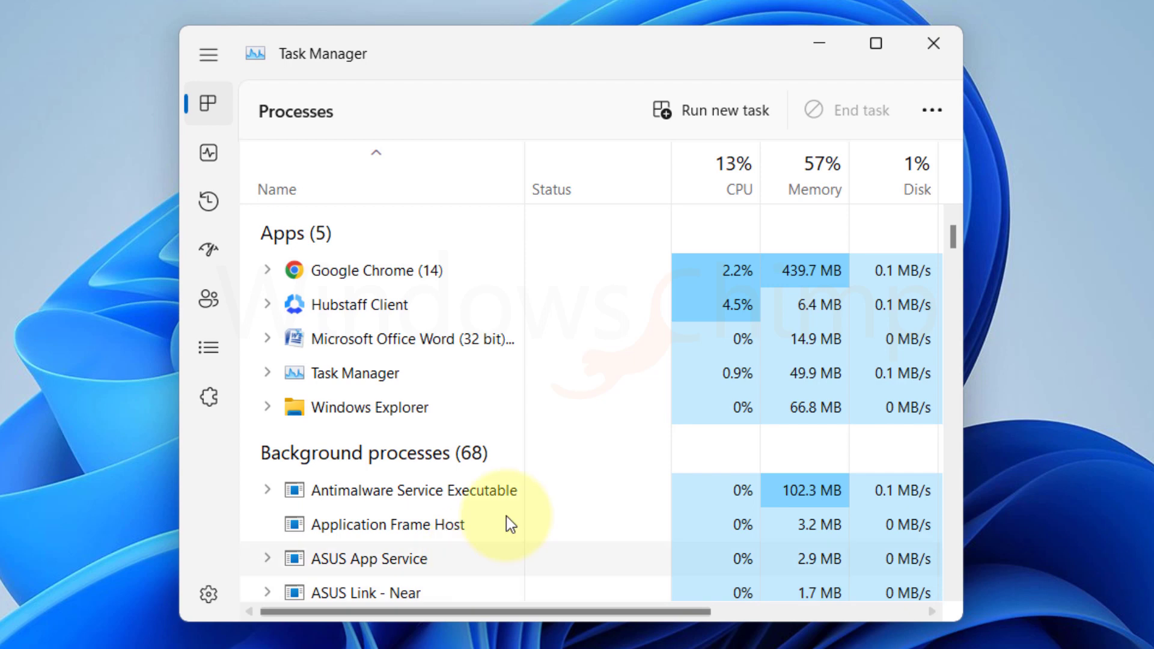
mouse_move(628, 337)
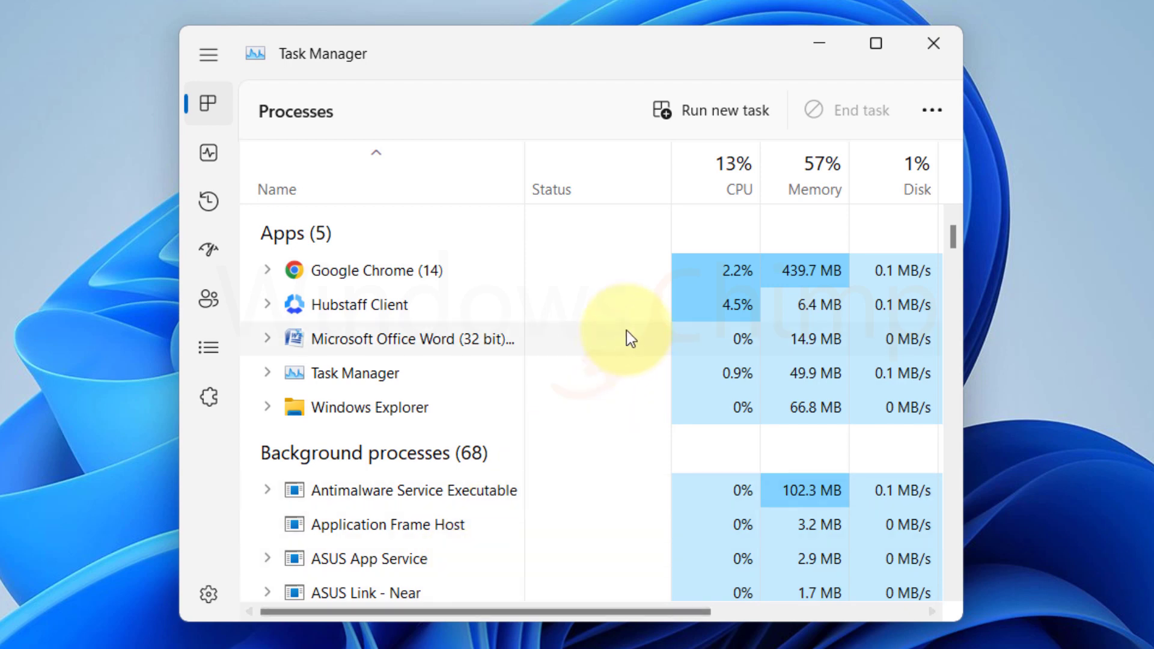
click(724, 109)
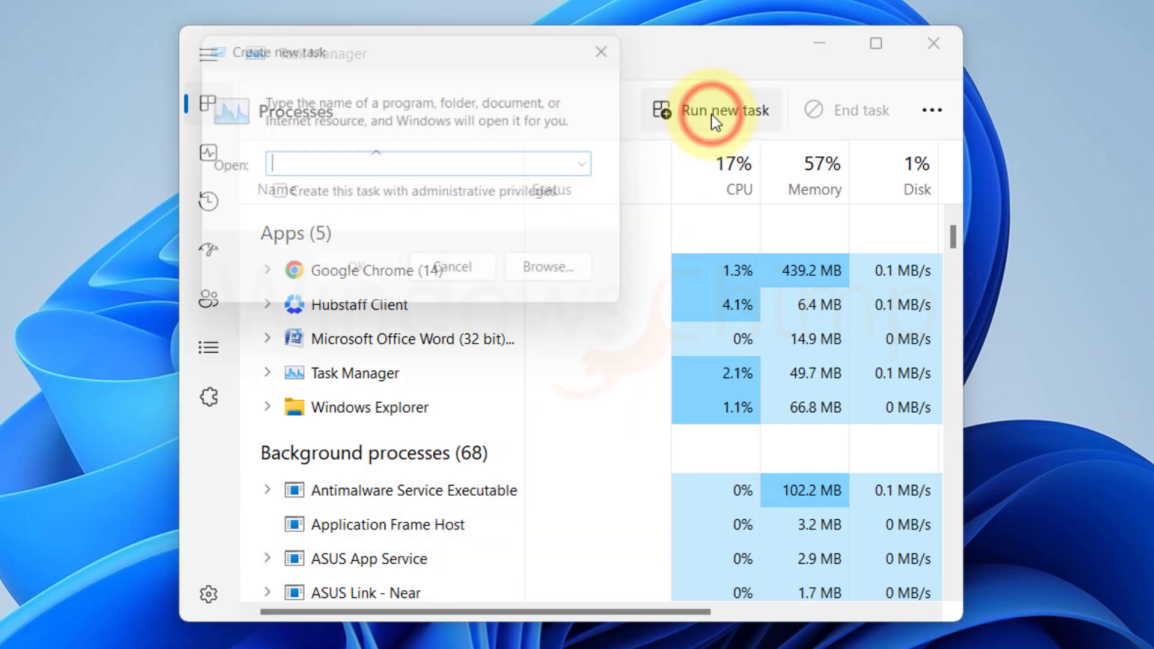
text(control)
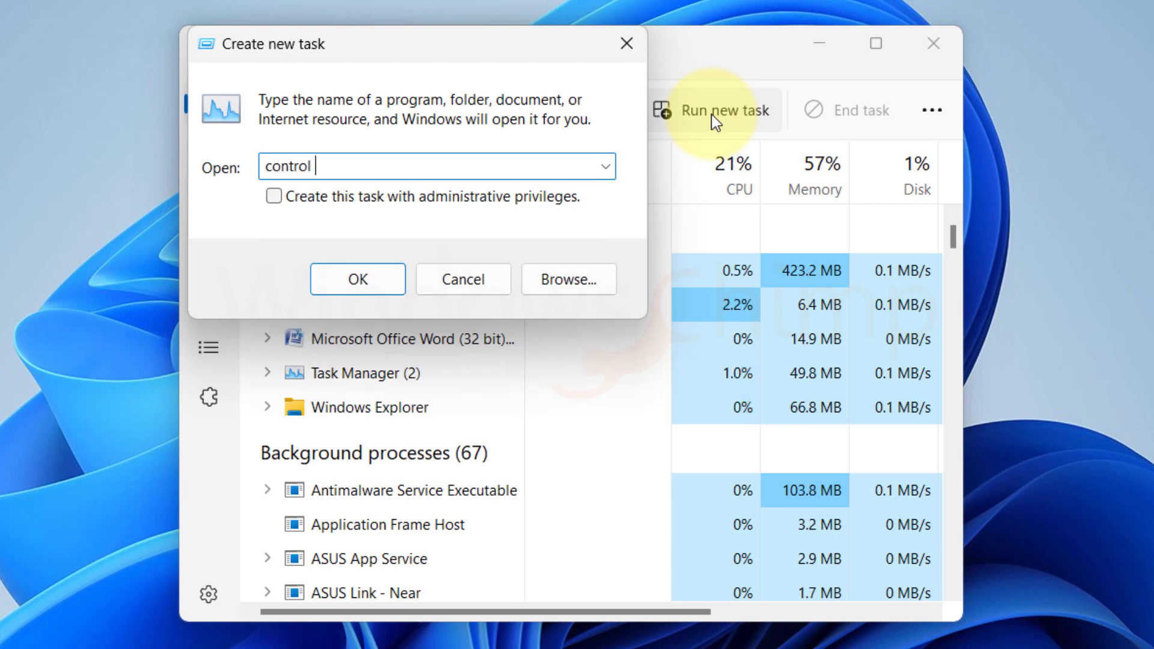
text(/name)
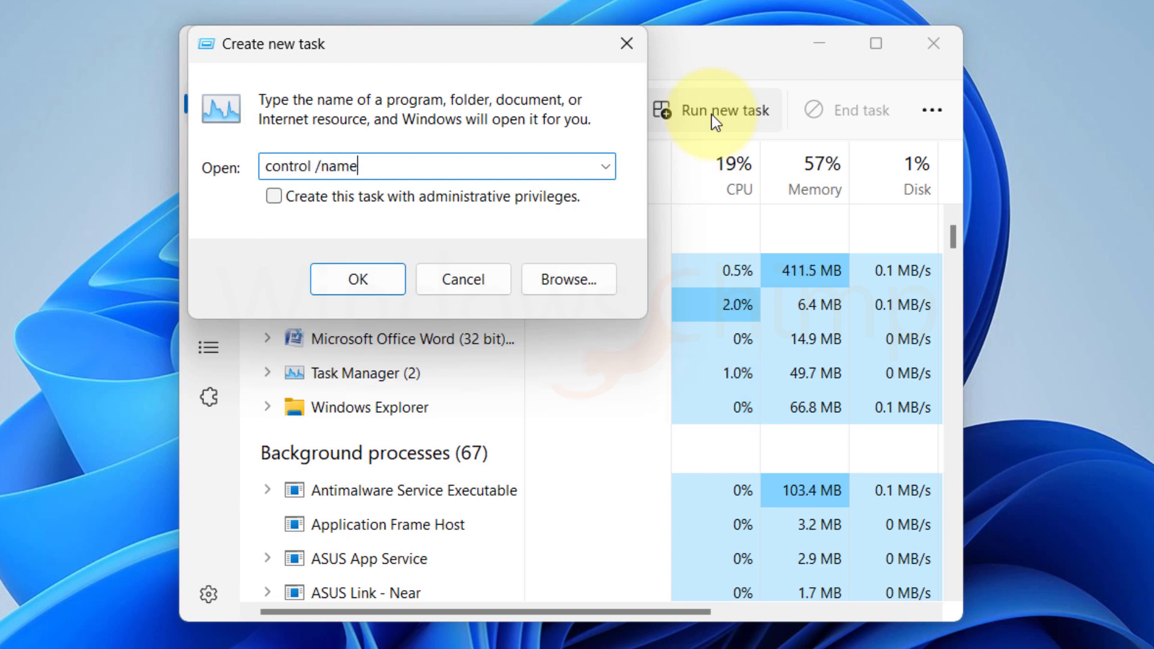
text(microsoft.in)
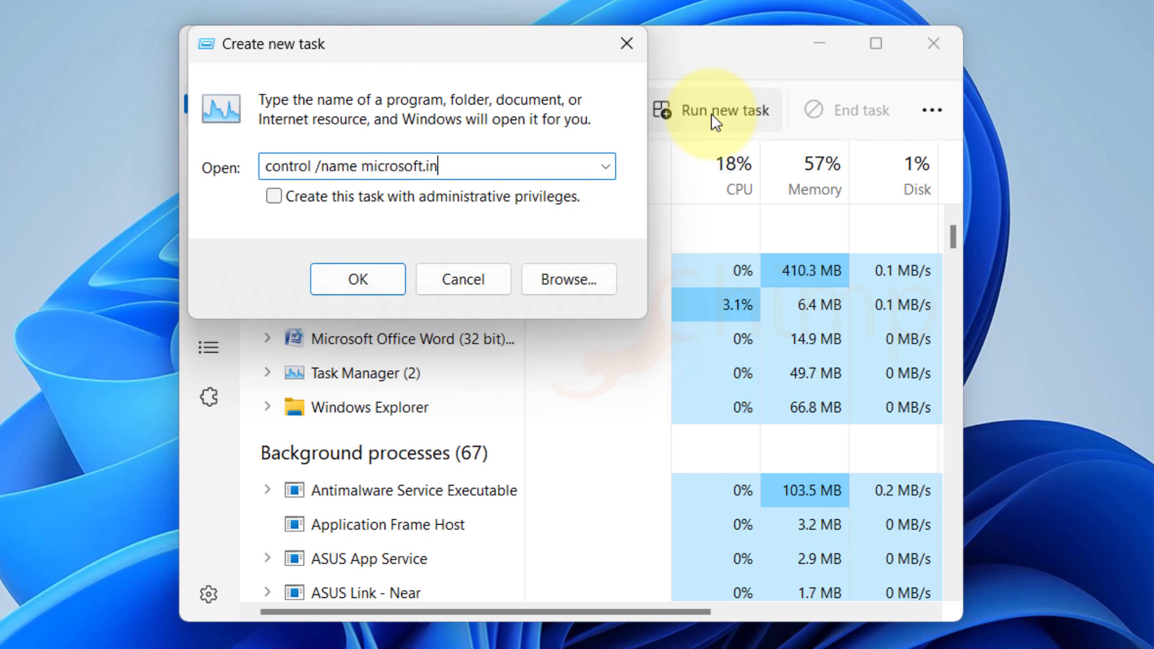
click(356, 278)
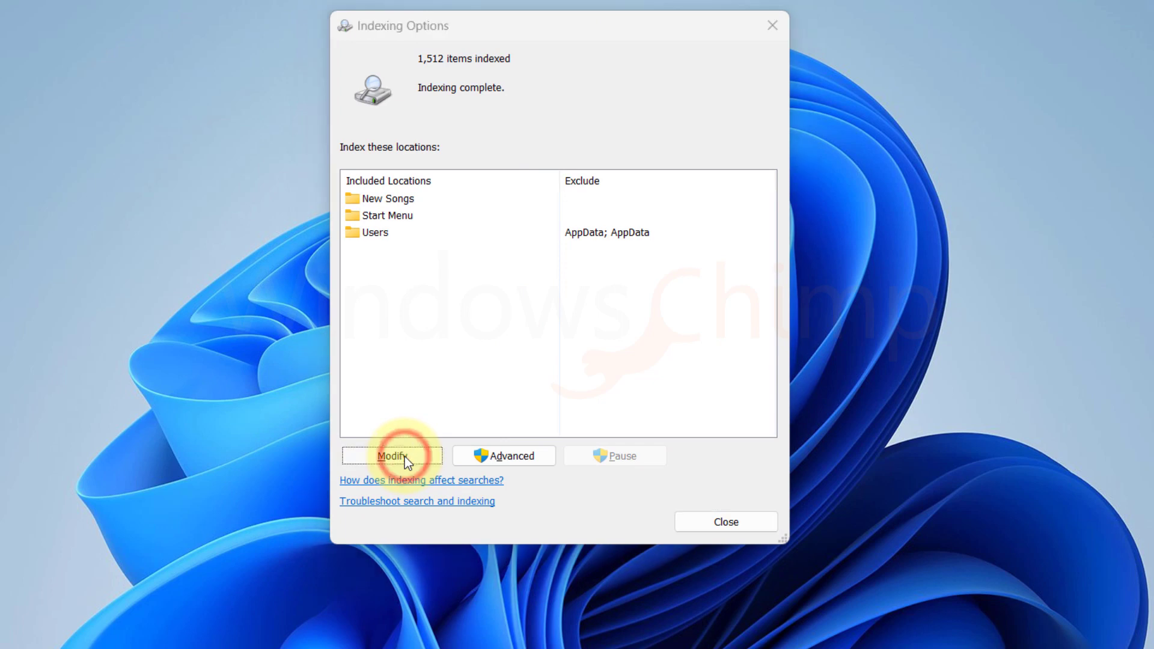
- Review the indexed locations under Modify and accept them unchanged
click(390, 455)
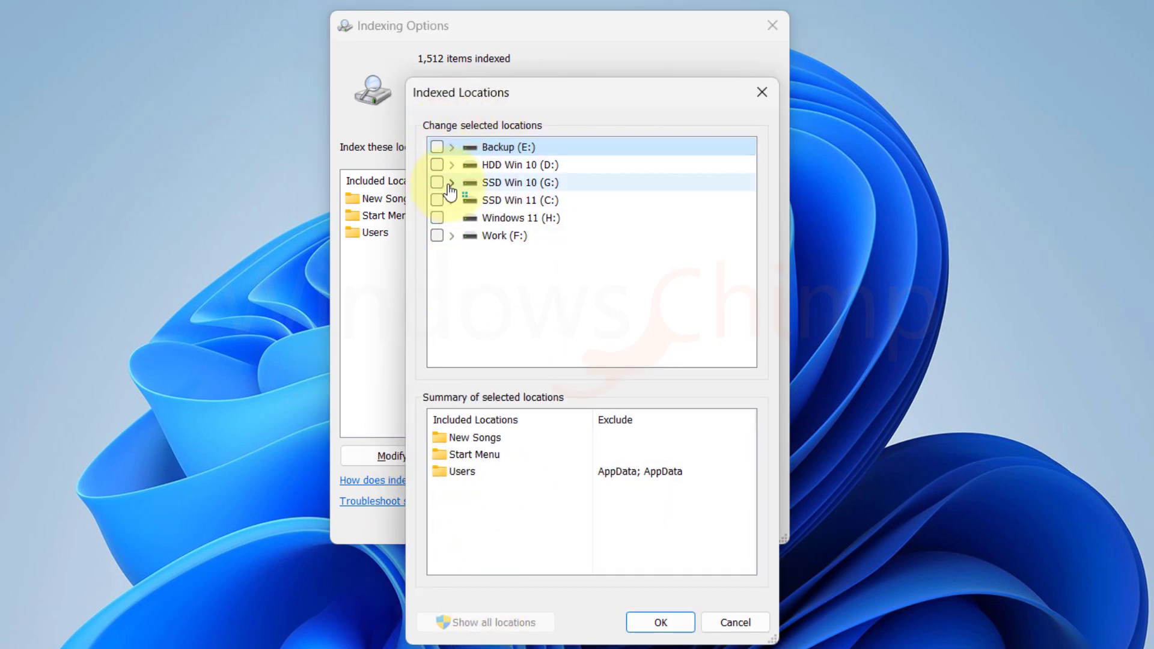
click(659, 621)
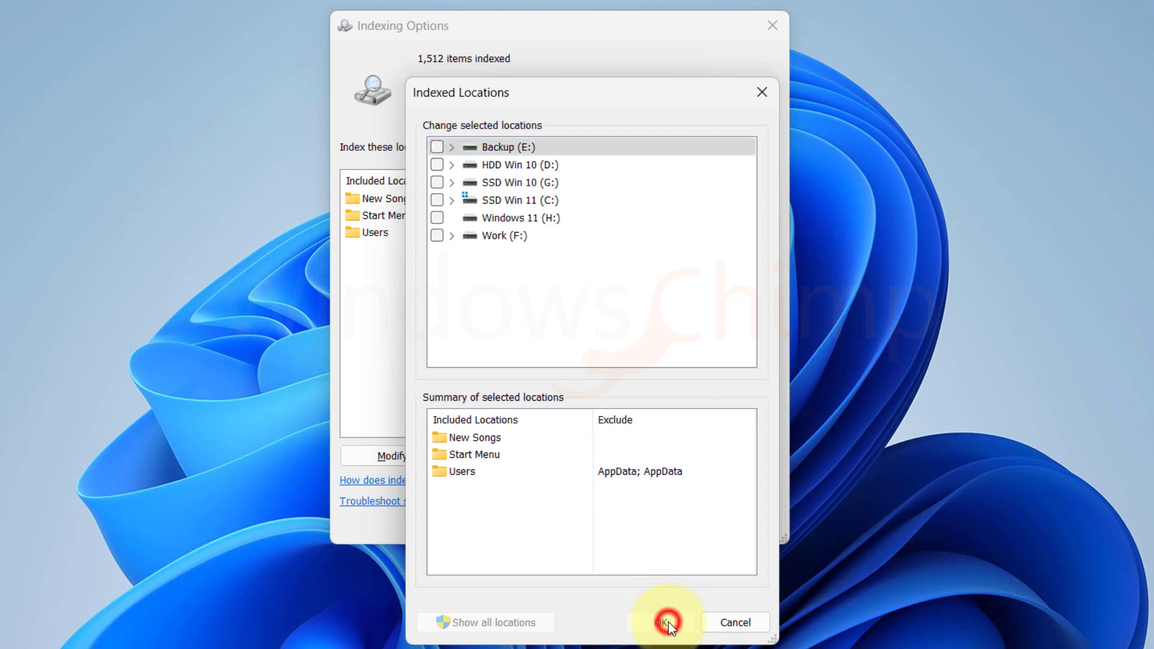
click(665, 621)
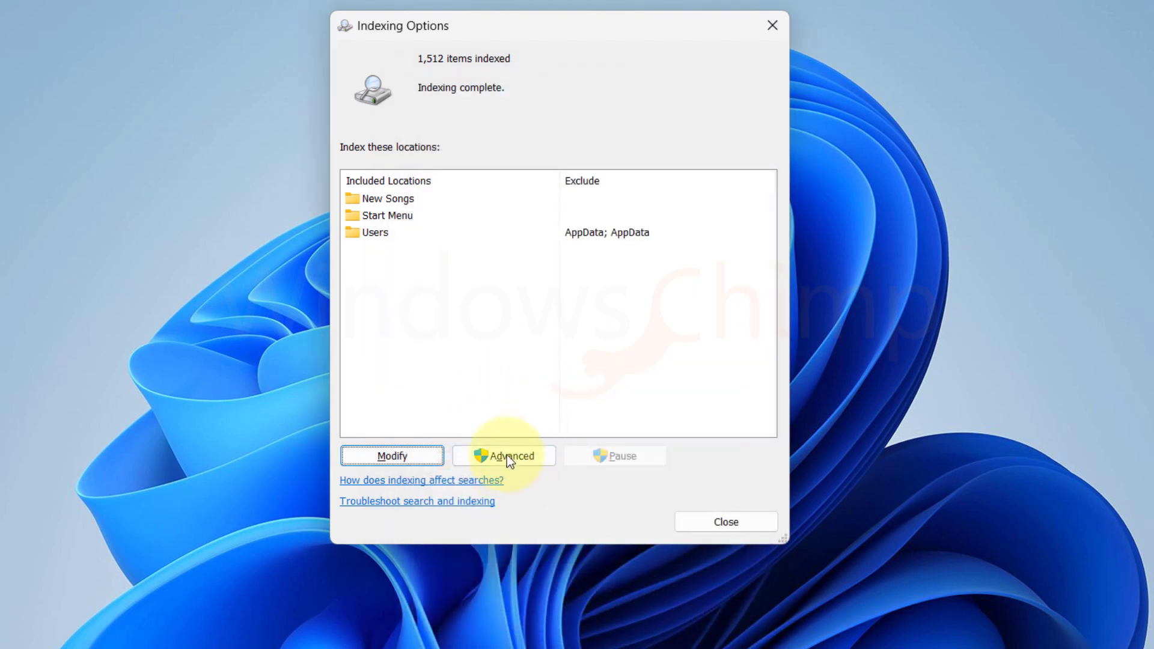
- Rebuild the search index from Advanced settings, confirm, and close Indexing Options
click(504, 456)
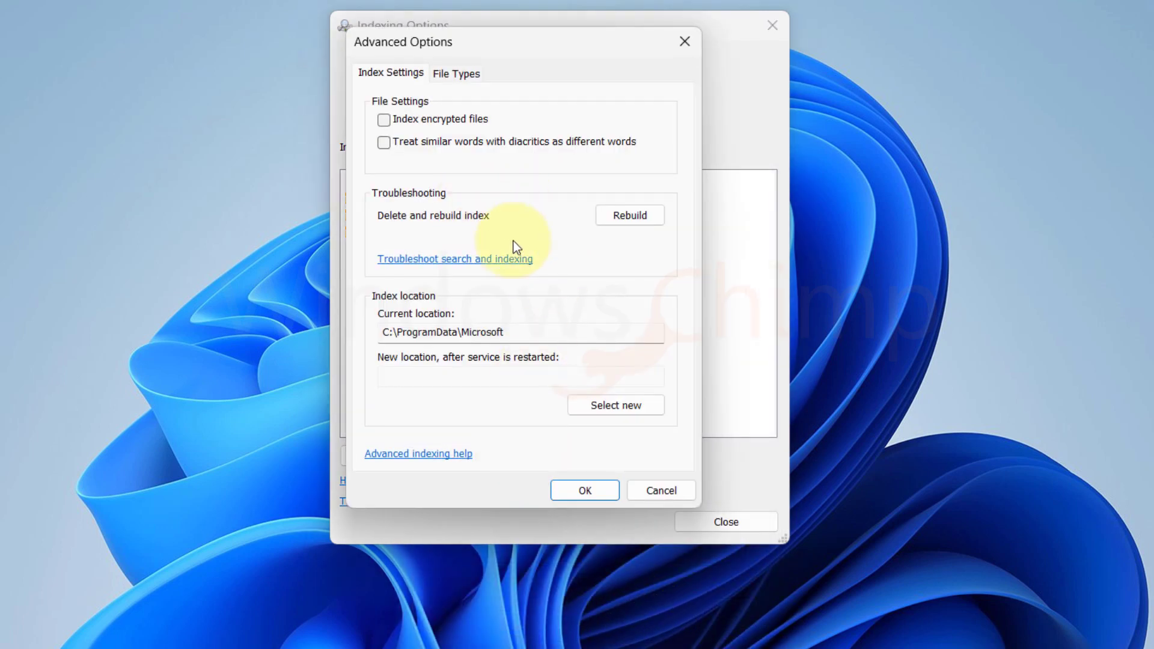
click(628, 216)
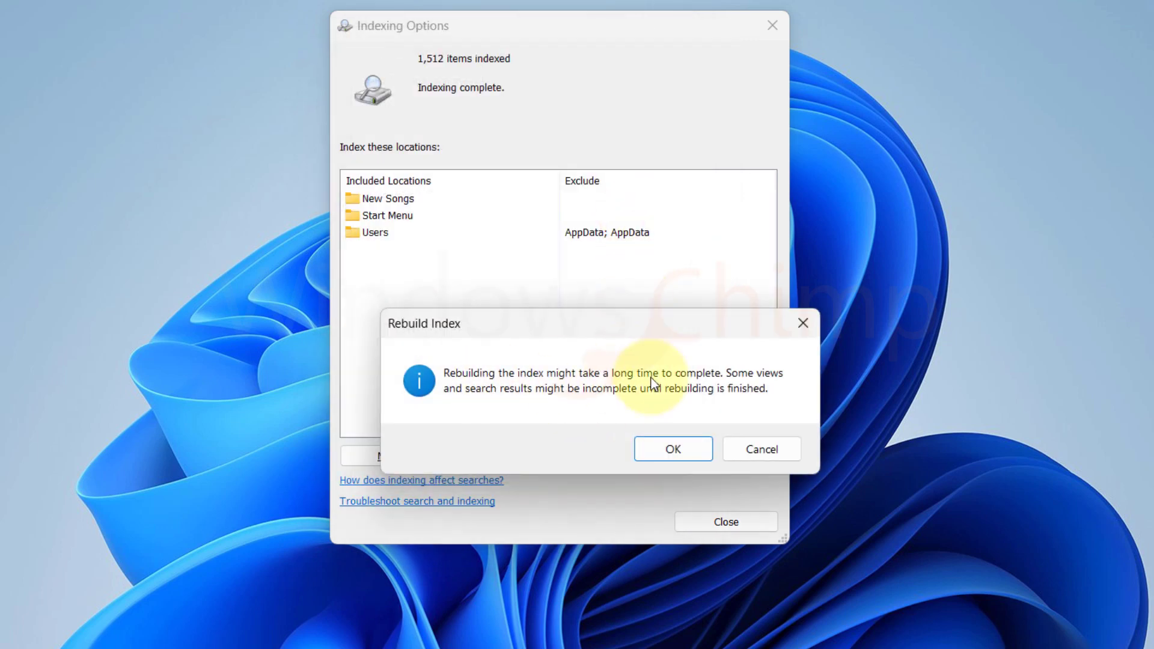
click(671, 448)
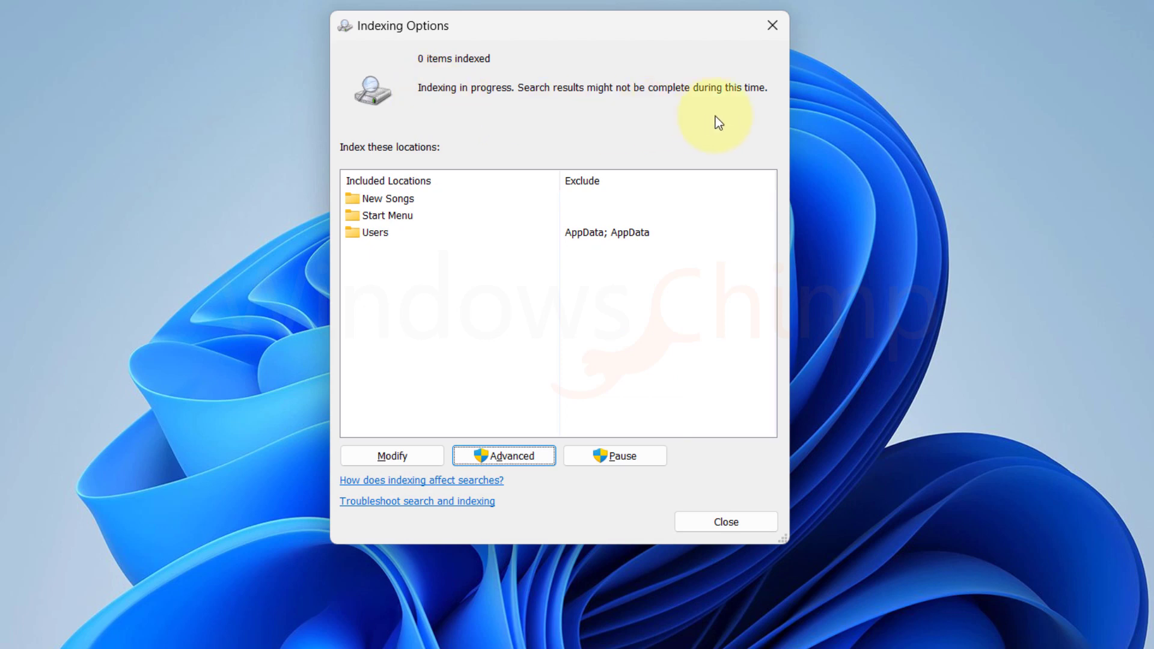
mouse_move(655, 143)
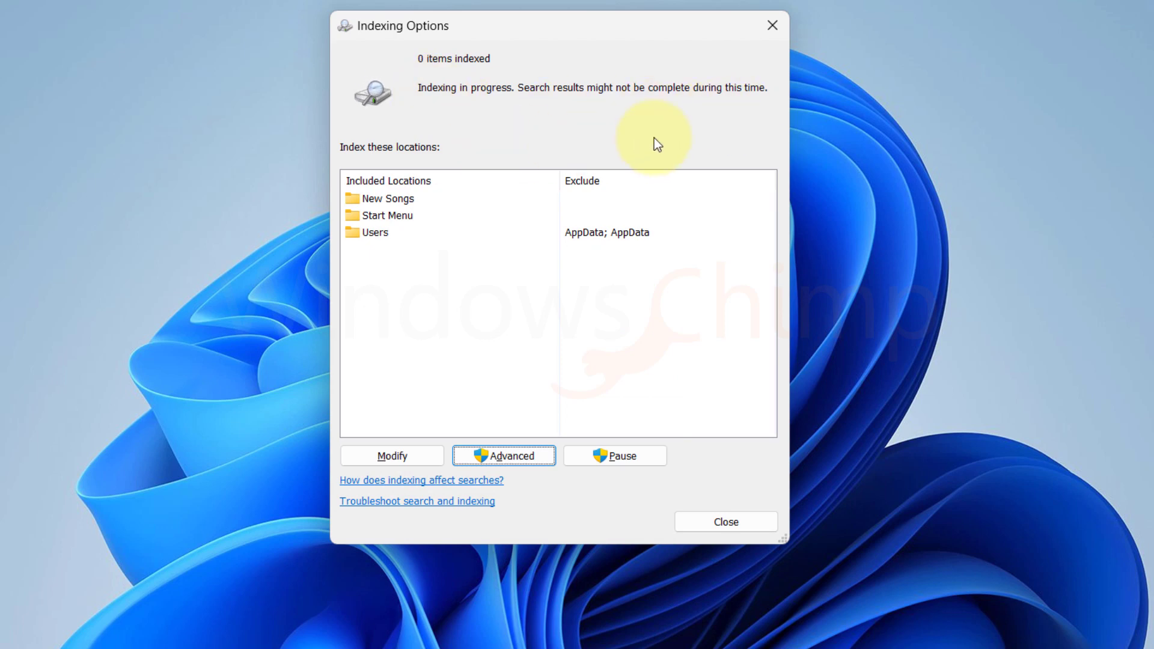
click(723, 521)
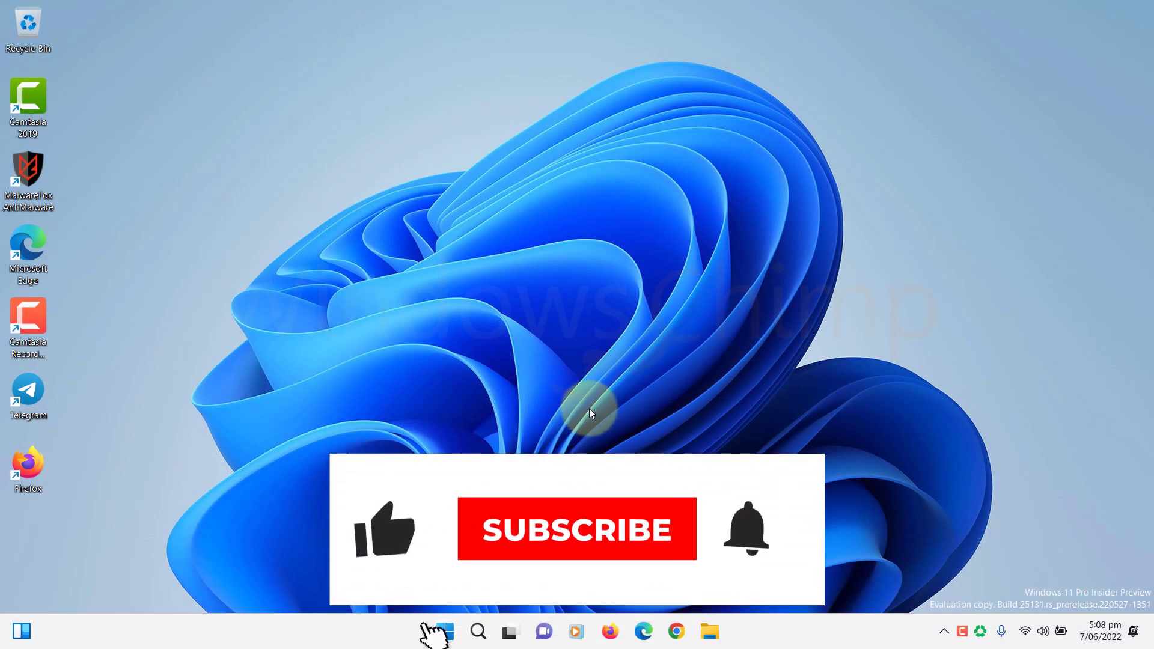
mouse_move(582, 533)
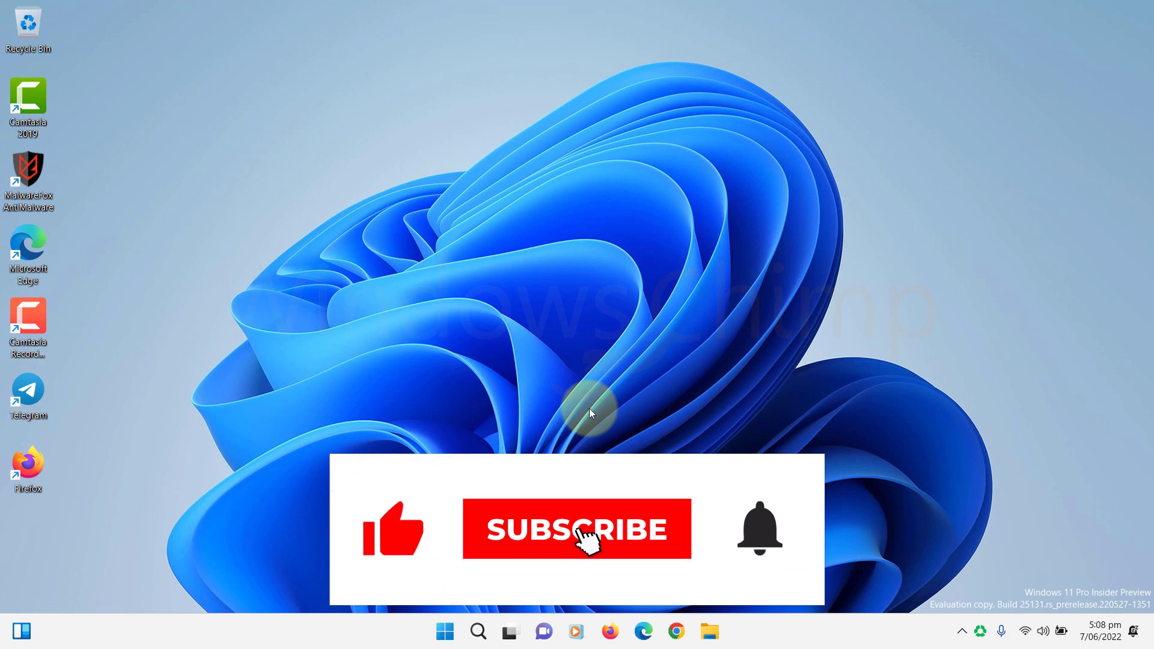
click(576, 529)
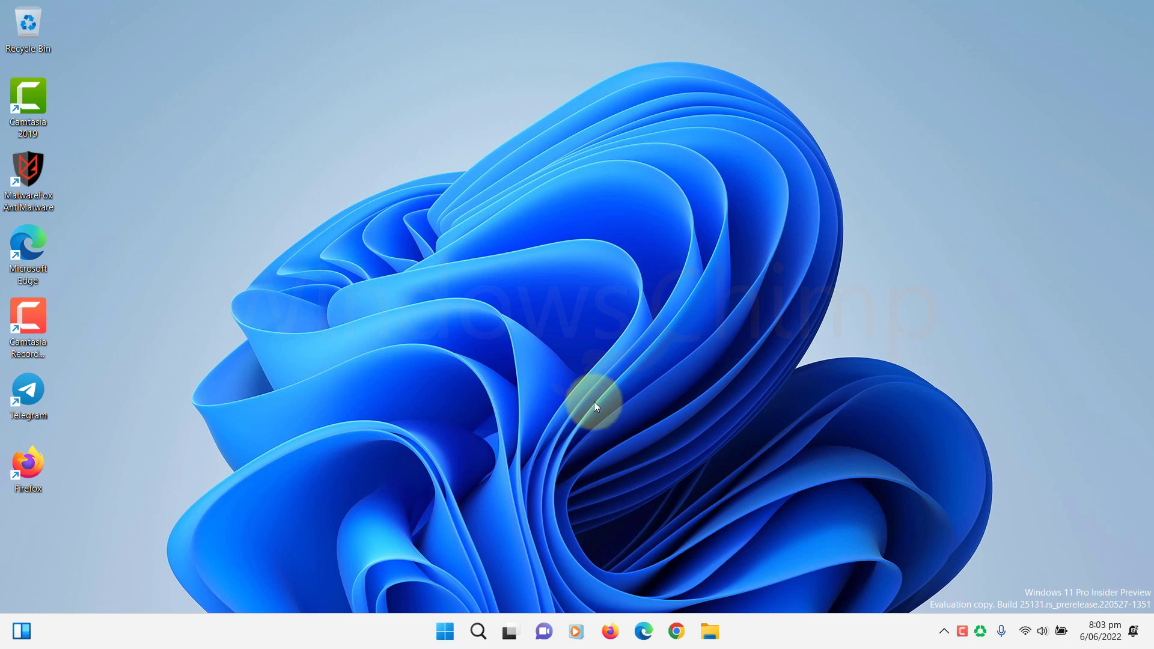
- From the Ctrl+Alt+Del screen, run 'powershell' as a new Task Manager task with administrative privileges
key(ctrl+alt)
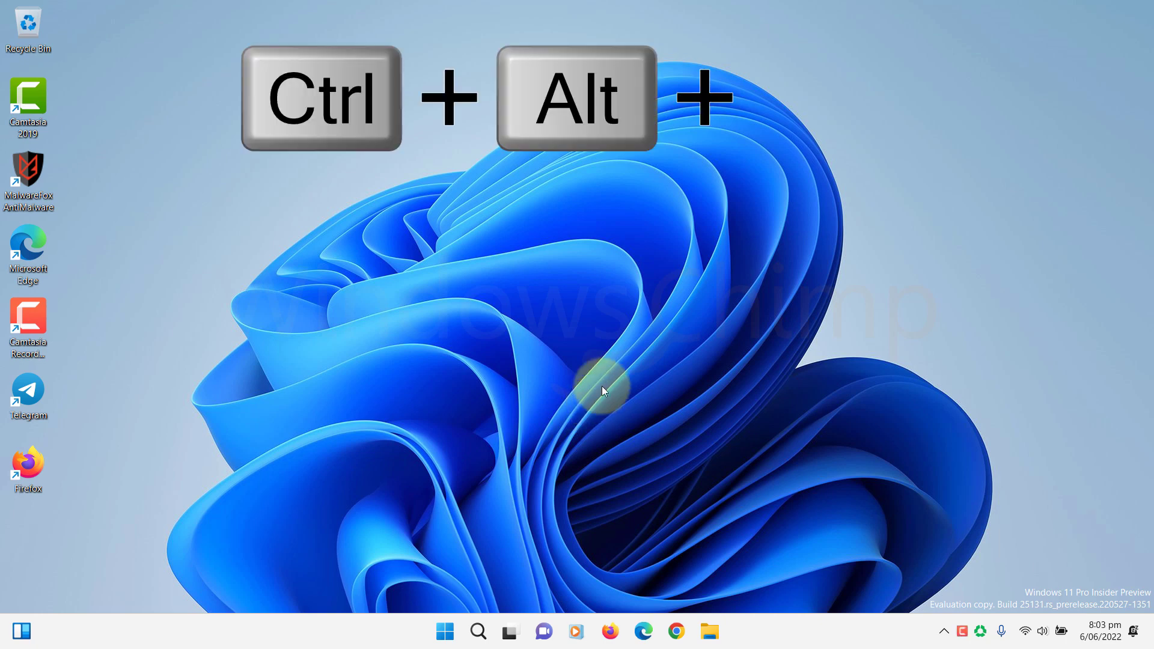
key(ctrl+alt+delete)
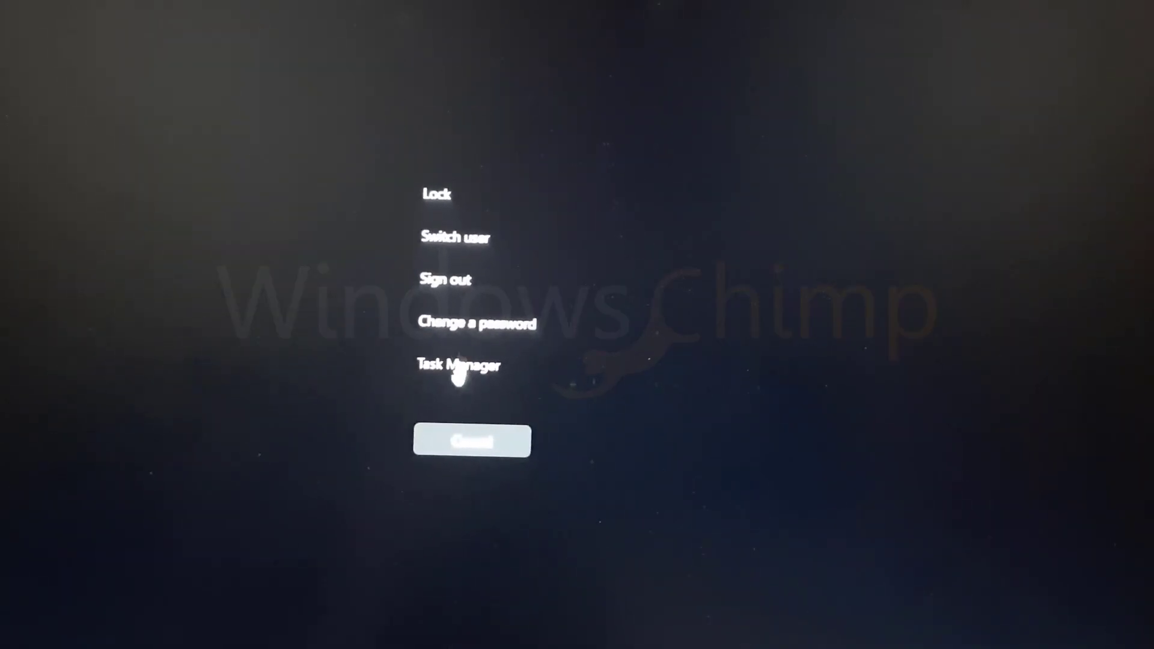
click(457, 365)
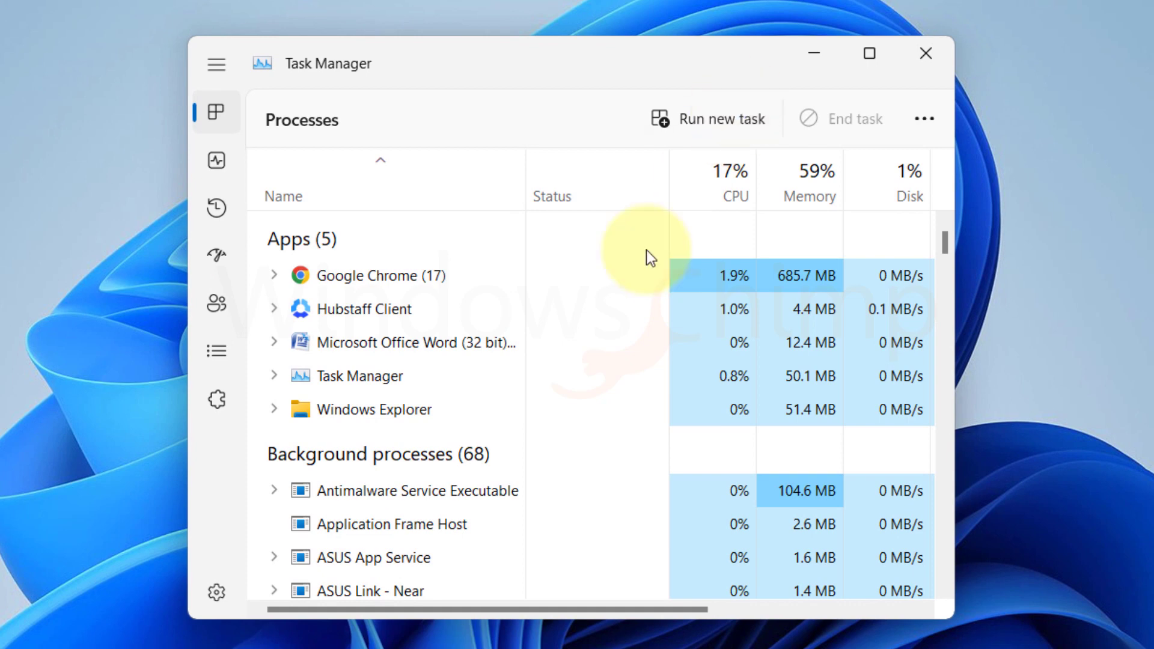
click(721, 119)
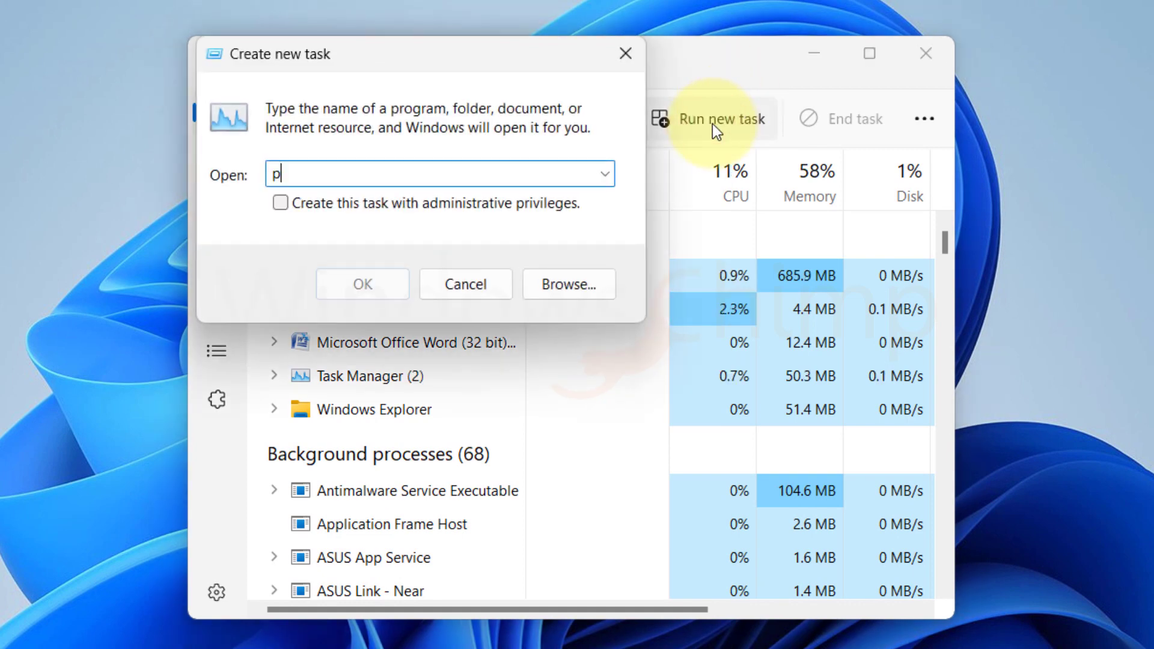
text(owershell)
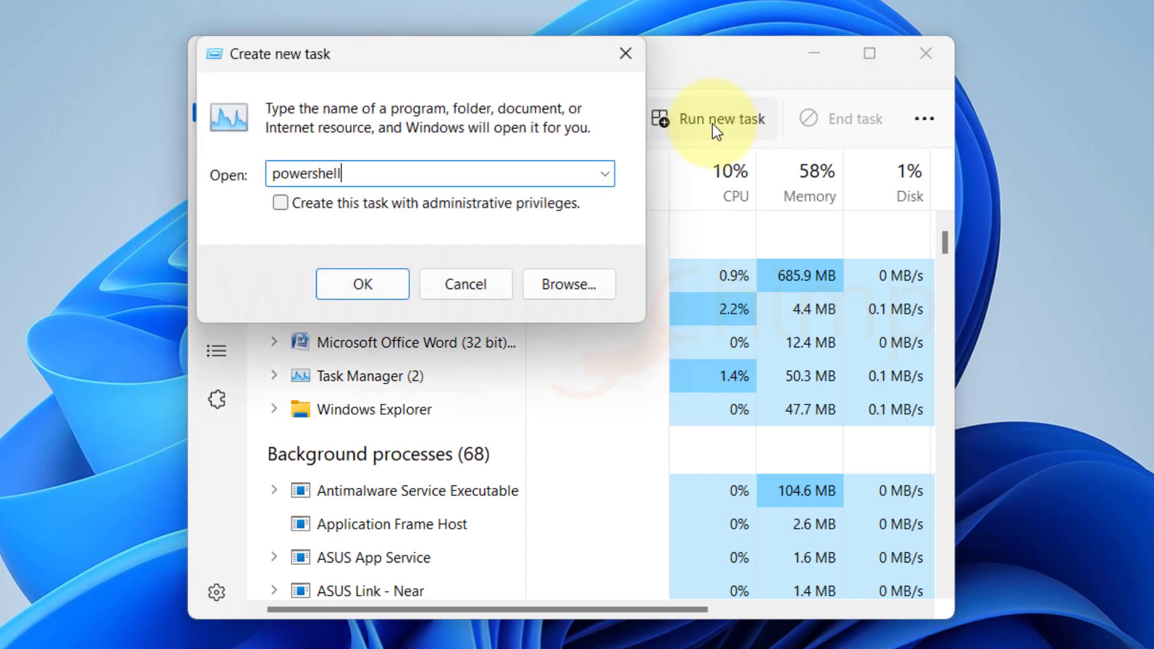
click(280, 203)
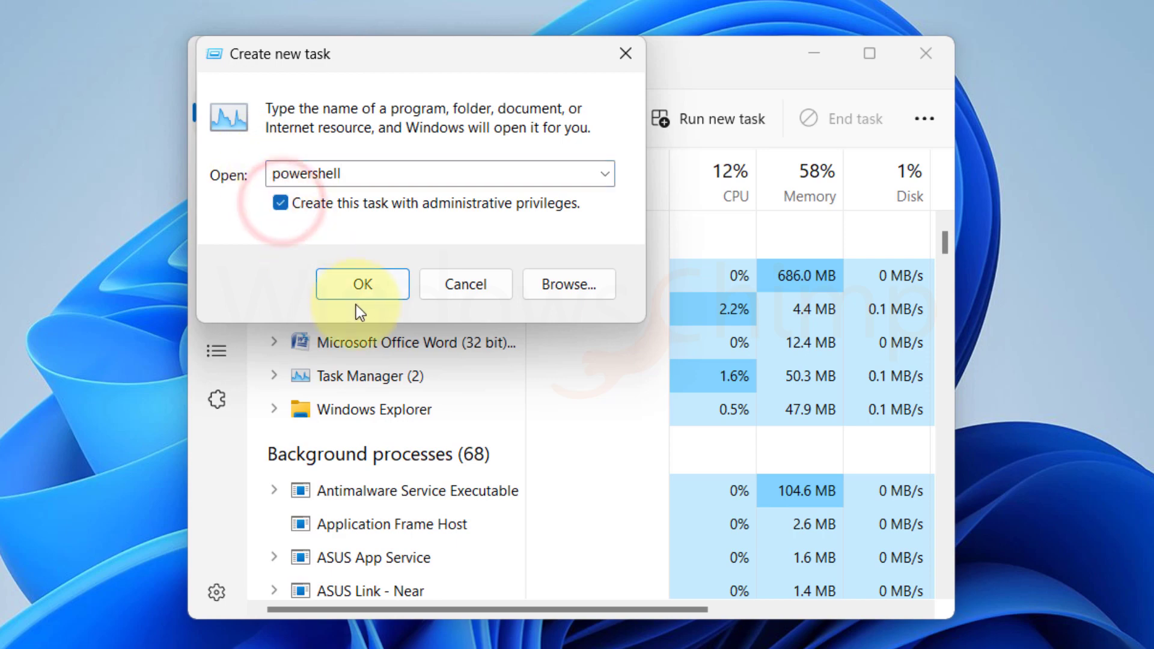
click(361, 283)
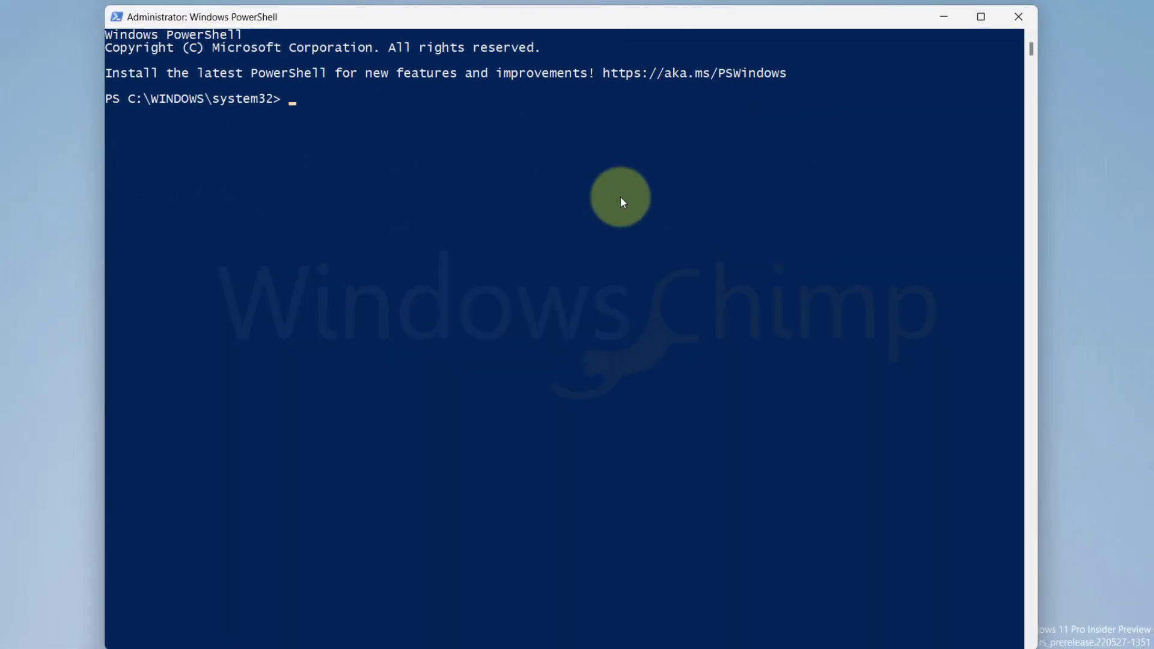
- Run Get-AppXPackage -AllUsers | Foreach {Add-AppxPackage -DisableDevelopmentMode -Register ...} and review its output
text(Get-AppXPackage -AllUsers | Foreach {Add-AppxPackage -DisableDevelopmentMode -Register "$($_.InstallLocation)\AppXManifest.xml"})
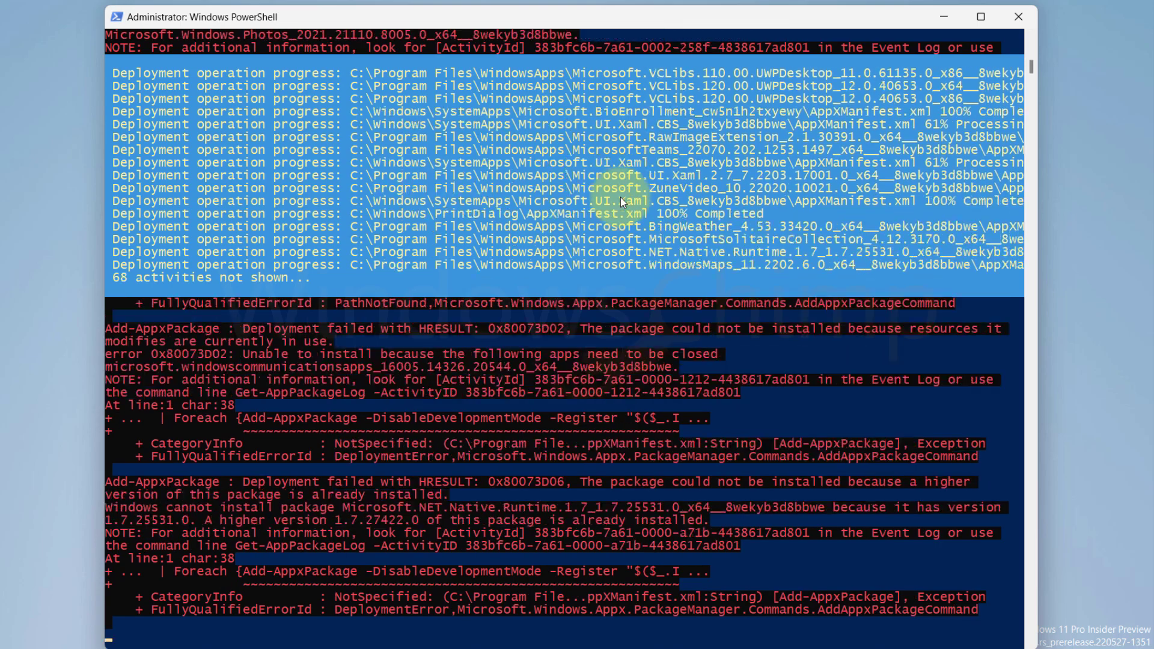
scroll(down, 3)
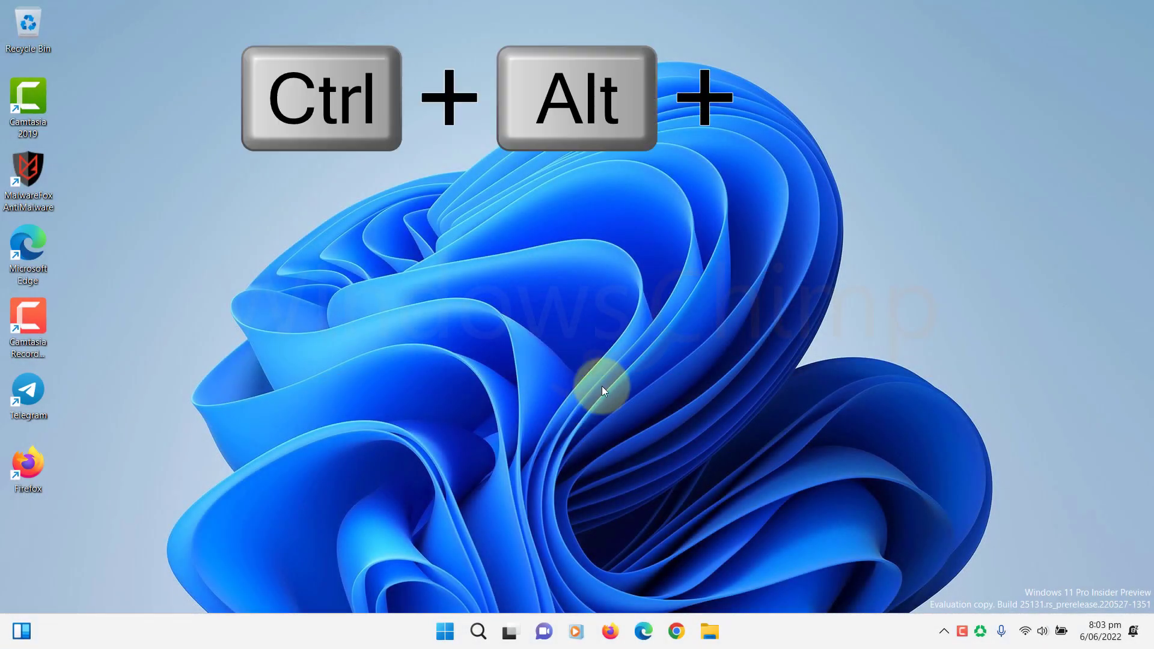
- Reopen Task Manager from the security screen and start a new task for an admin shell
key(ctrl+alt+delete)
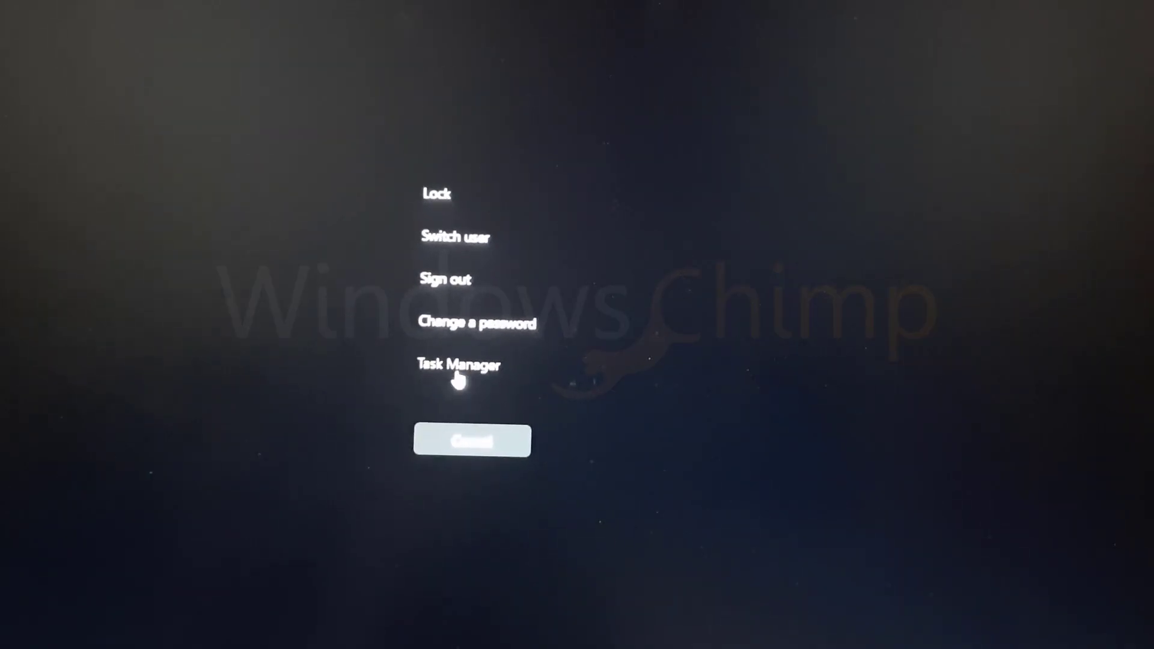
click(457, 364)
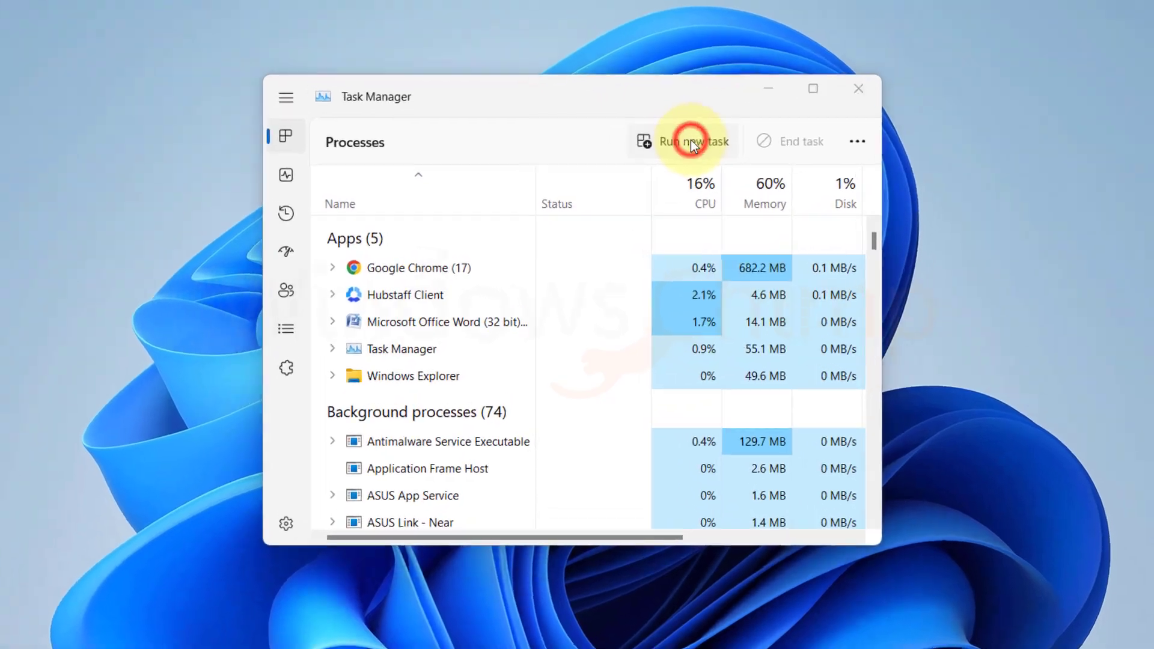
click(692, 141)
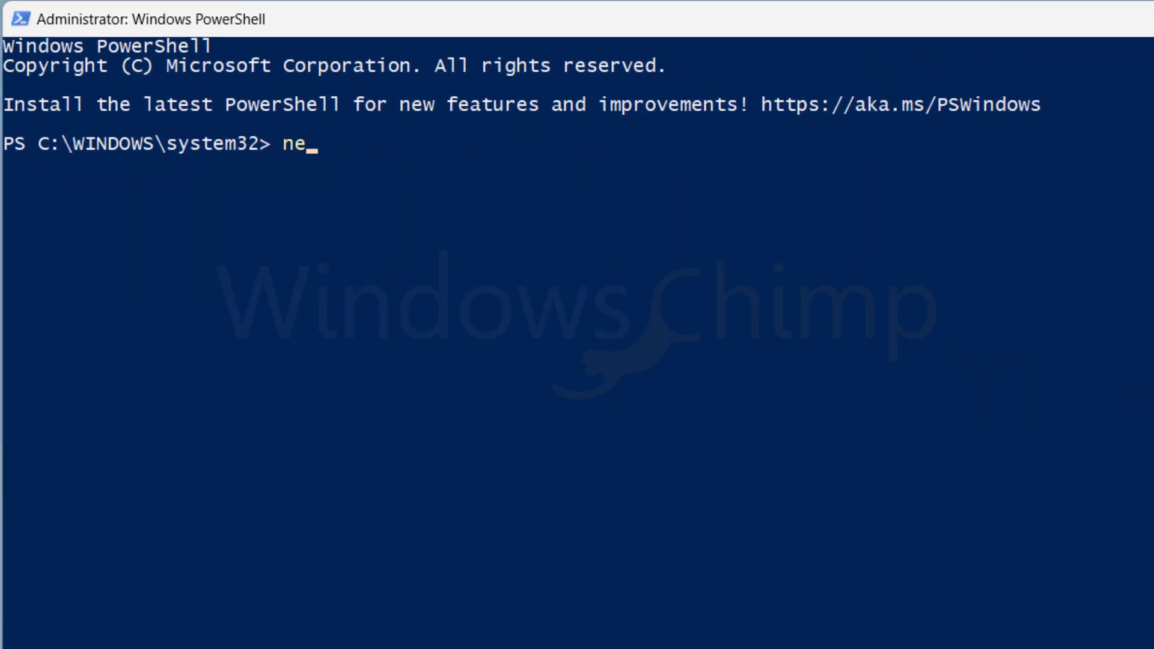
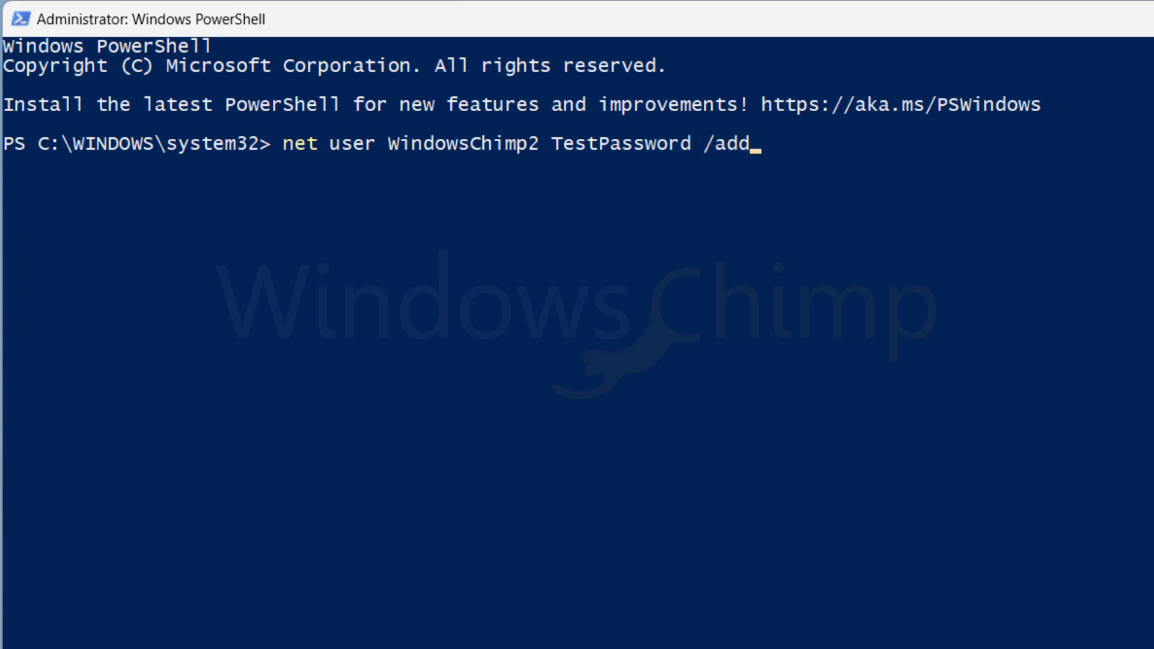
key(Return)
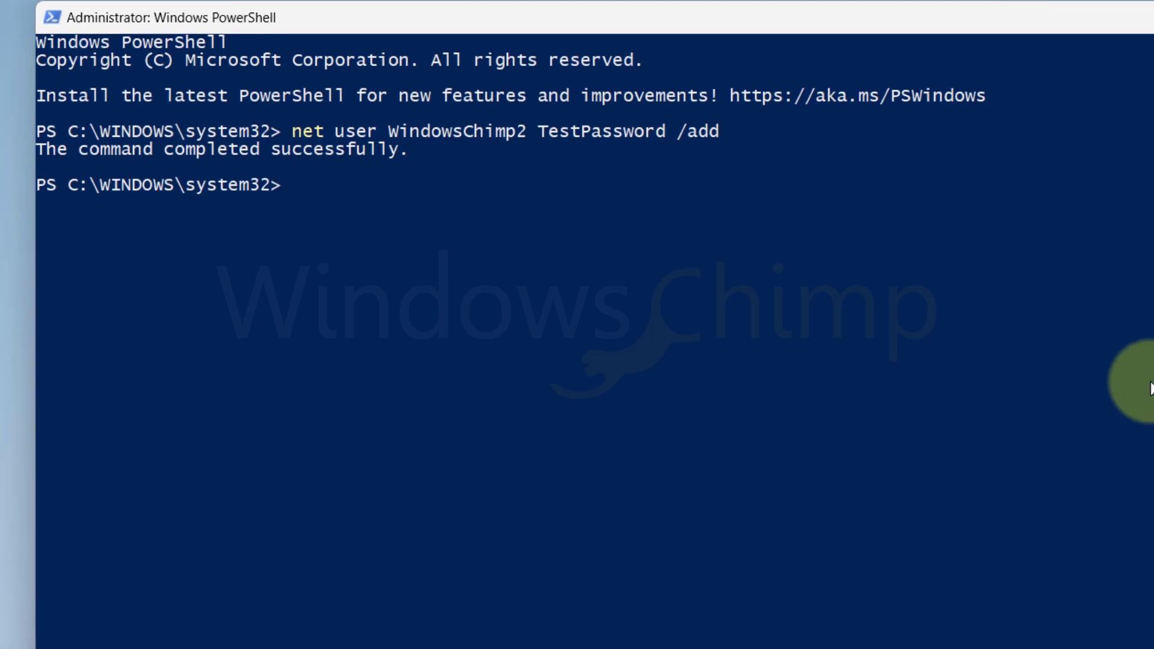
- Bring up the Start menu's power choices for restarting the PC
click(411, 631)
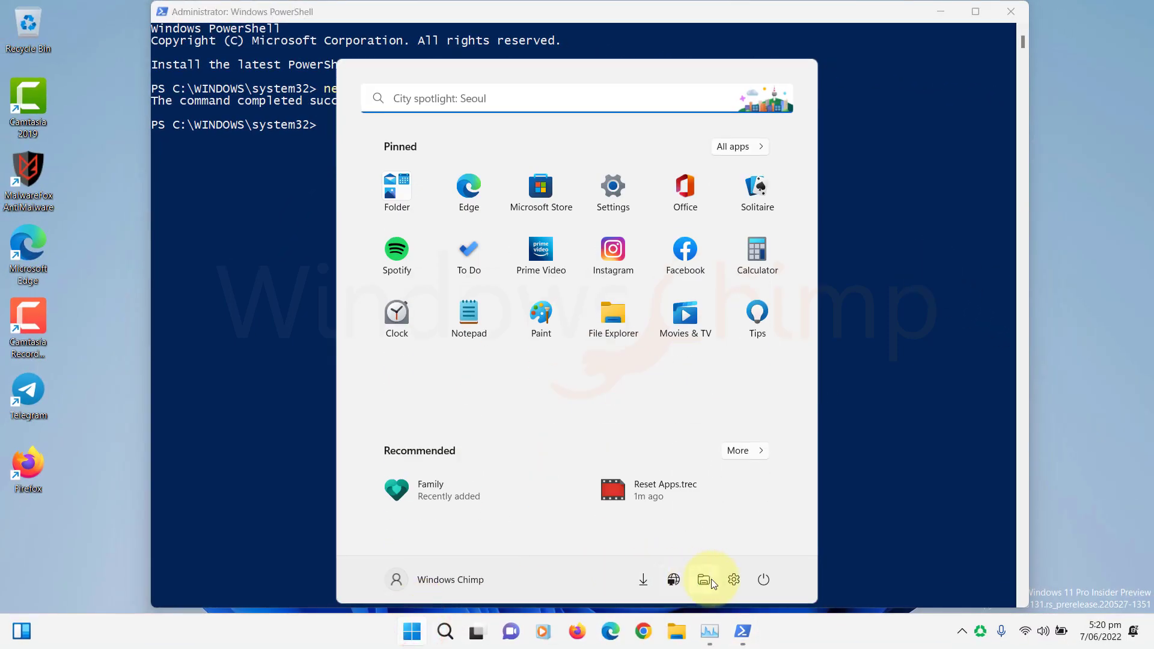
click(763, 579)
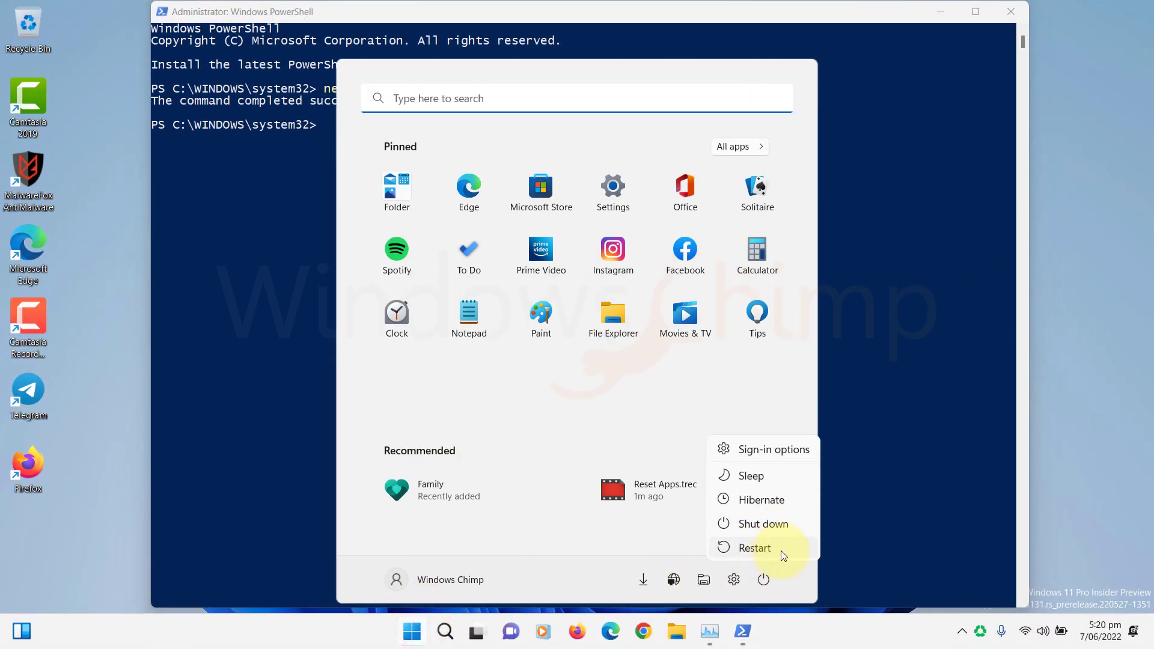